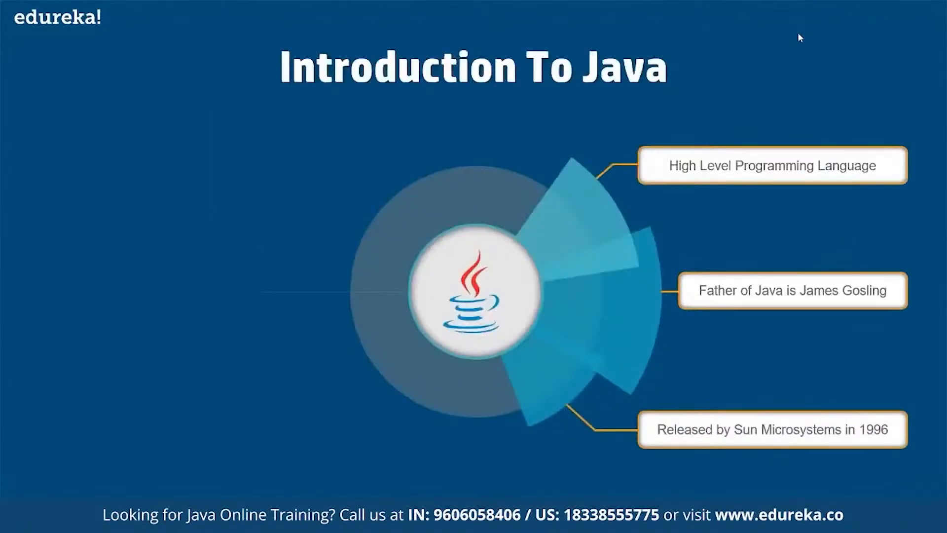
mouse_move(676, 204)
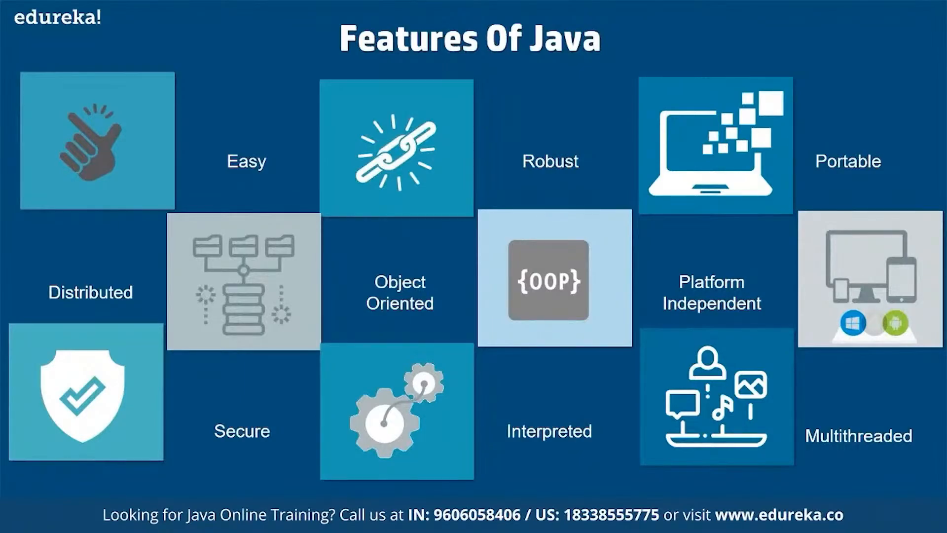
Advance the slideshow past the Introduction To Java slide via the right-click menu.
right_click(712, 284)
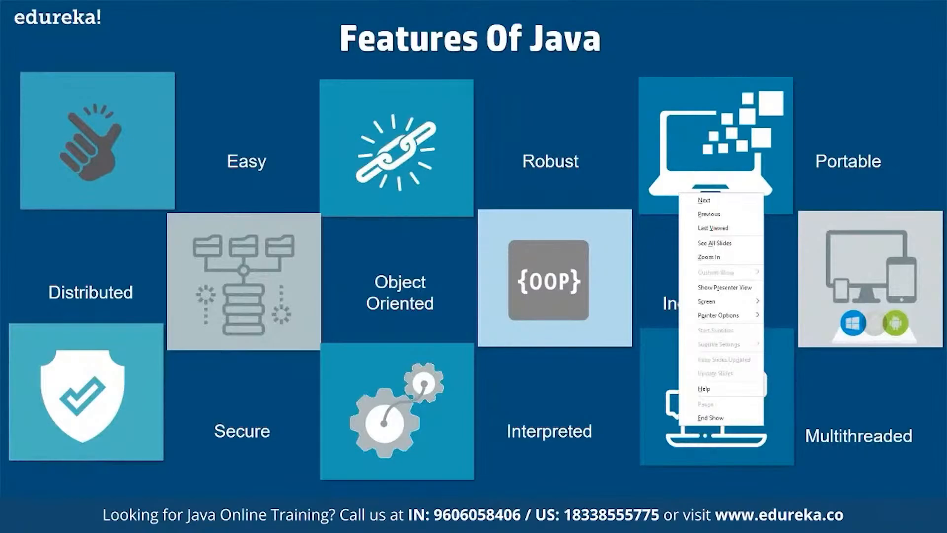
mouse_move(720, 257)
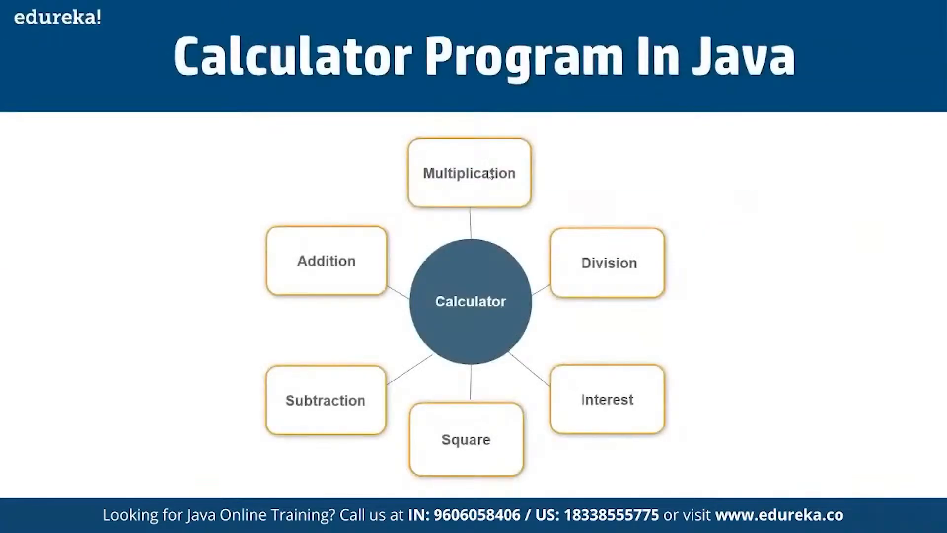
mouse_move(492, 106)
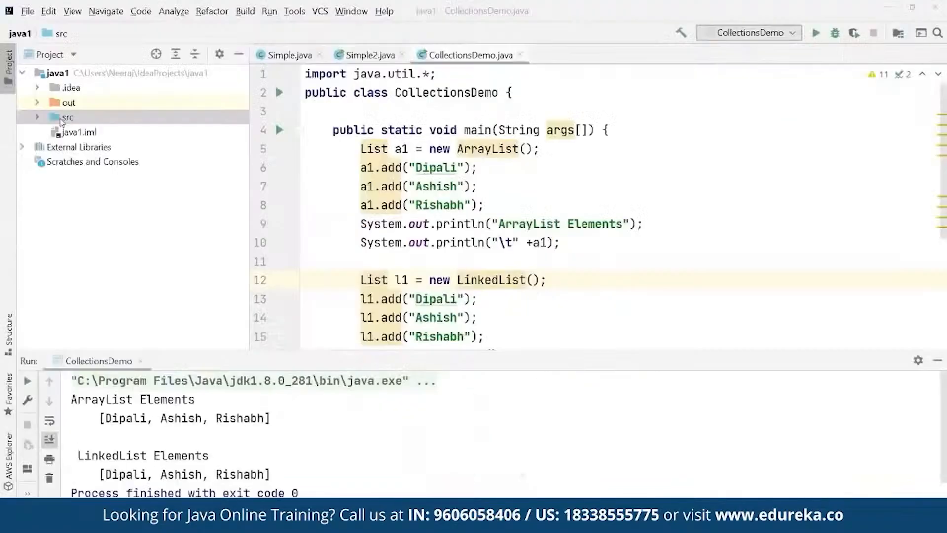
Create a new Java class named Calculator in the src folder.
right_click(63, 117)
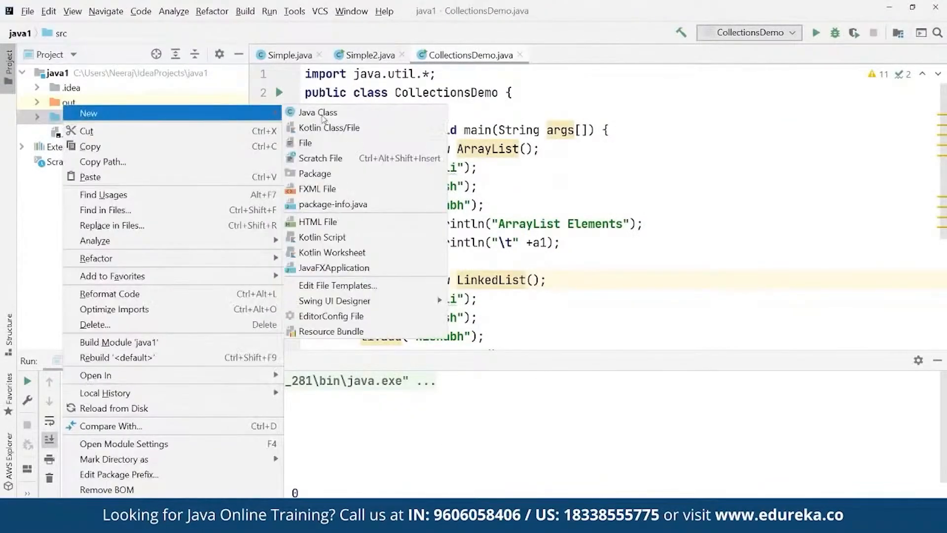
click(316, 112)
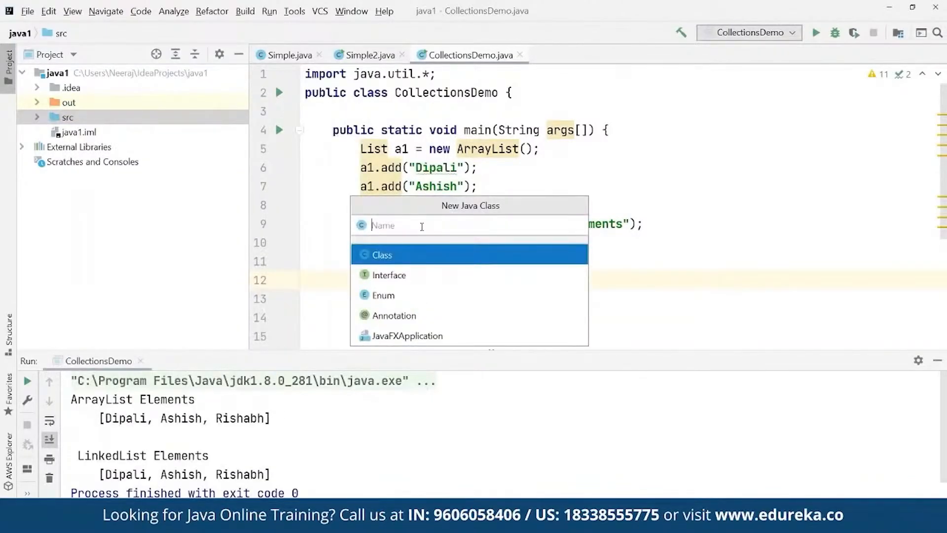
text(Calcu)
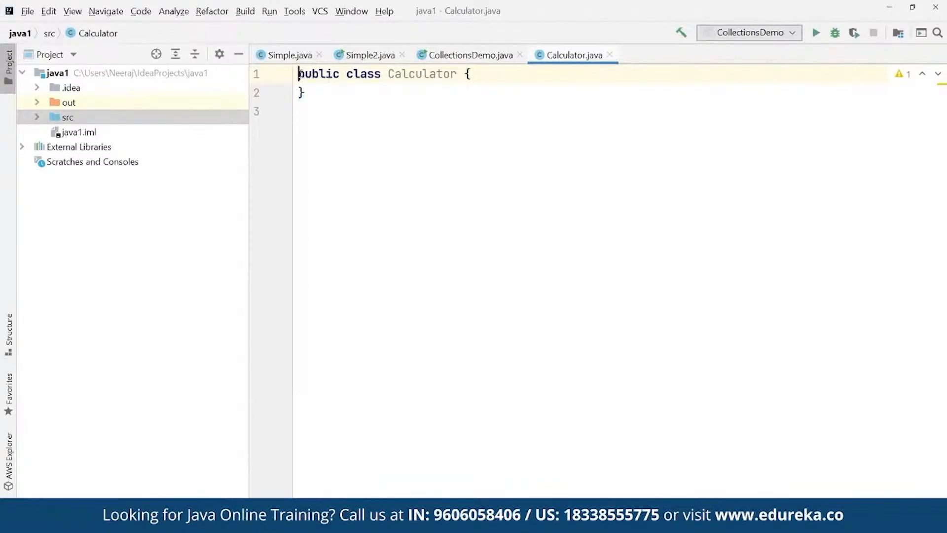
Add the line import java.util.Scanner; above the Calculator class.
text(i)
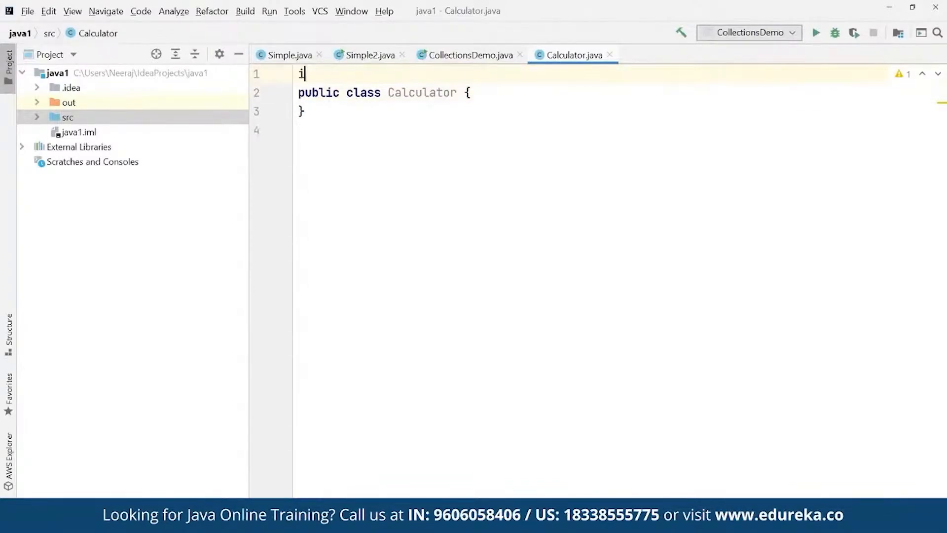
text(mport java.uti)
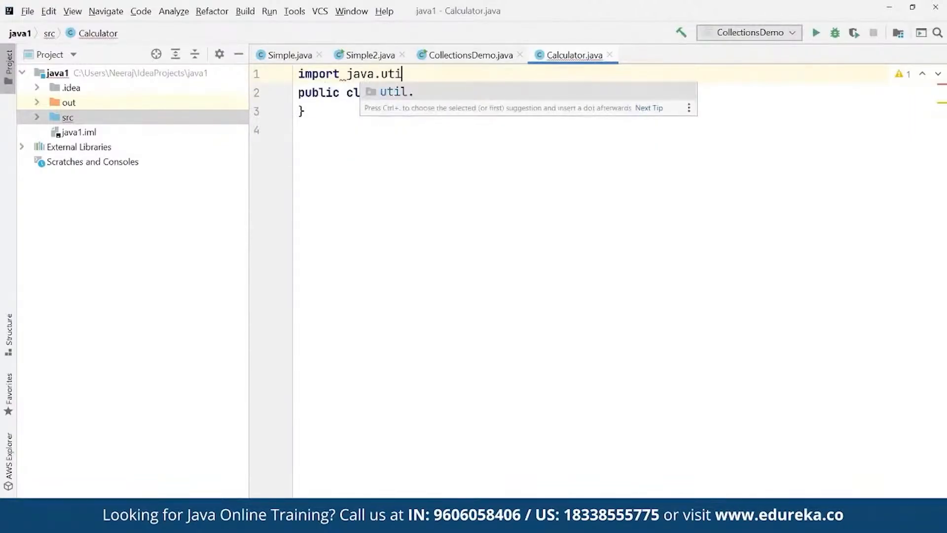
text(.)
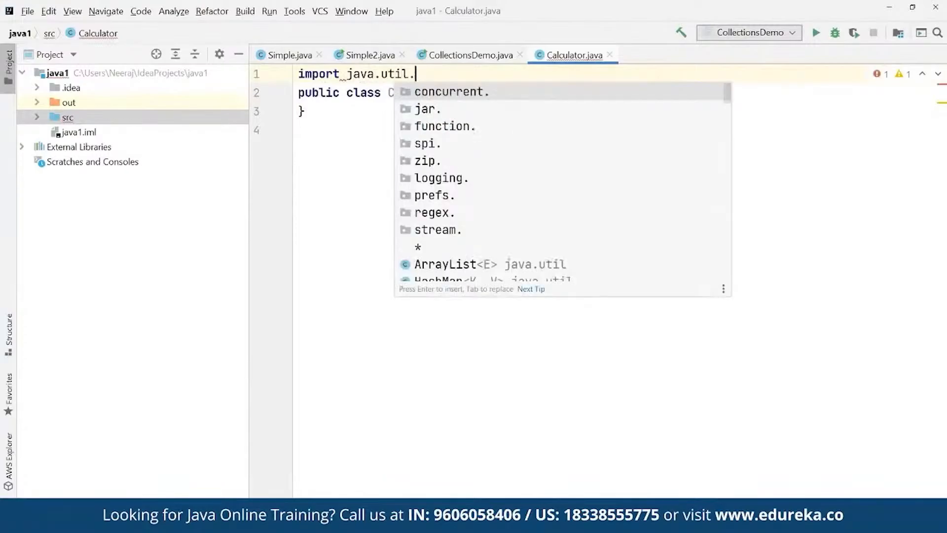
text(Scanner)
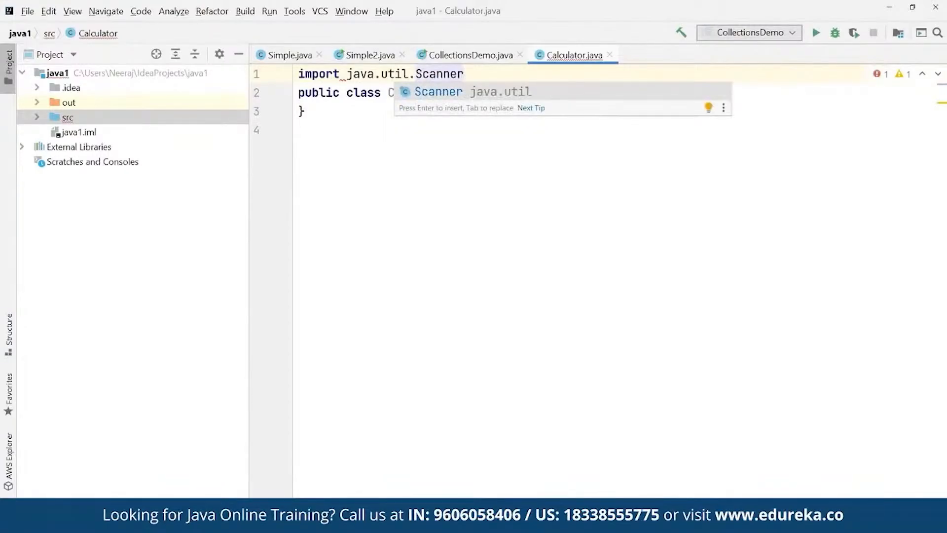
text(;)
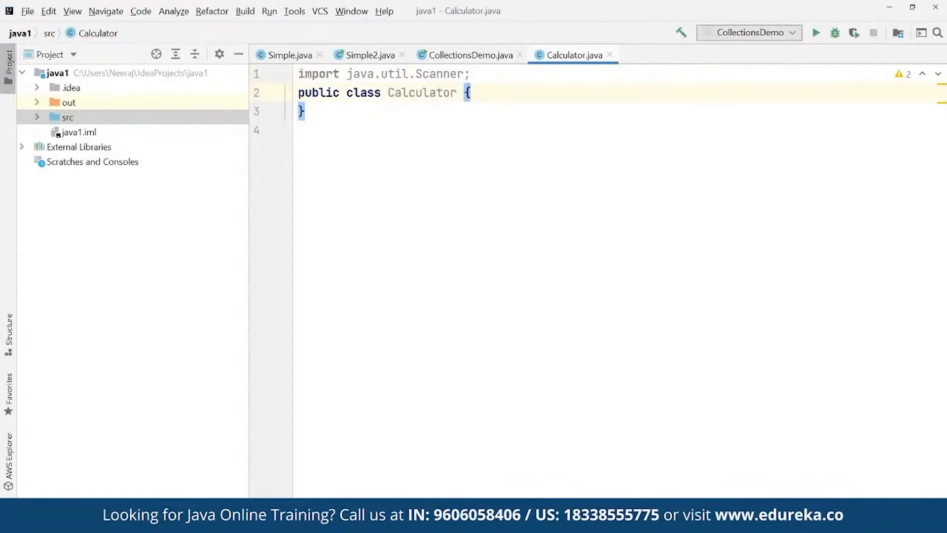
Declare an empty public static void main(String args[]) method inside the class.
text(p)
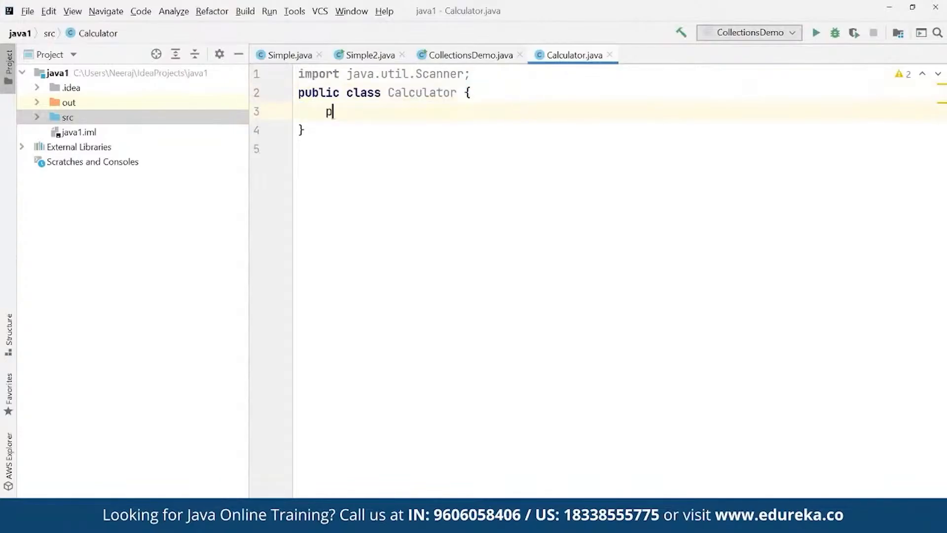
text(ublic static void)
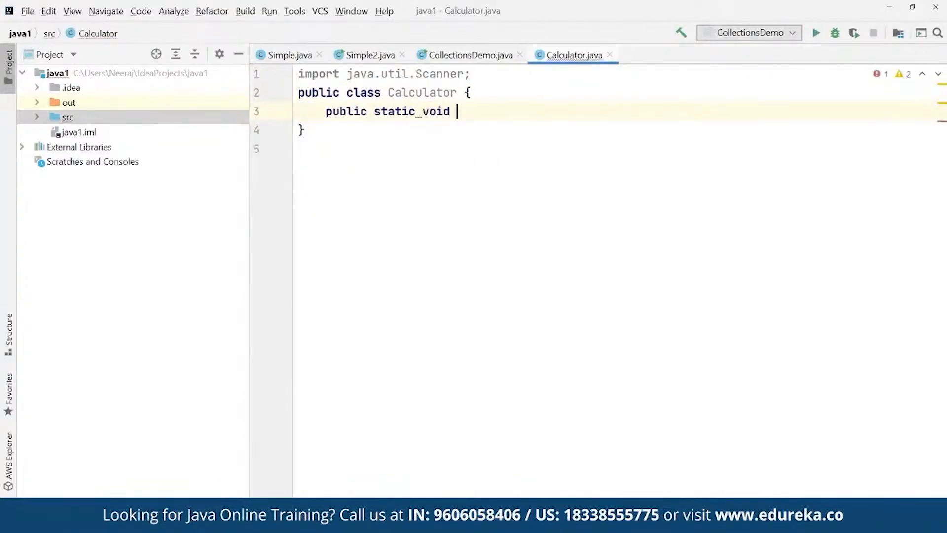
text(main(String args[]) {)
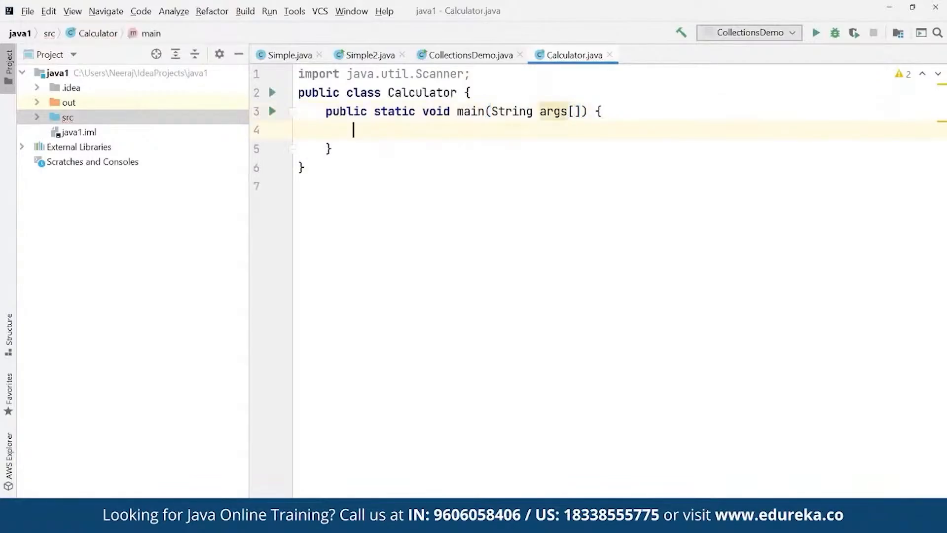
Create Scanner reader = new Scanner(System.in); inside main.
text(Scanner reader =)
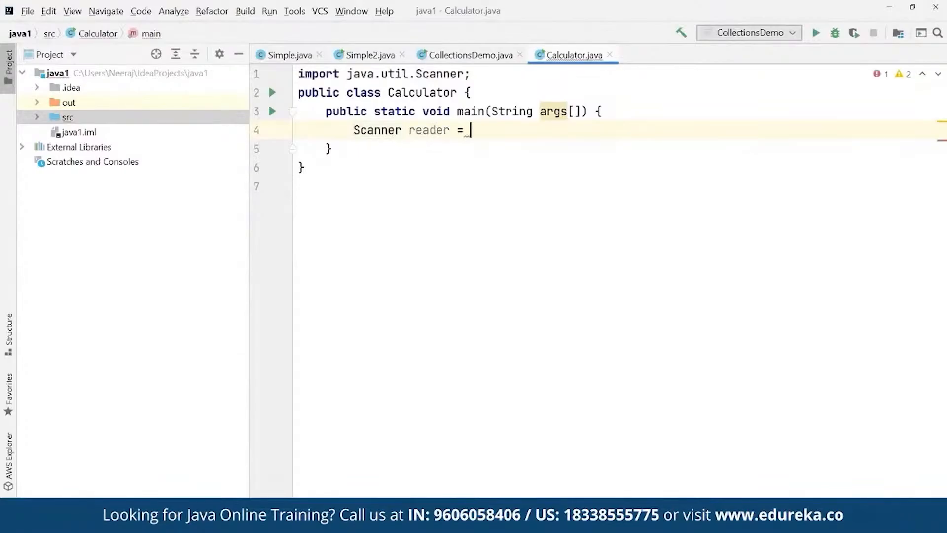
text(new S)
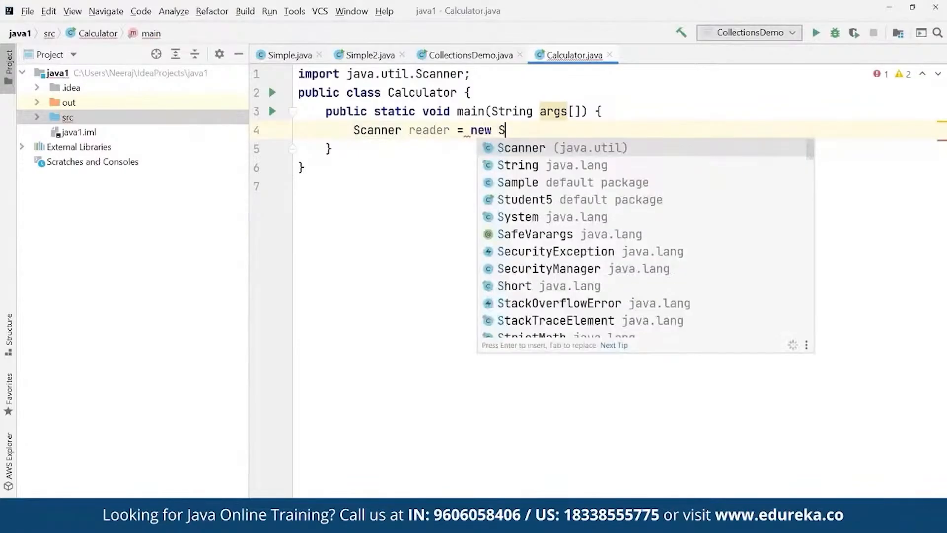
text(canner)
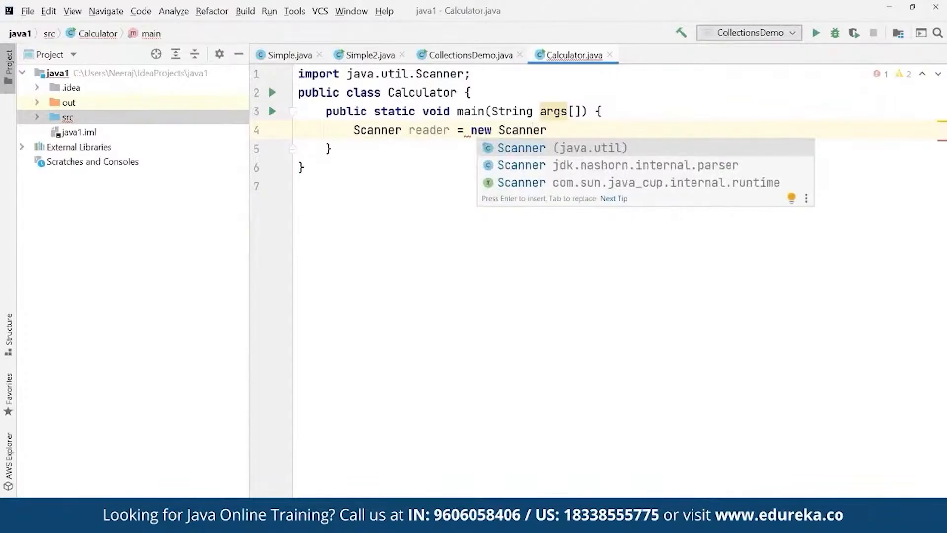
text((S)
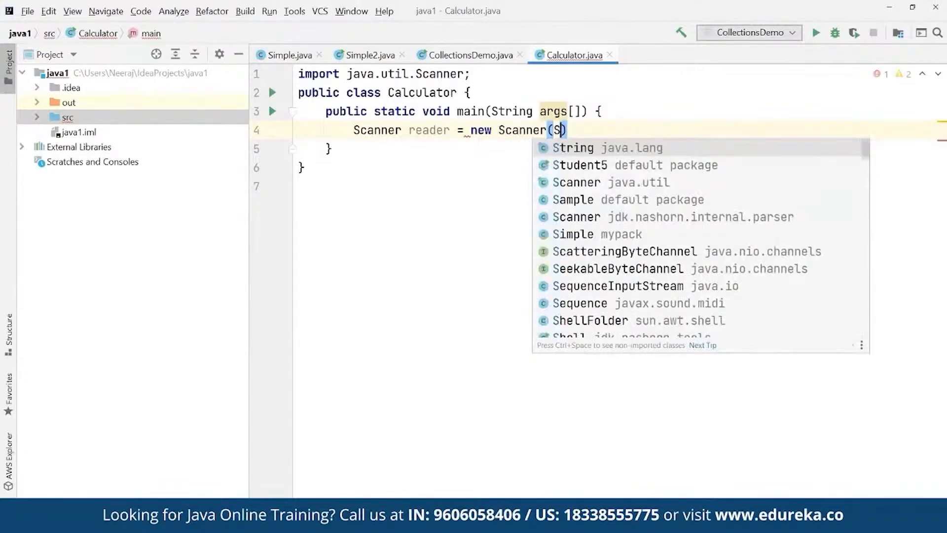
text(y)
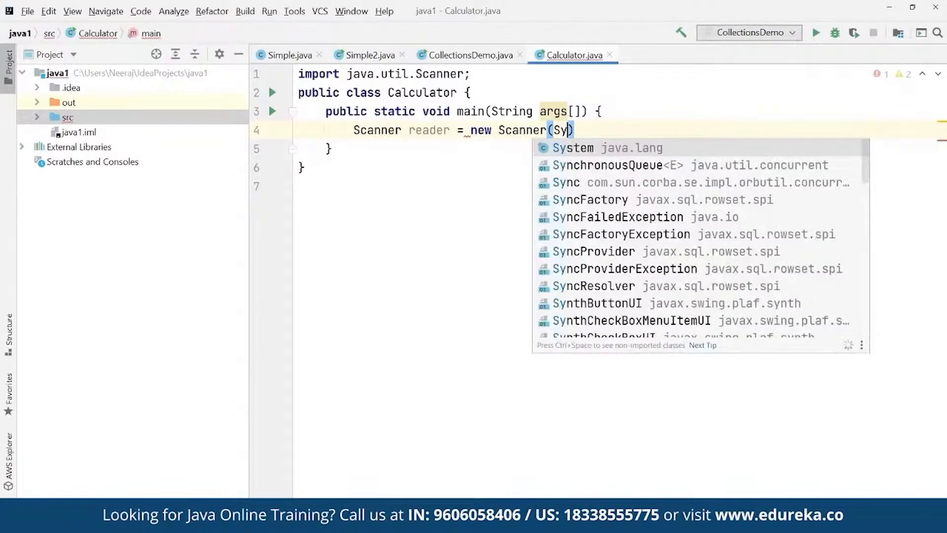
text(System.in)
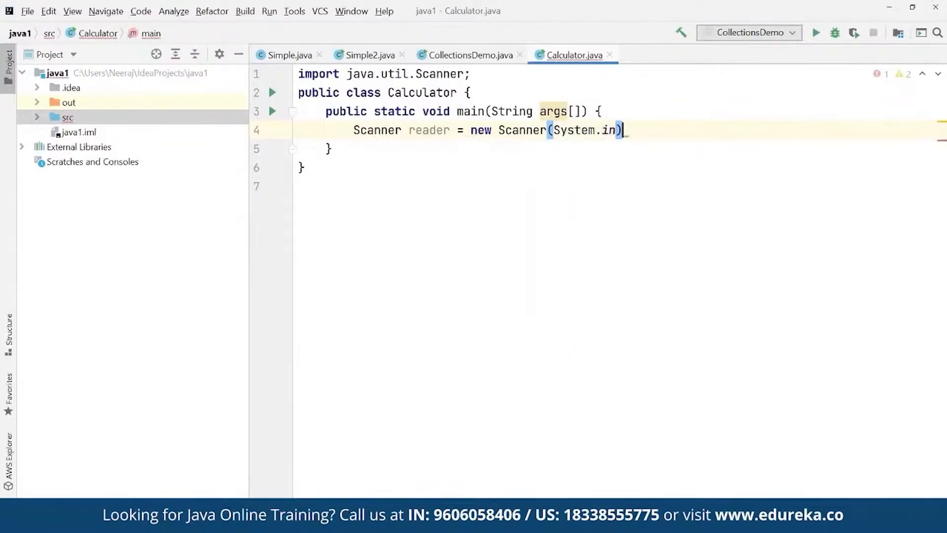
text(;)
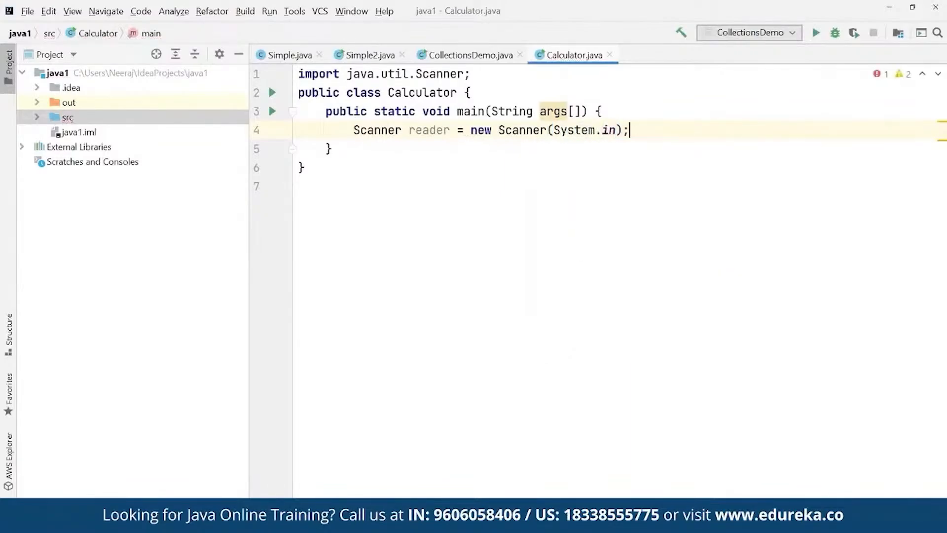
Print the prompt "Enter Two Numbers: " with System.out.println.
text(System.out.)
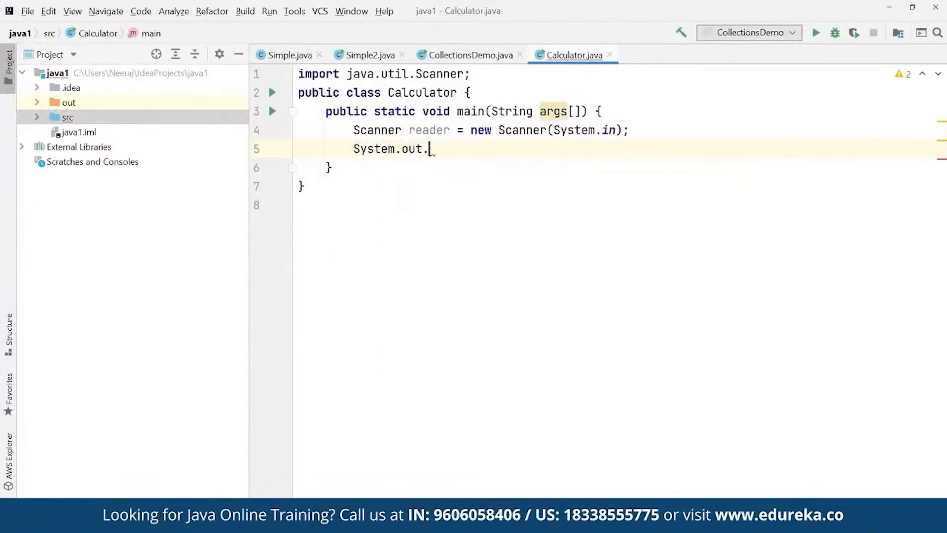
text(println()
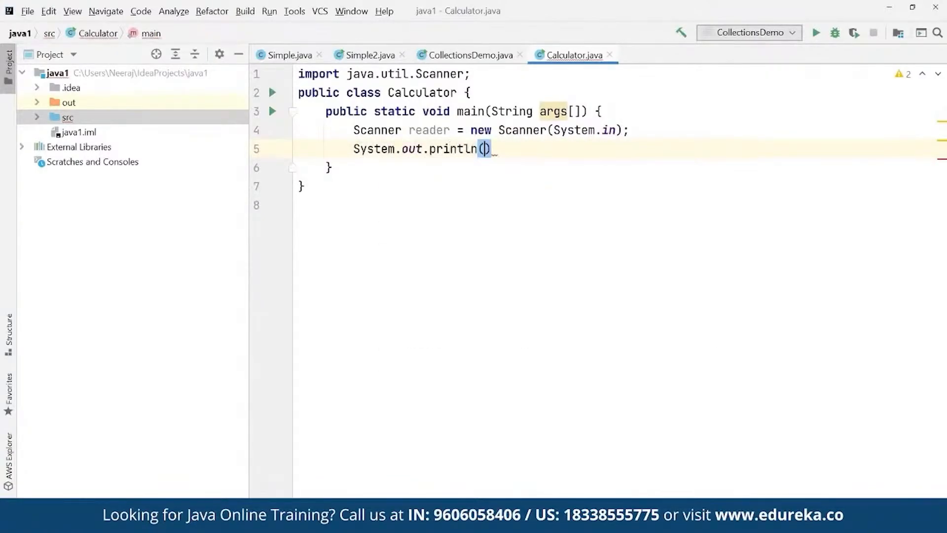
text(")
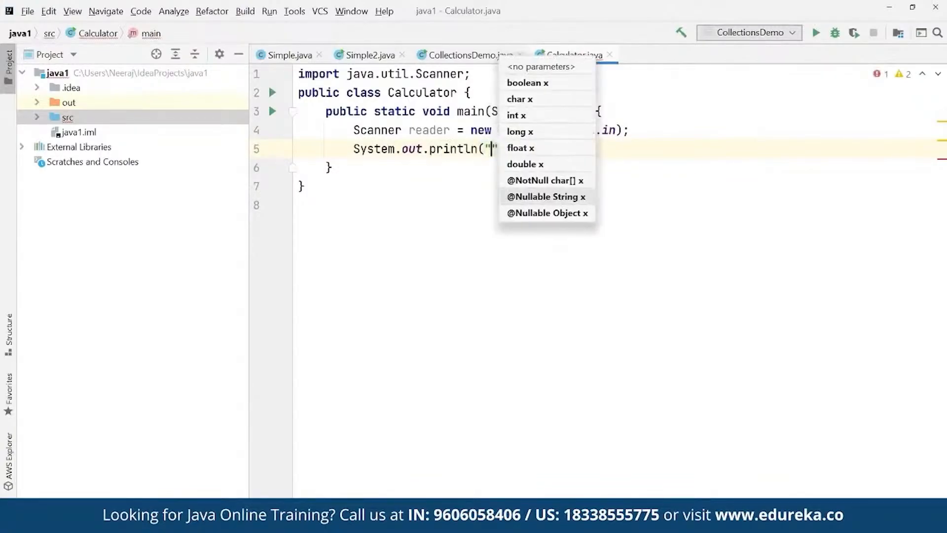
text(Enter Two Numbers)
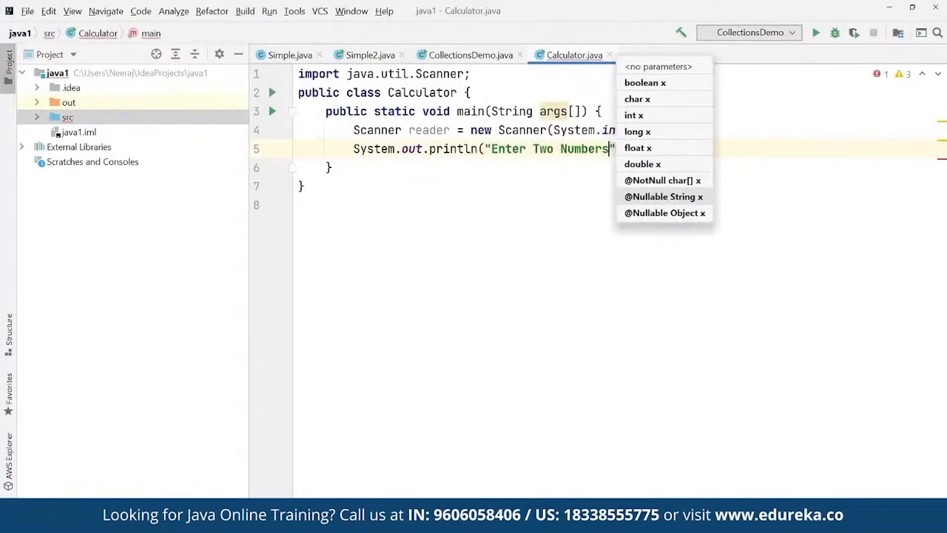
text(:)
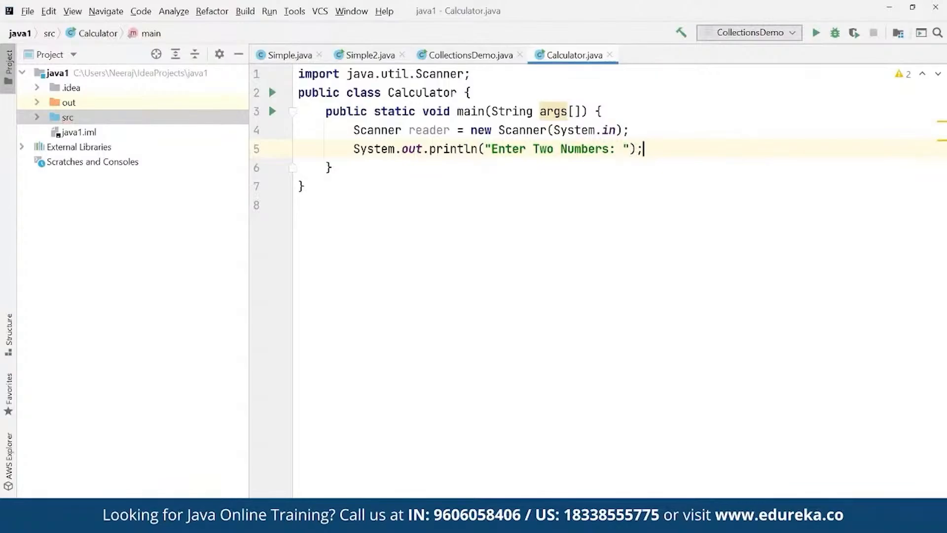
Read the first number into double first via reader.nextDouble().
text(double fi)
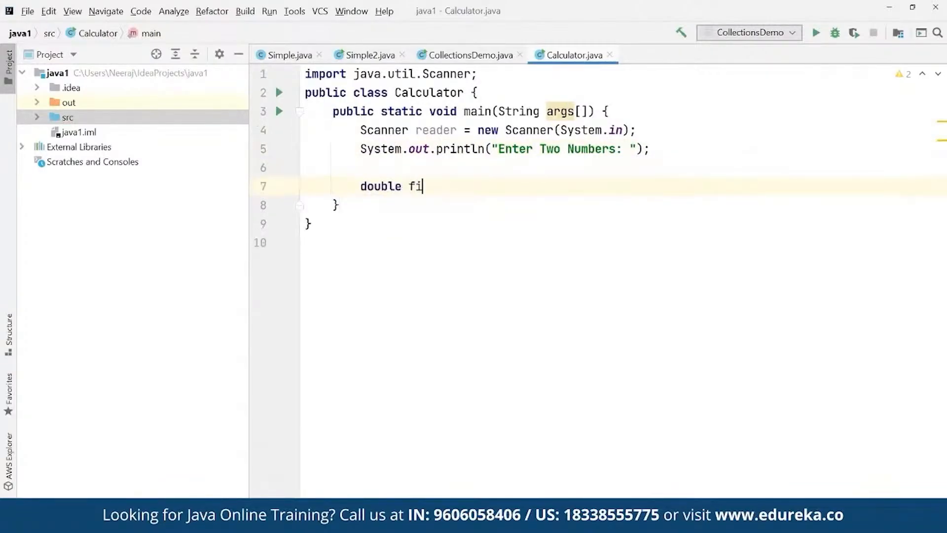
text(rst)
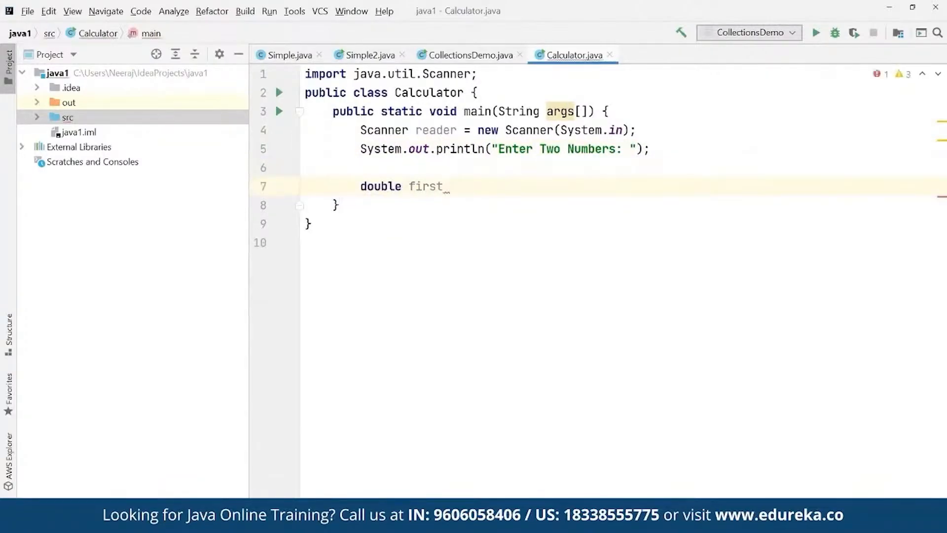
text(= reader.)
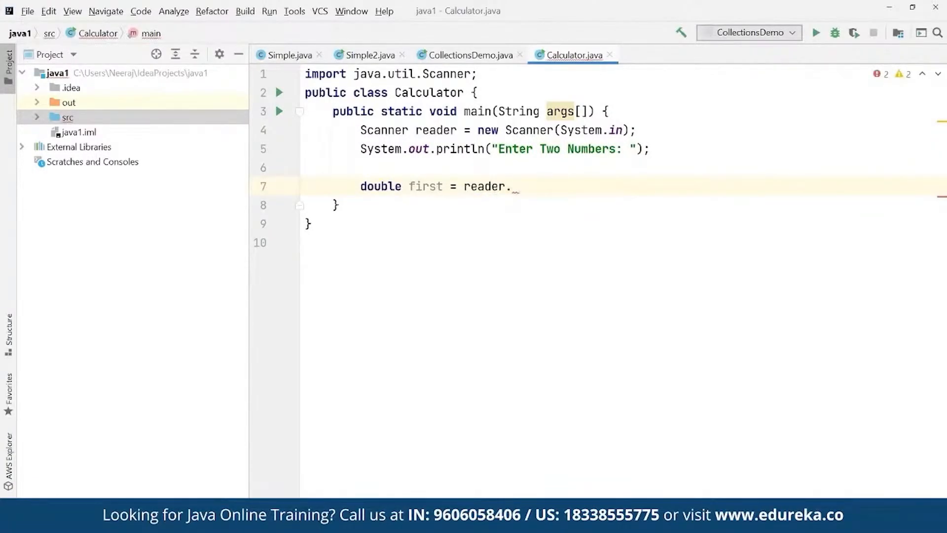
text(nextDouble();)
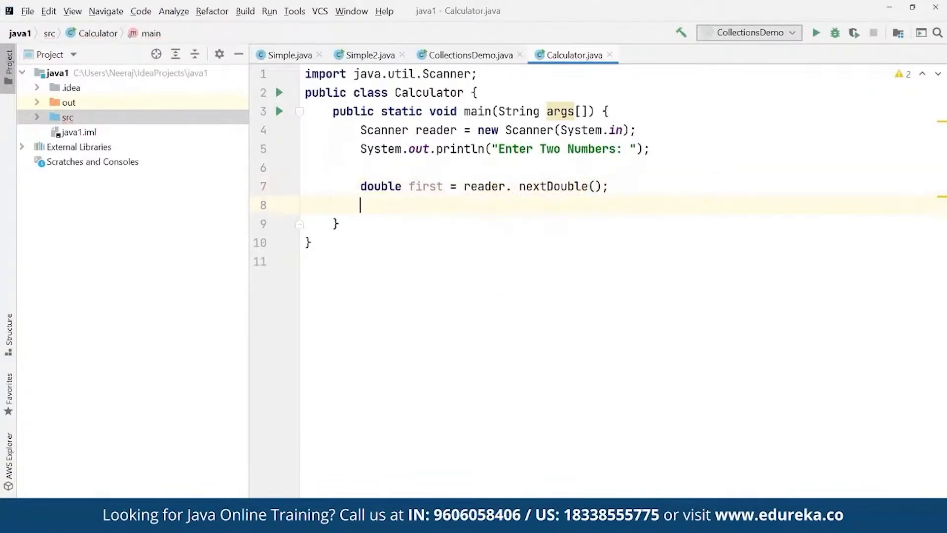
Read the second number into double second via reader.nextDouble().
text(double second = r)
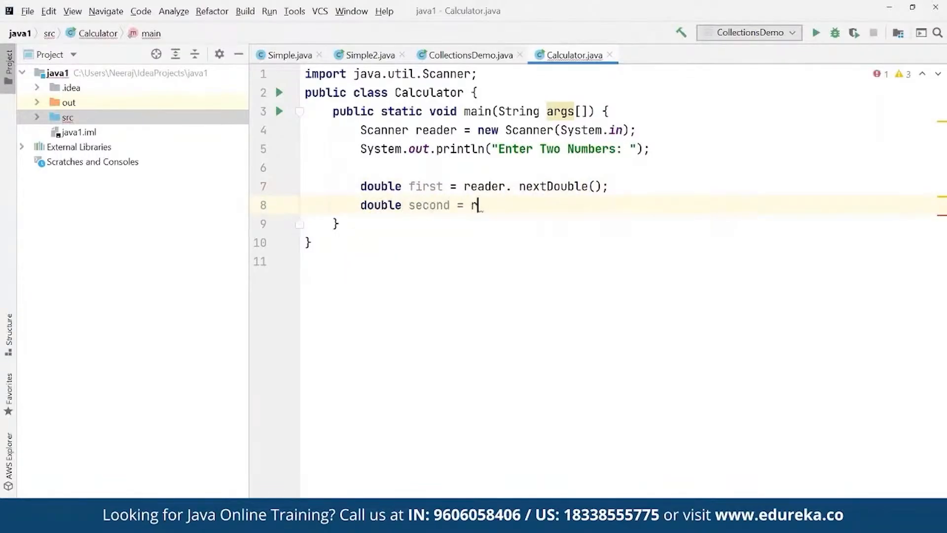
text(eader.)
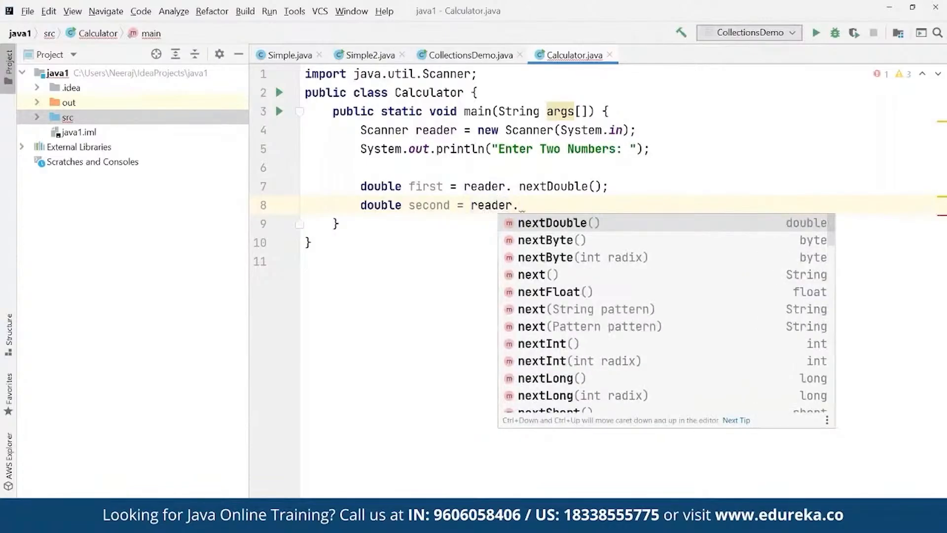
text(nextDoubl)
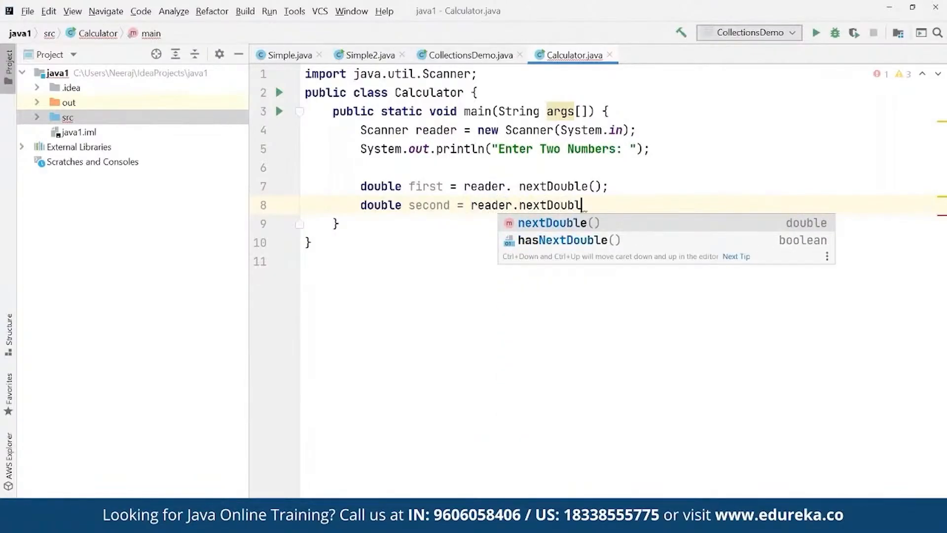
key(Enter)
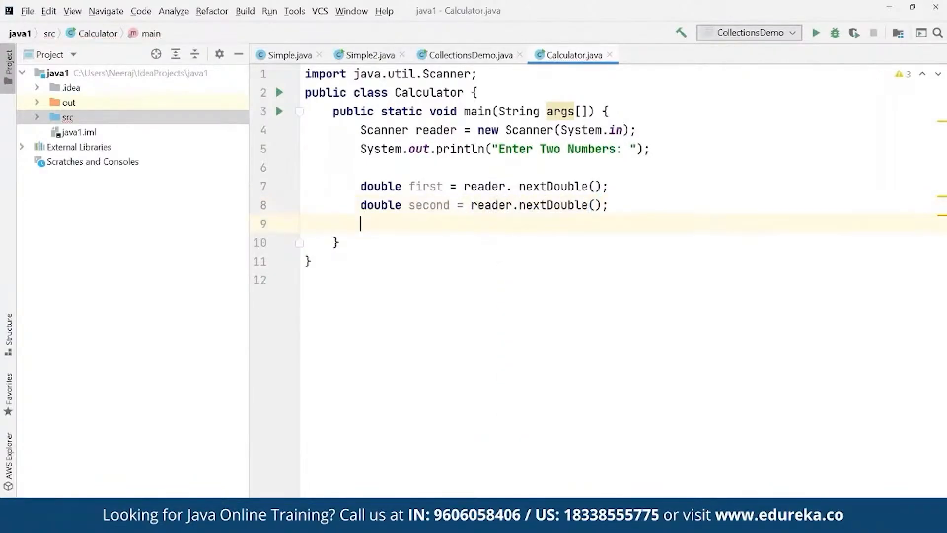
Print the prompt "Enter An Operator (+, -, *, /): " with System.out.println.
text(S)
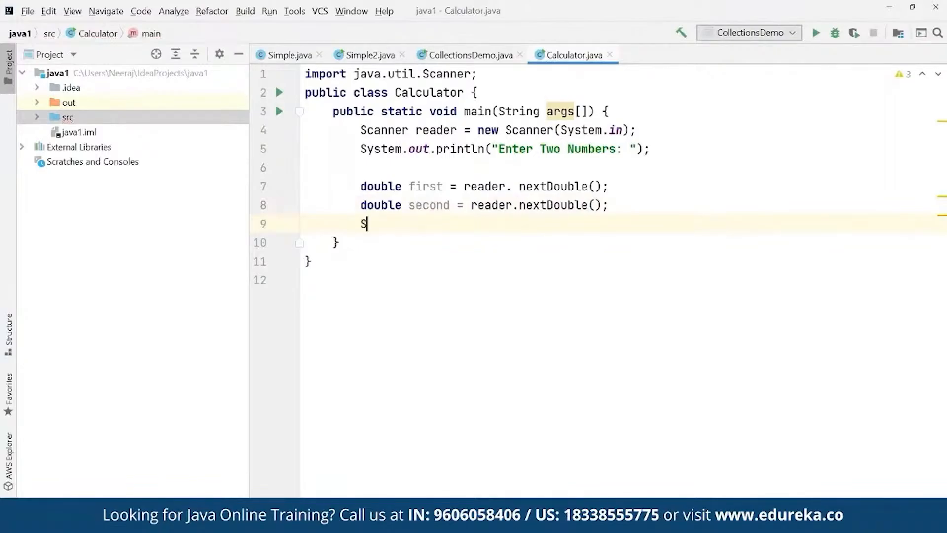
text(ystem.our)
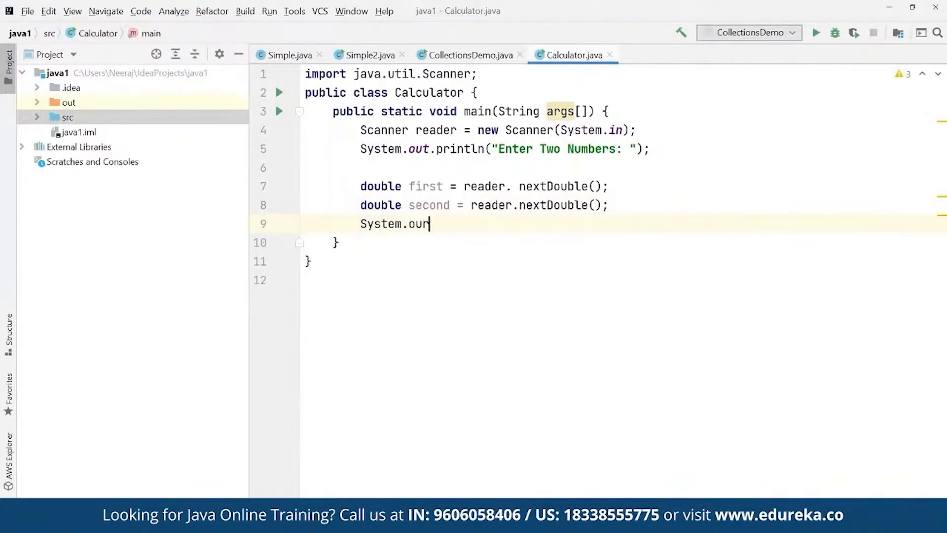
text(.print)
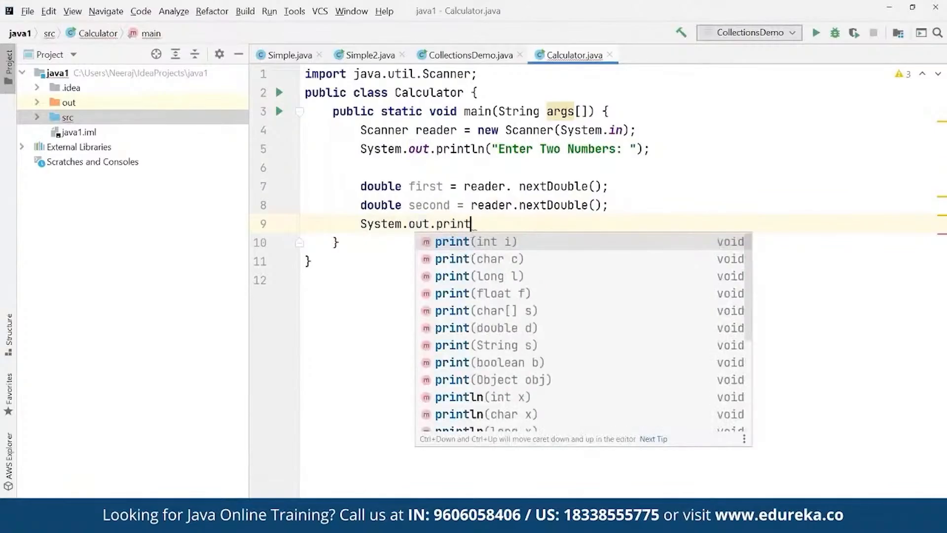
text(ln(")
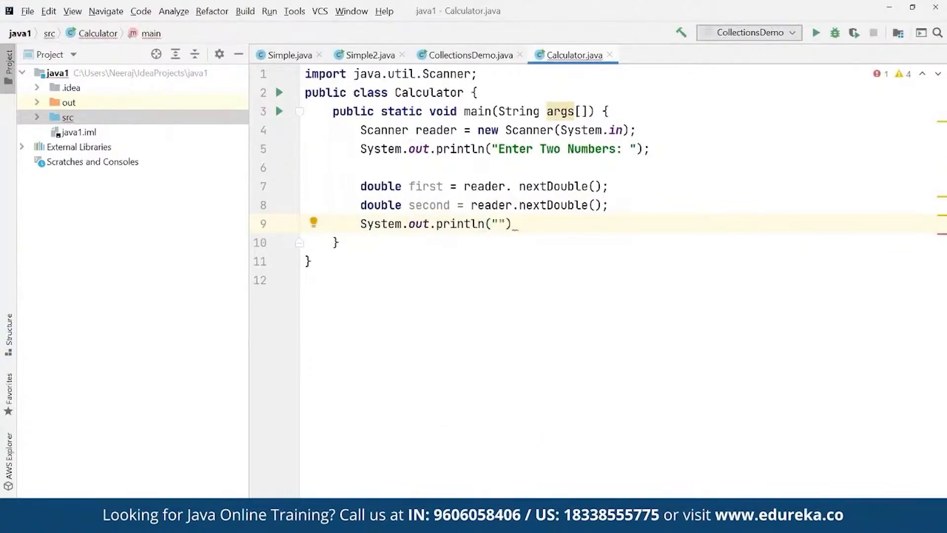
text(Enter An)
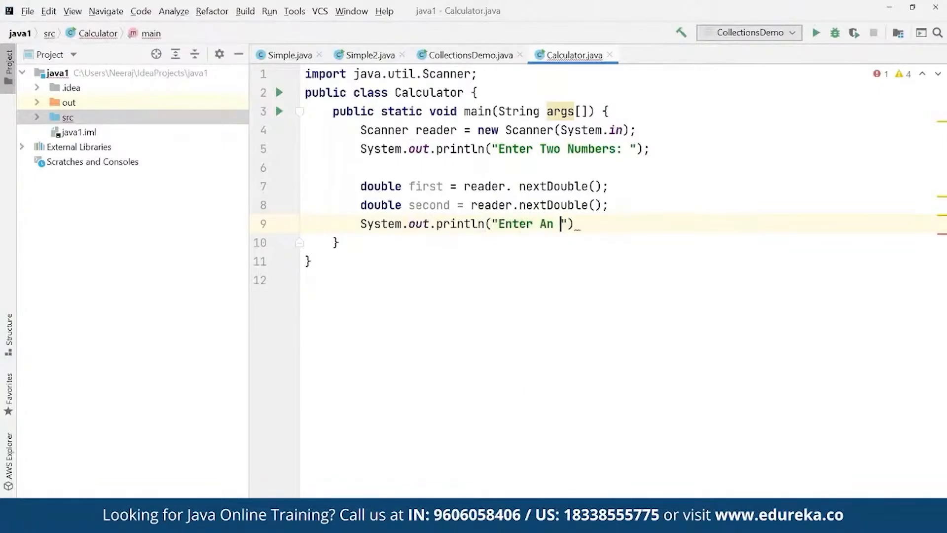
text(Operator)
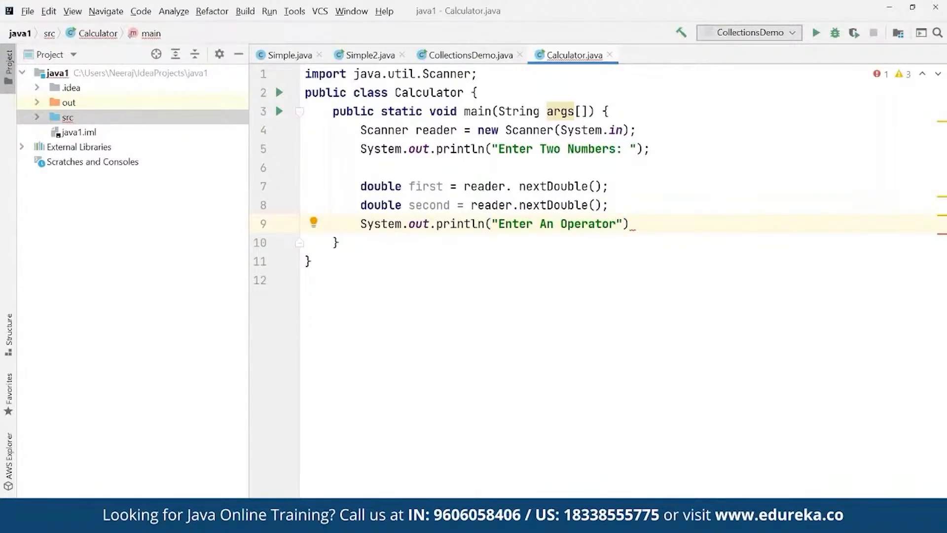
text(())
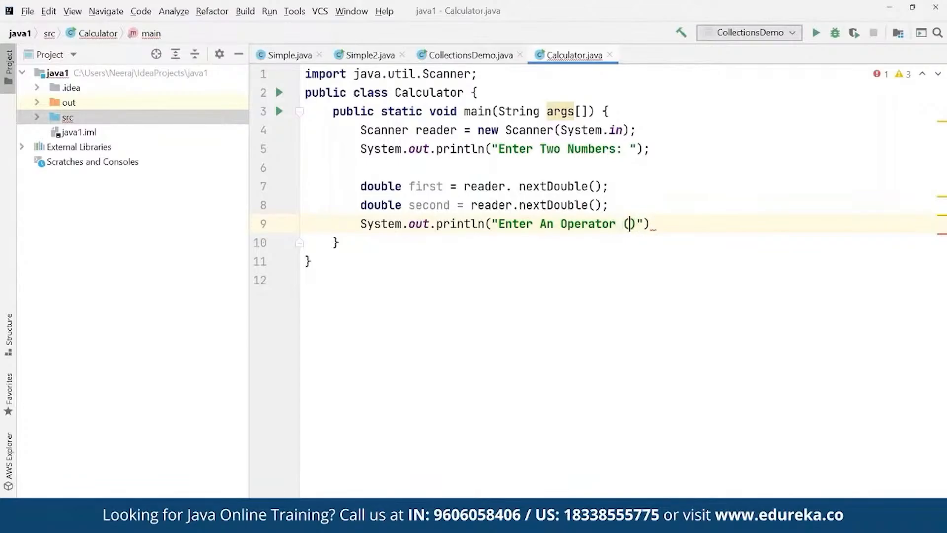
text(+,)
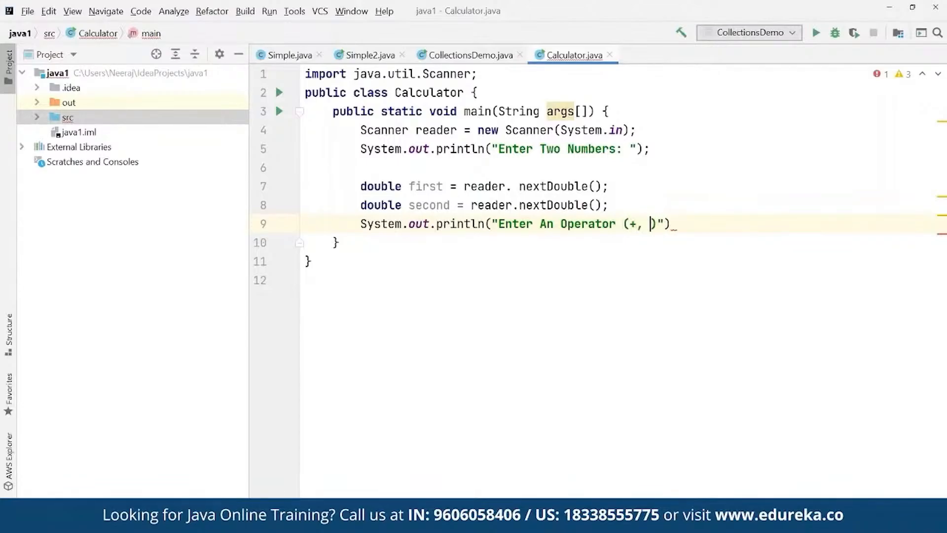
text(-,)
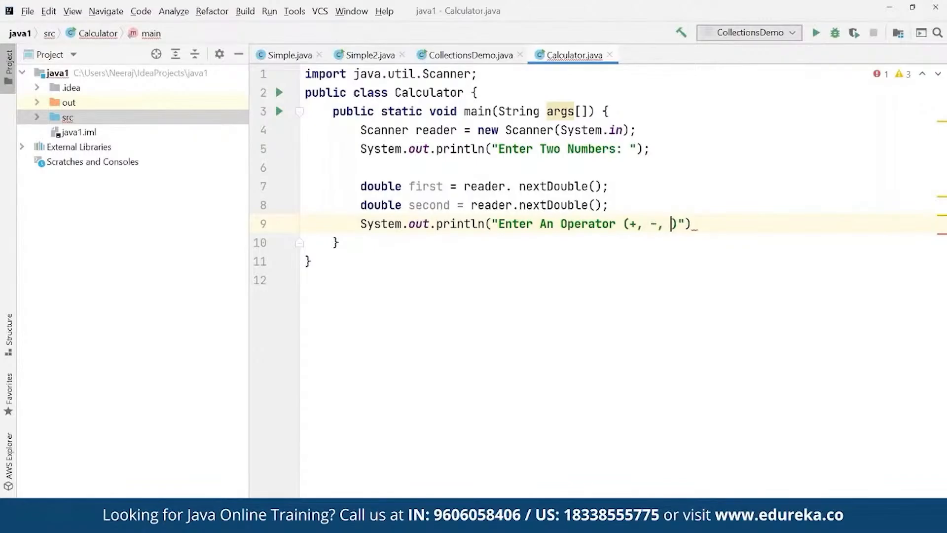
text(*)
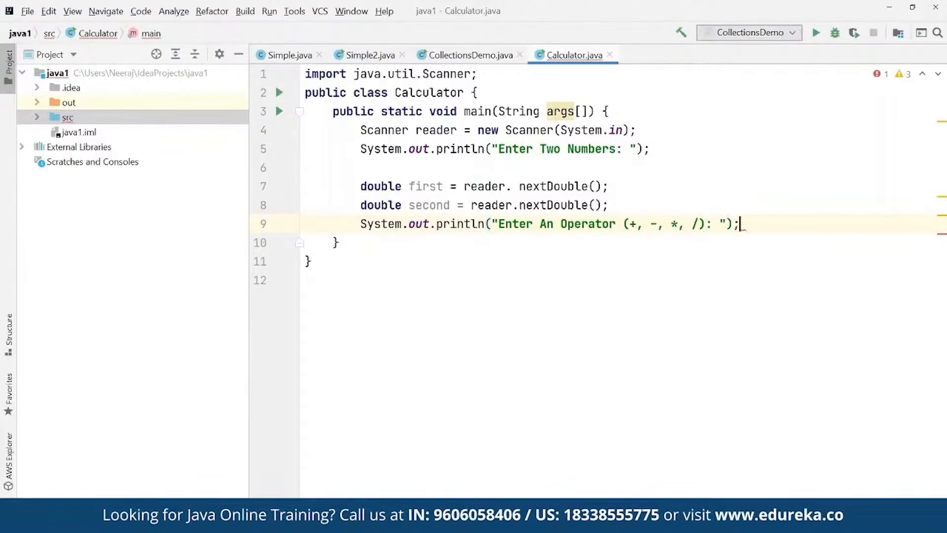
Read char operator via reader.next().charAt(0) and declare double result.
text(char)
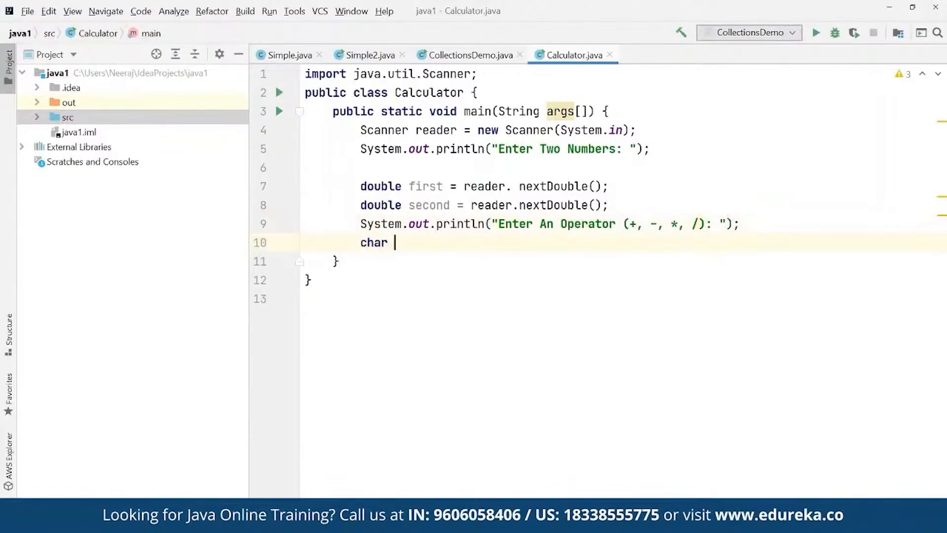
text(operator)
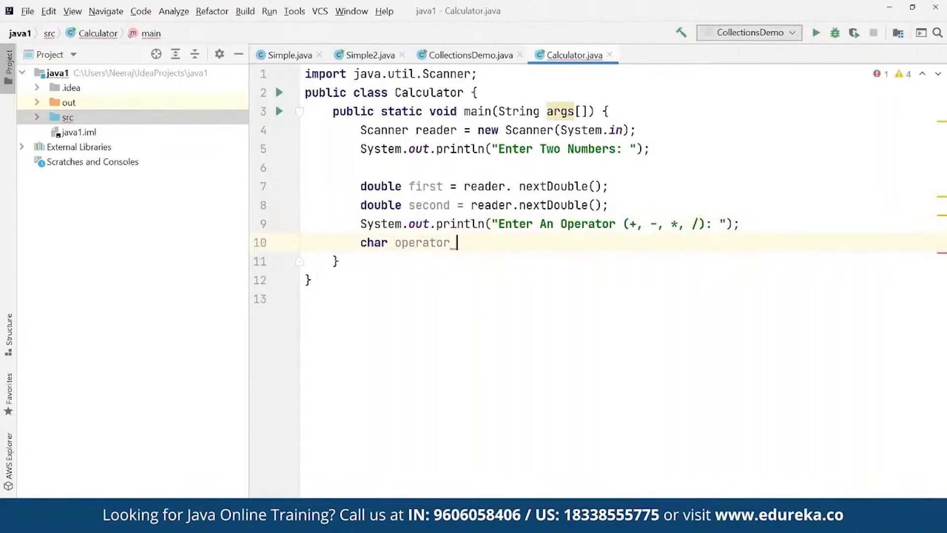
text(= reader.)
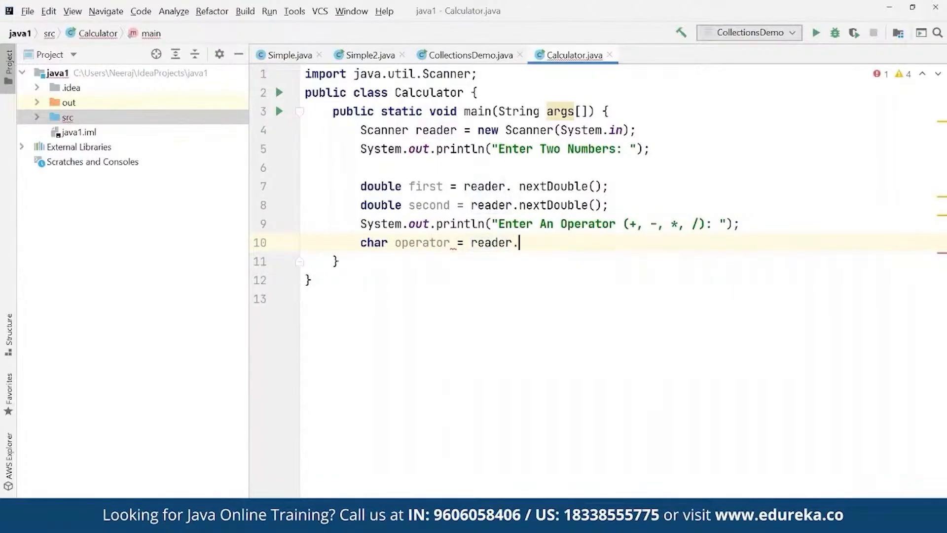
text(next().charAt)
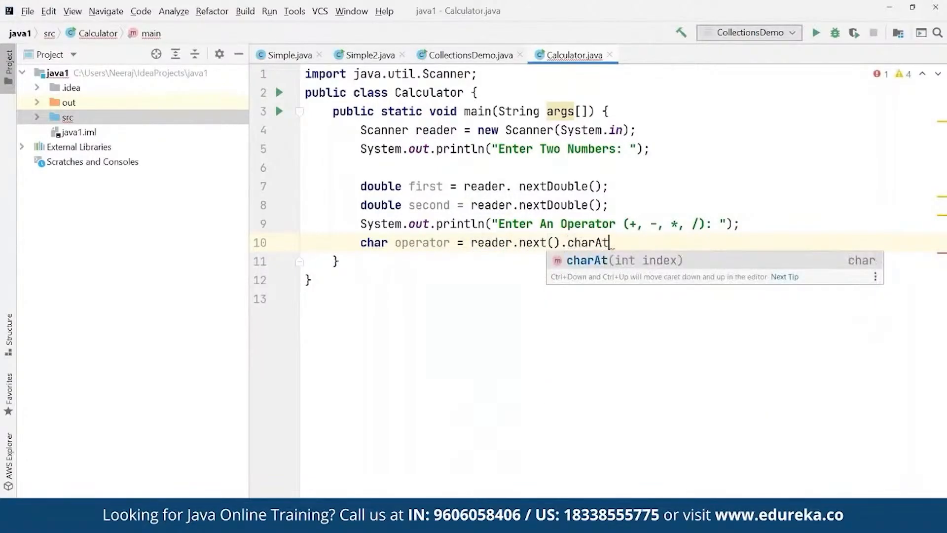
text((0);)
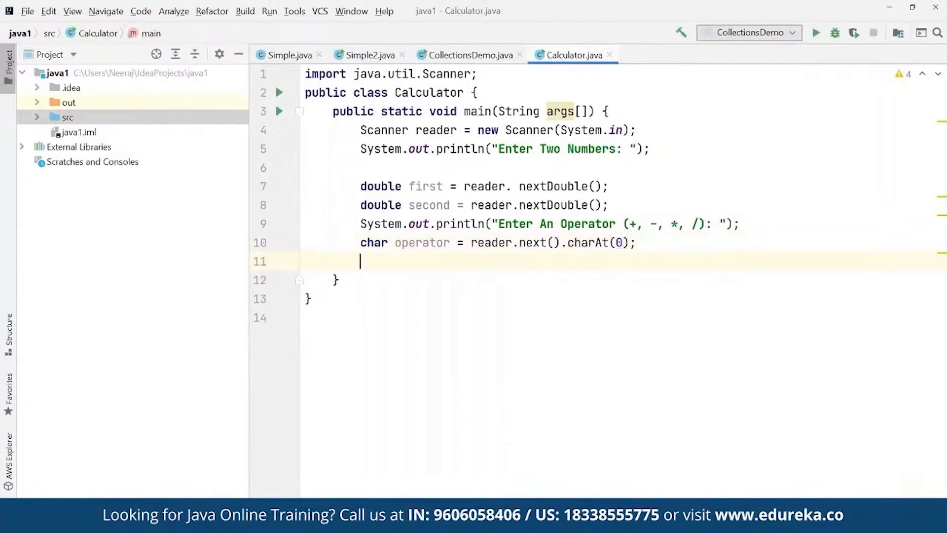
text(double result)
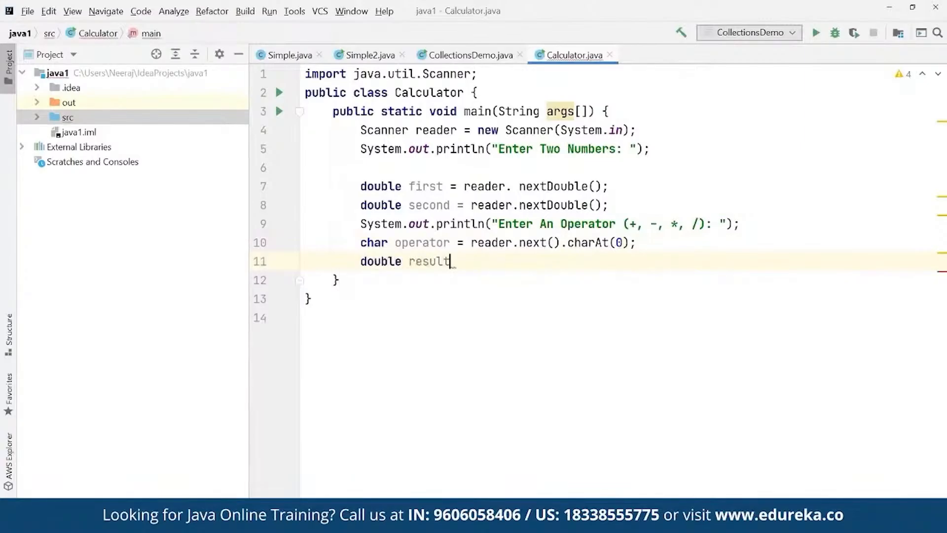
text(;)
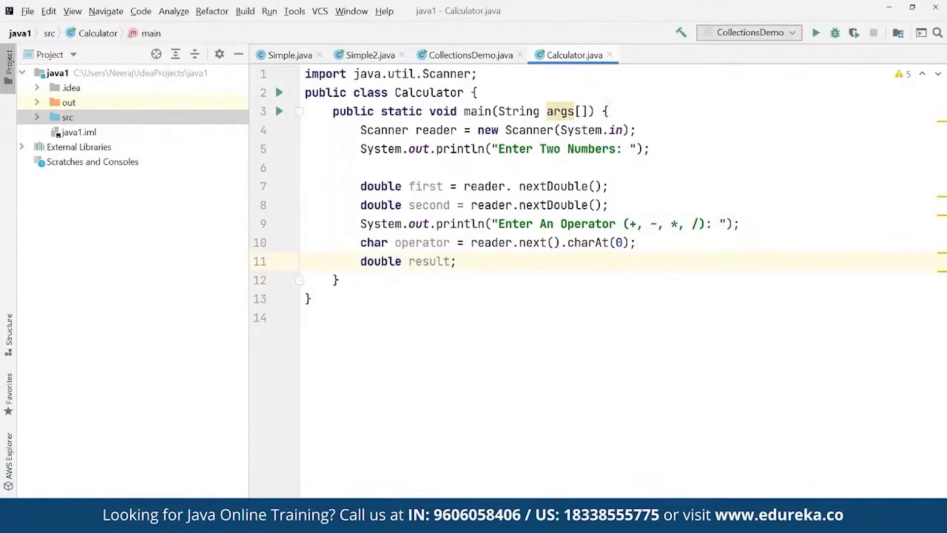
Start a switch on operator with a case '+' label.
text(switch)
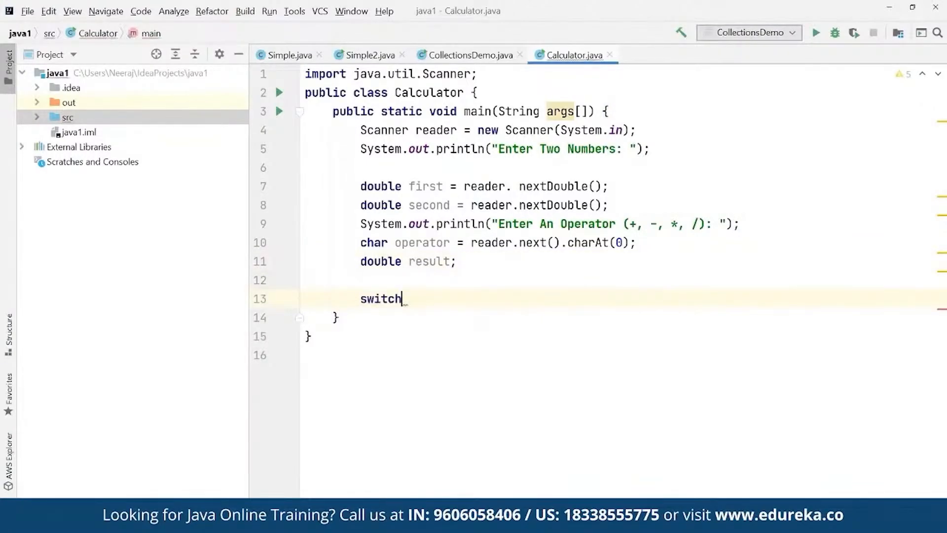
text((operator)
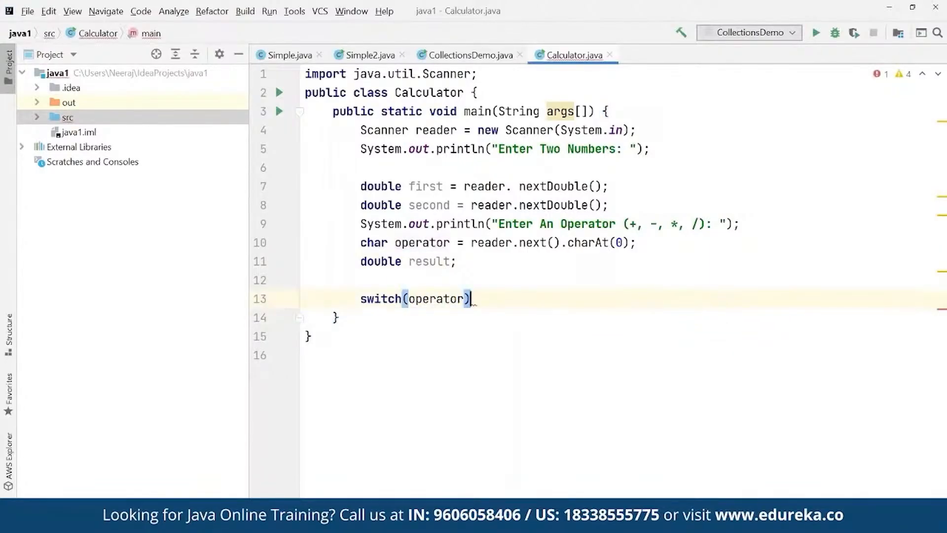
text({)
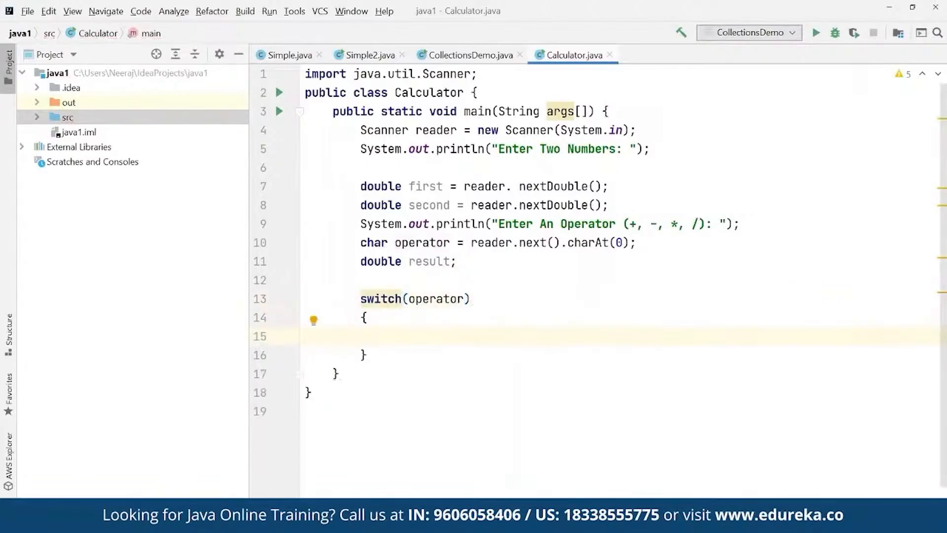
text(case)
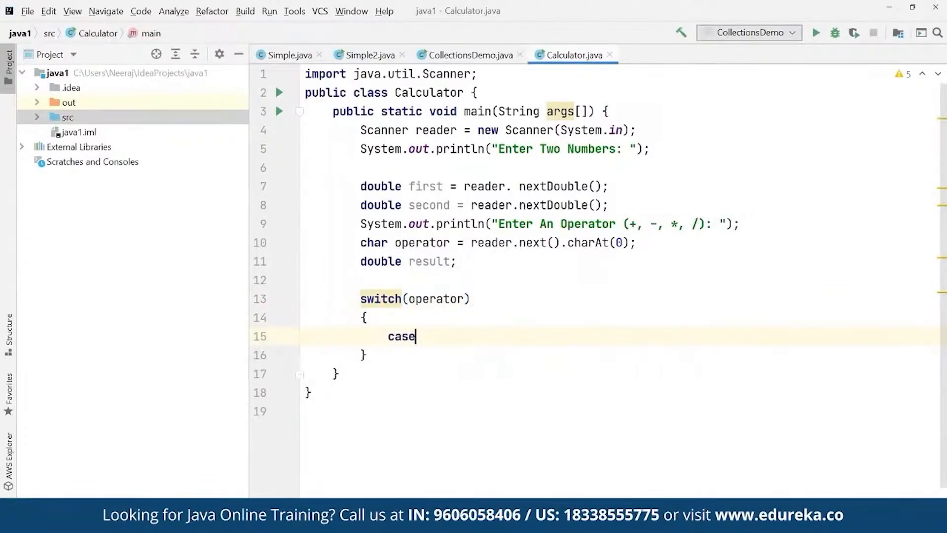
text(')
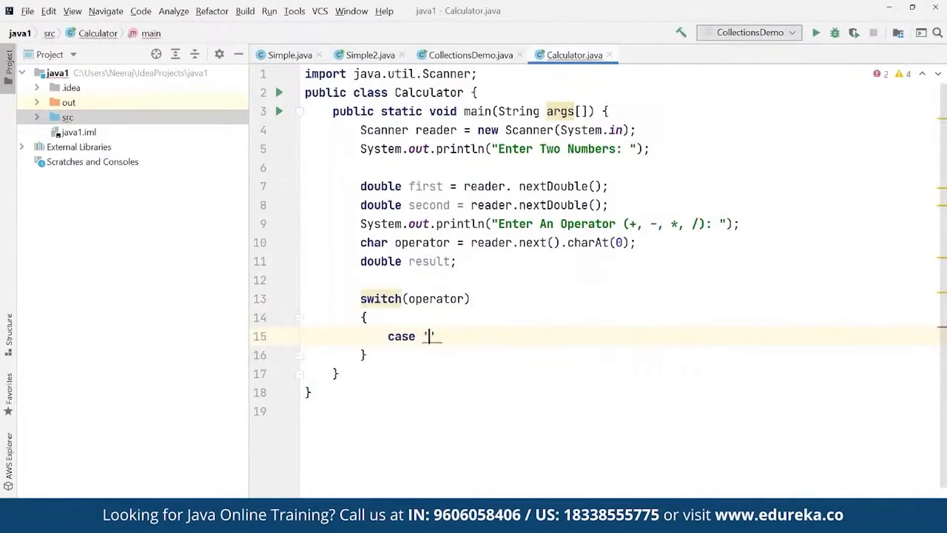
text(+)
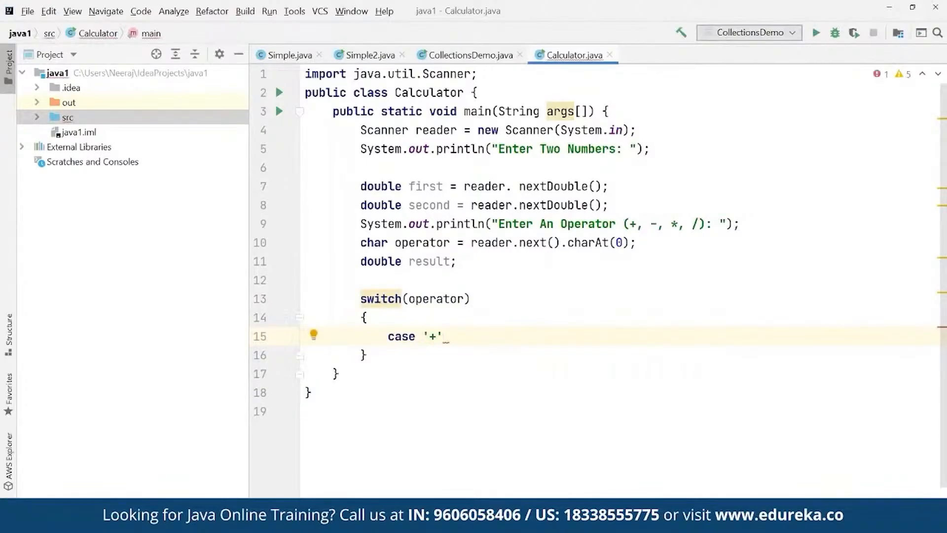
text(:)
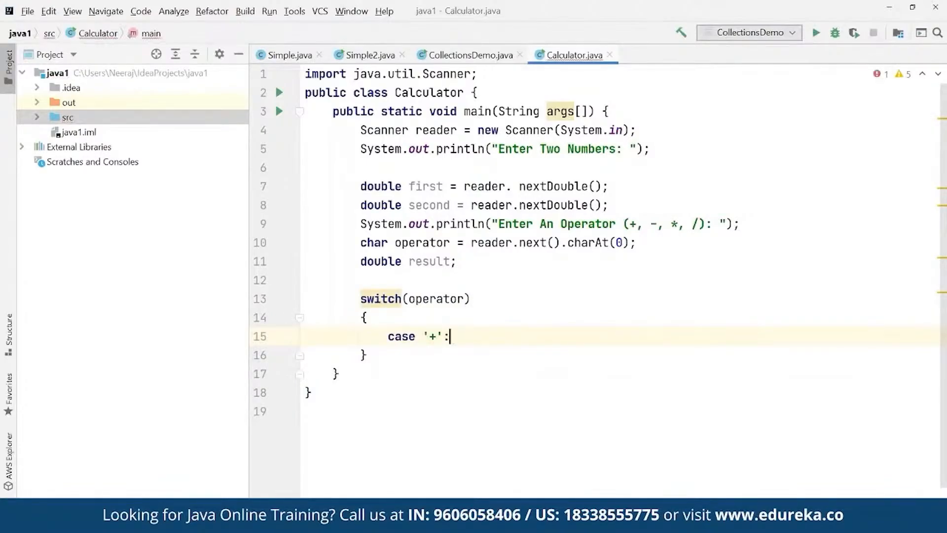
Set result = first + second in the '+' case followed by break.
text(result =)
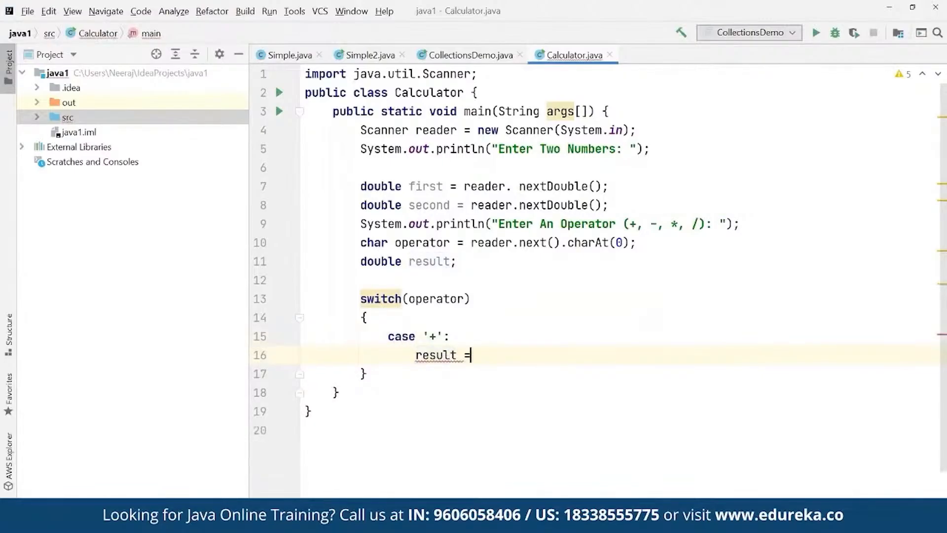
text(first +)
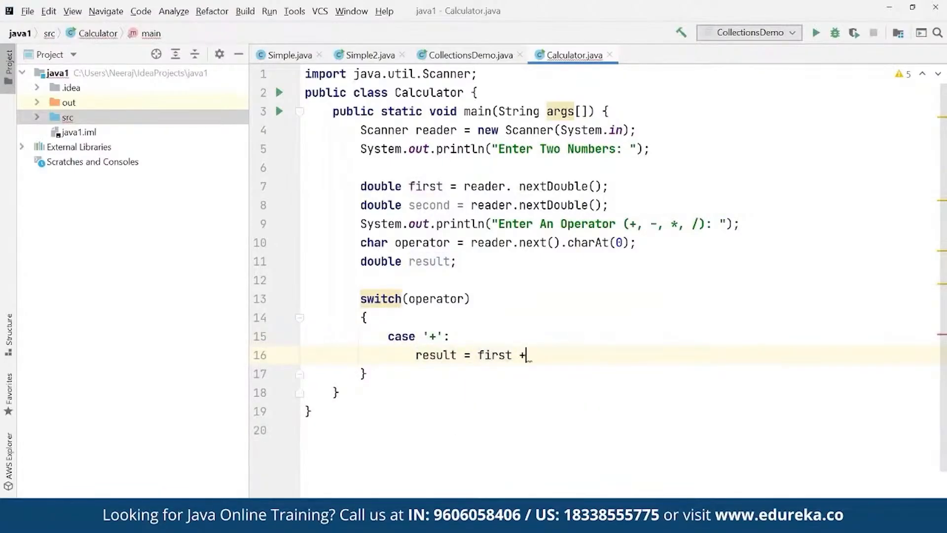
text(second)
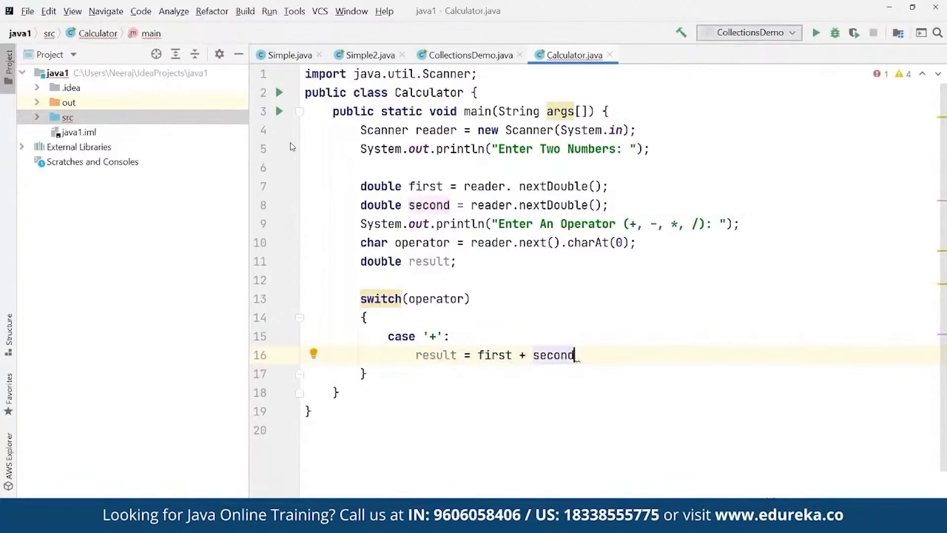
mouse_move(447, 174)
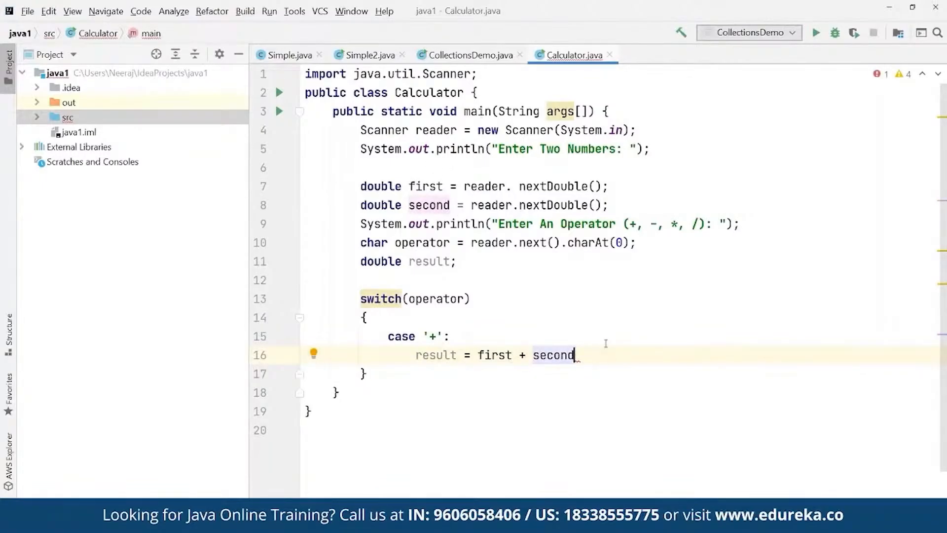
text(;)
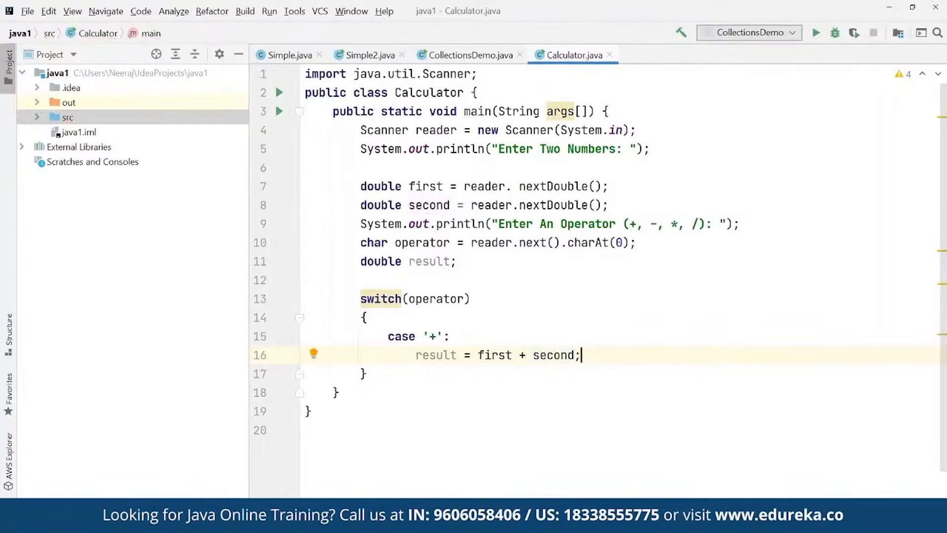
text(brea)
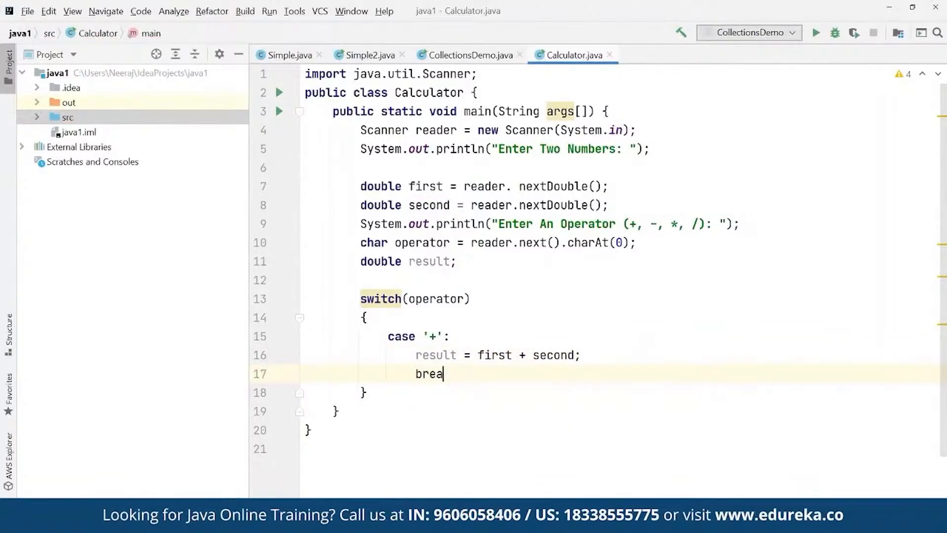
text(k;)
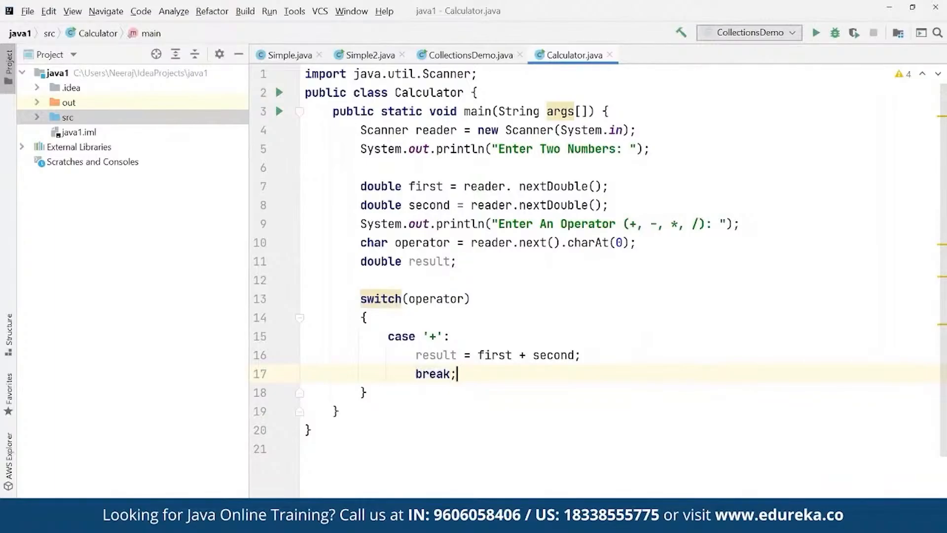
mouse_move(474, 375)
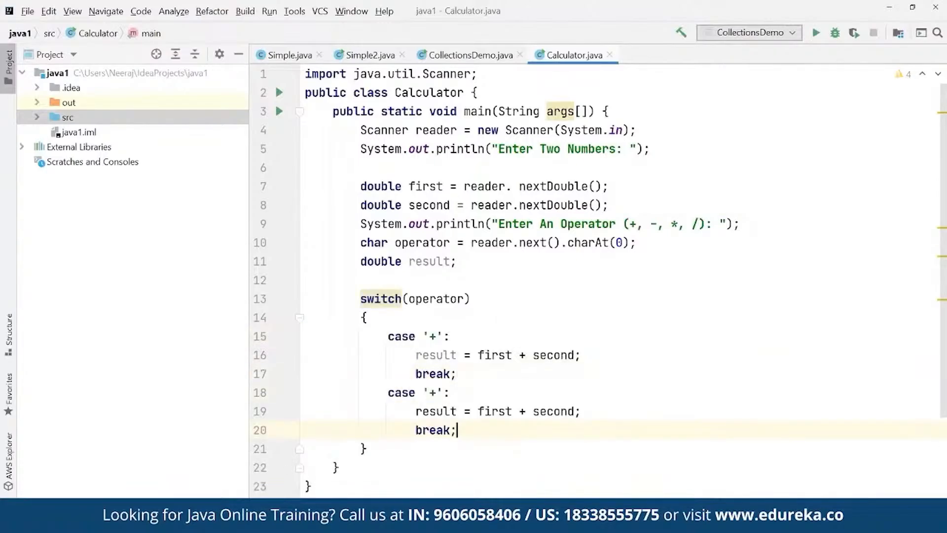
Duplicate the case block and turn the copies into '-', '*' and '/' cases with matching operators.
key(enter)
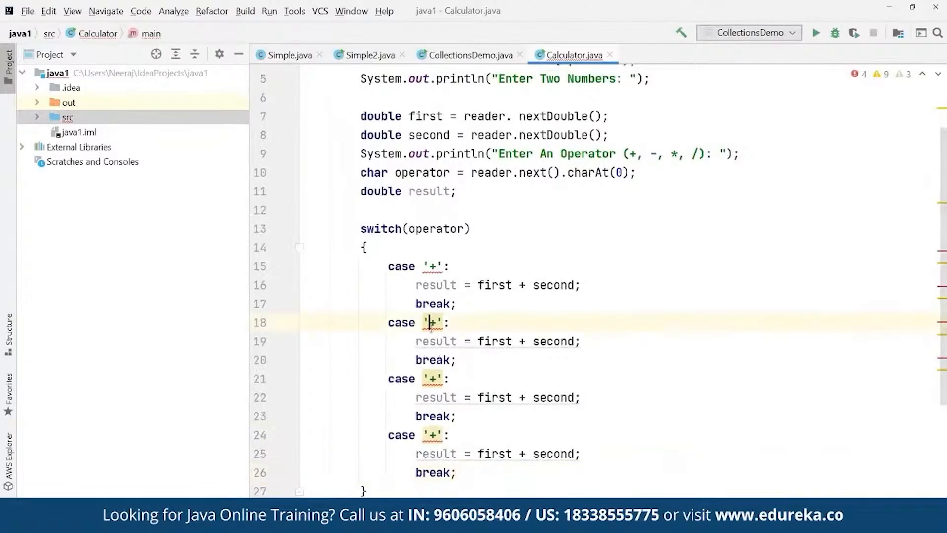
text(-)
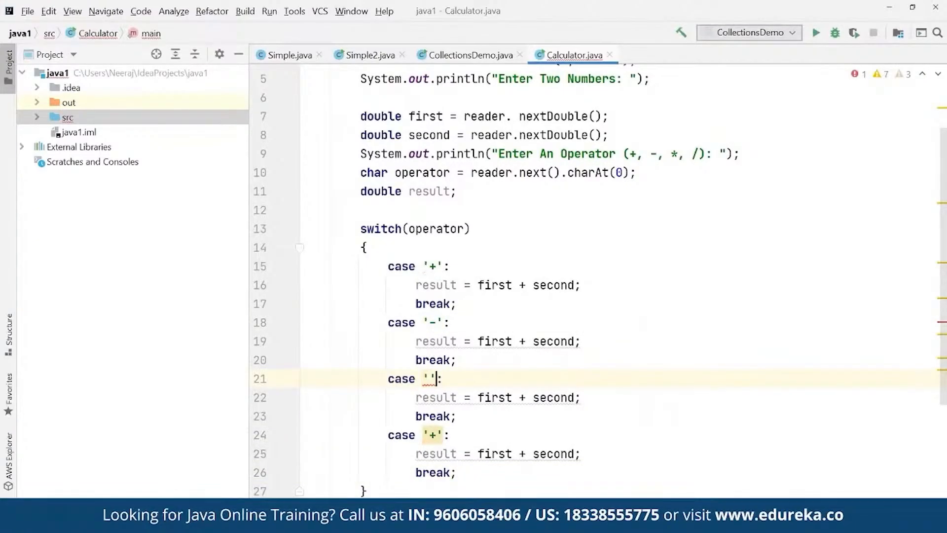
text(*)
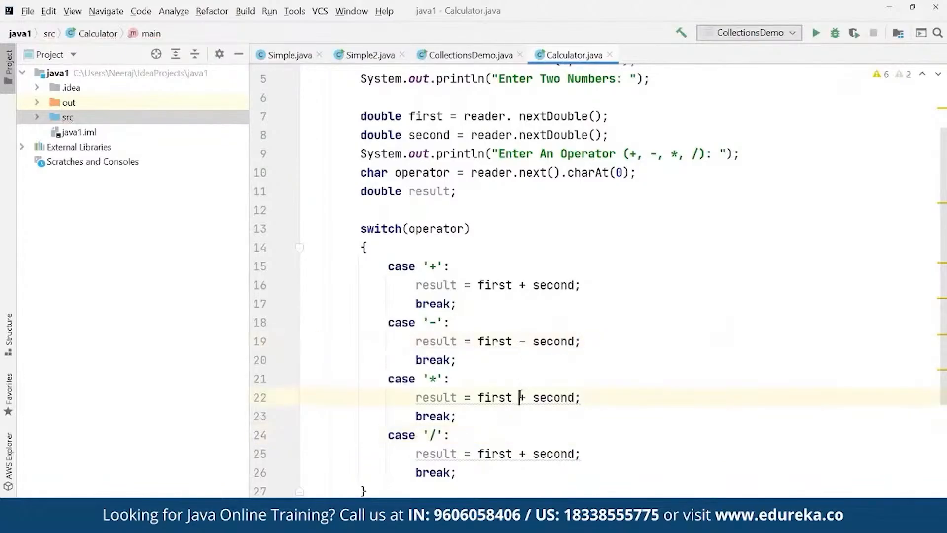
text(*)
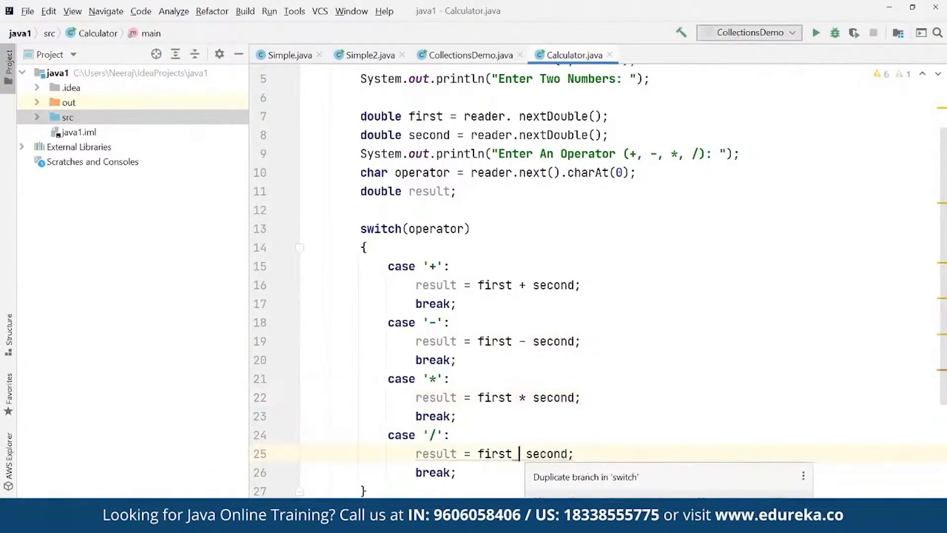
text(/)
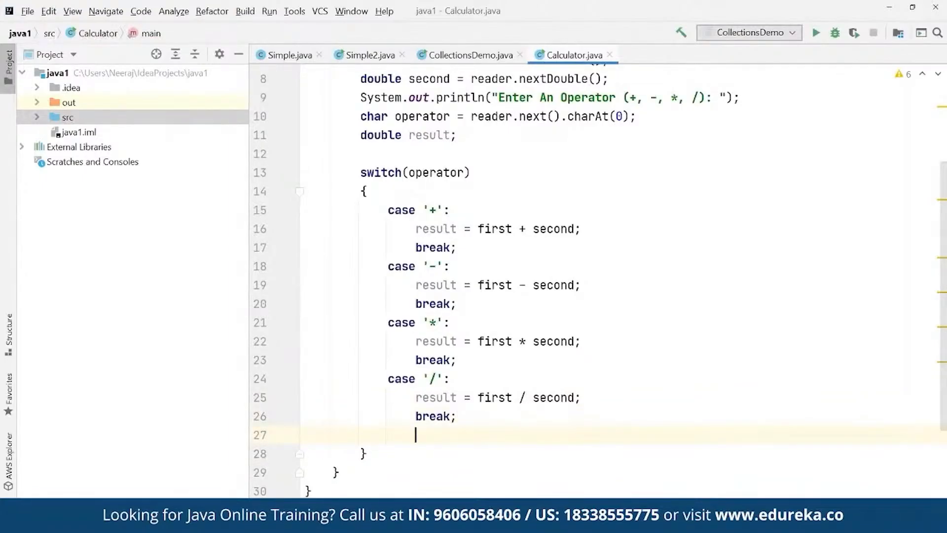
Add a default case printing "Please select right operator!" and returning.
text(default)
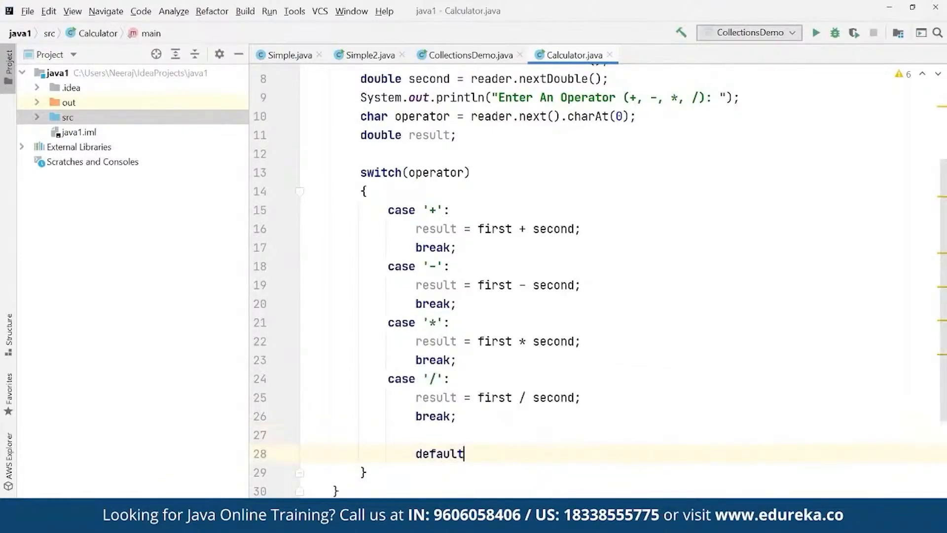
text(System.out)
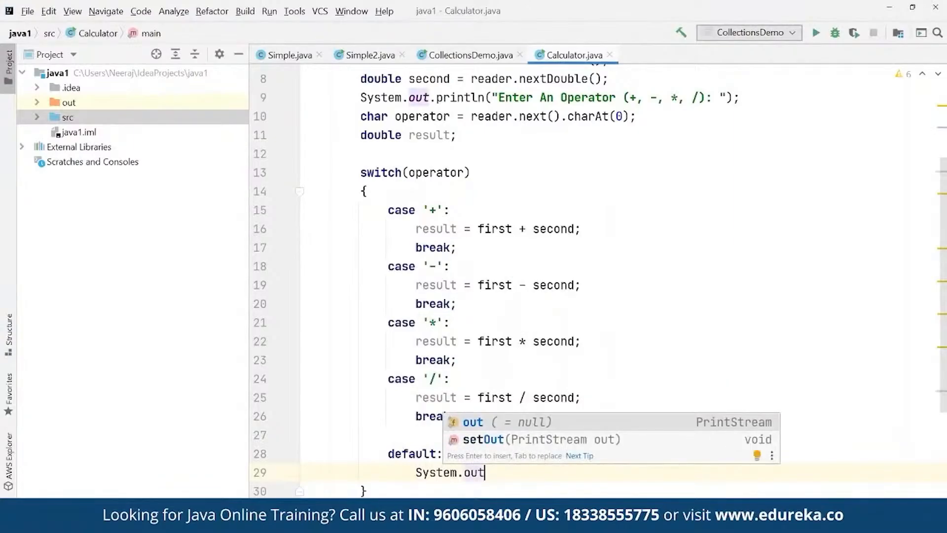
text(.println()
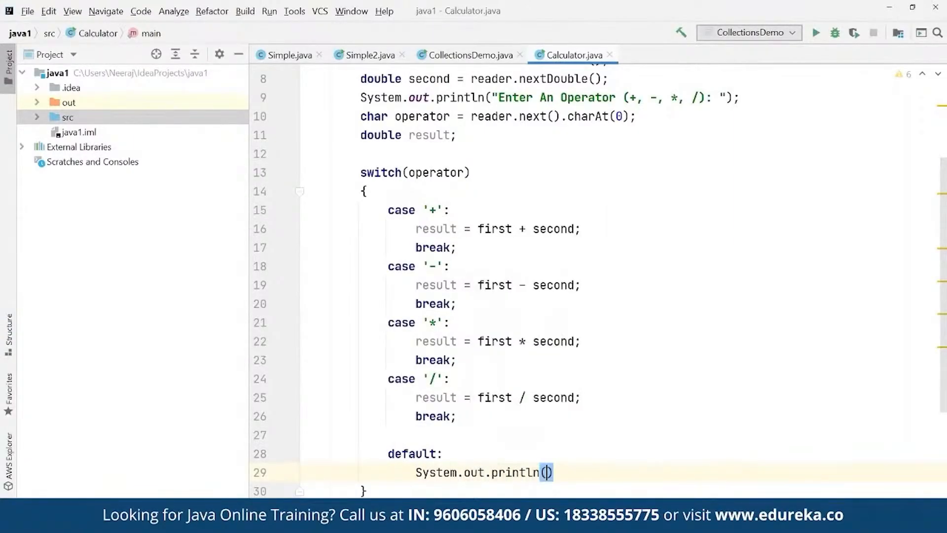
text(")
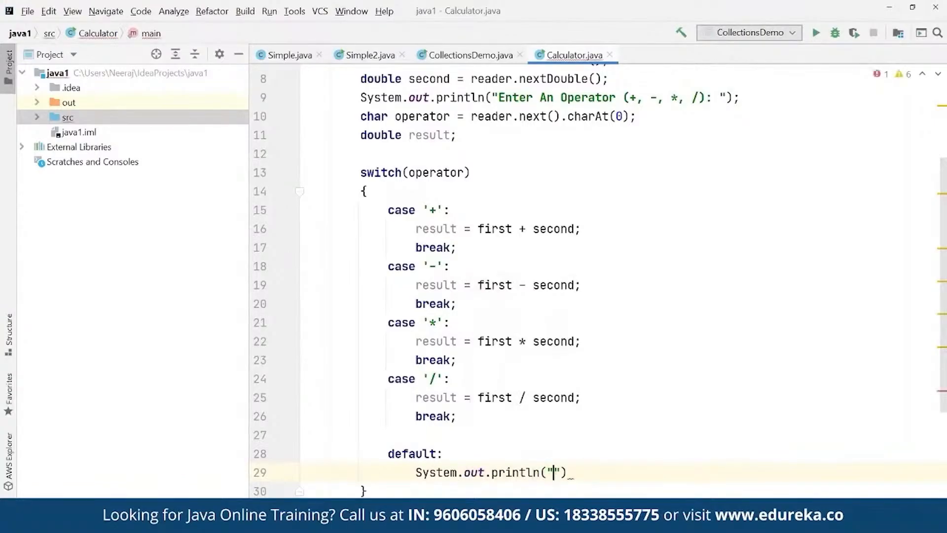
text(Plea)
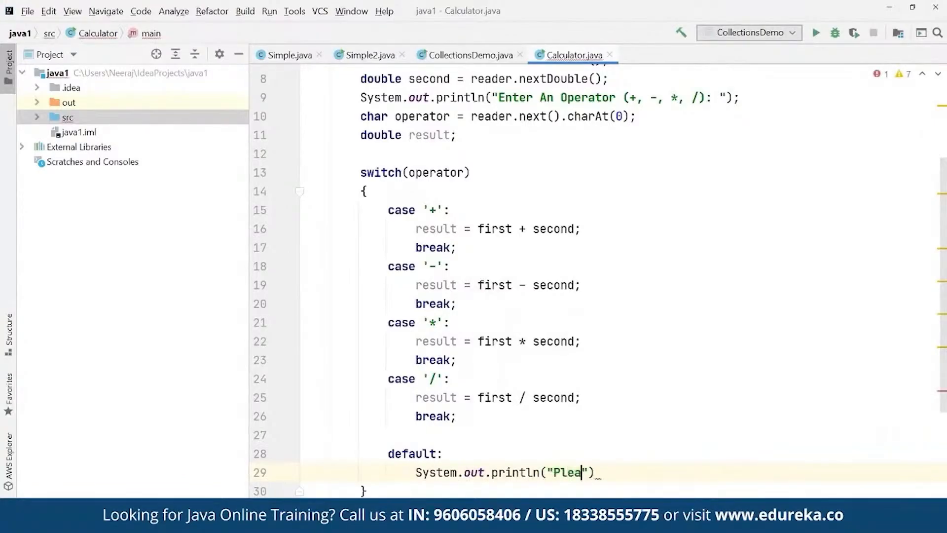
text(se select ri)
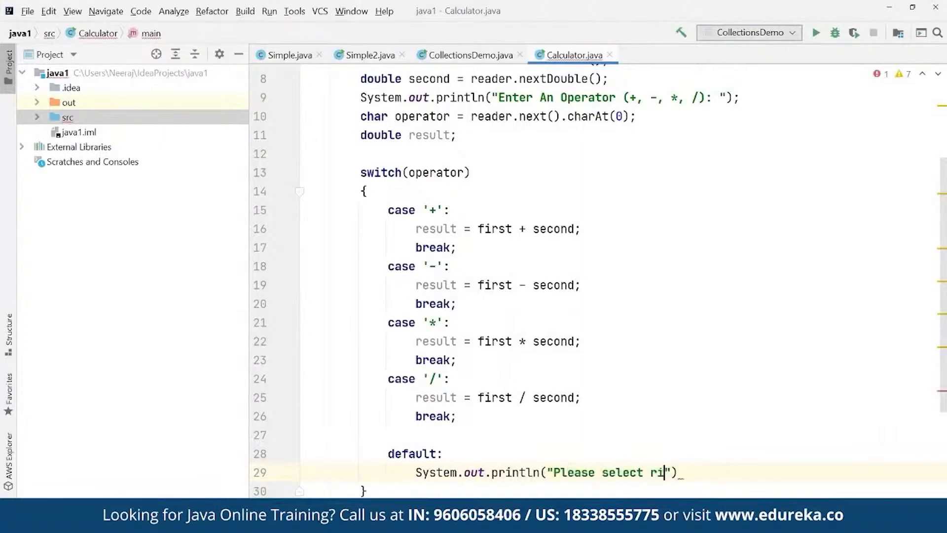
text(ght operato)
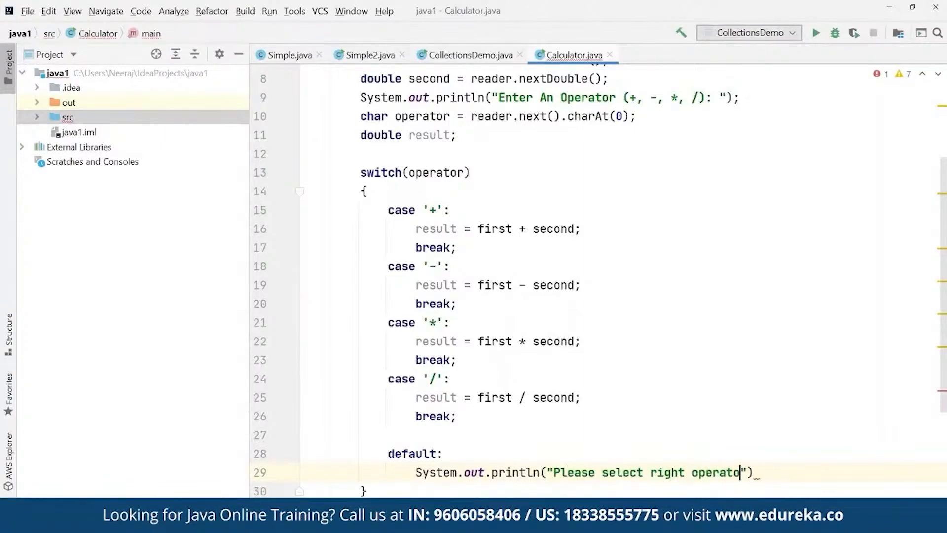
text(r!)
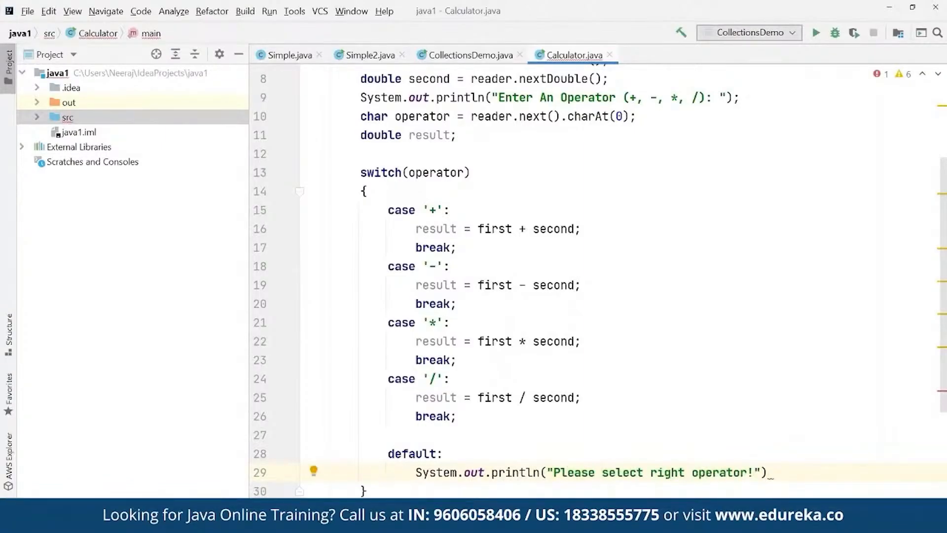
text(;)
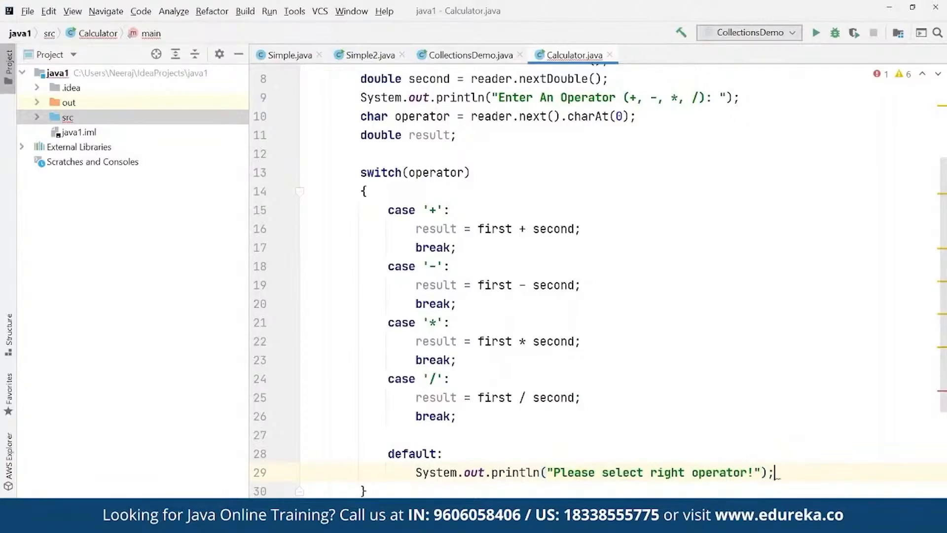
text(return)
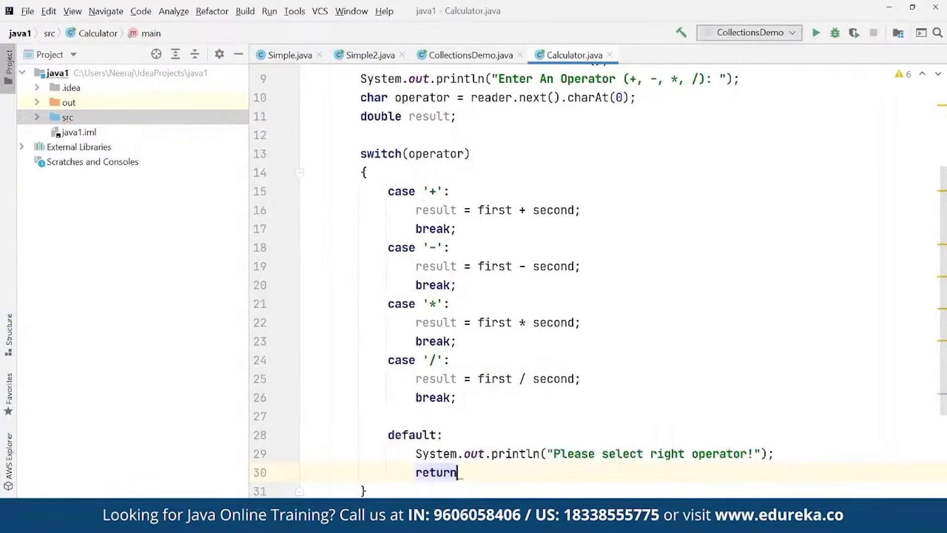
text(;)
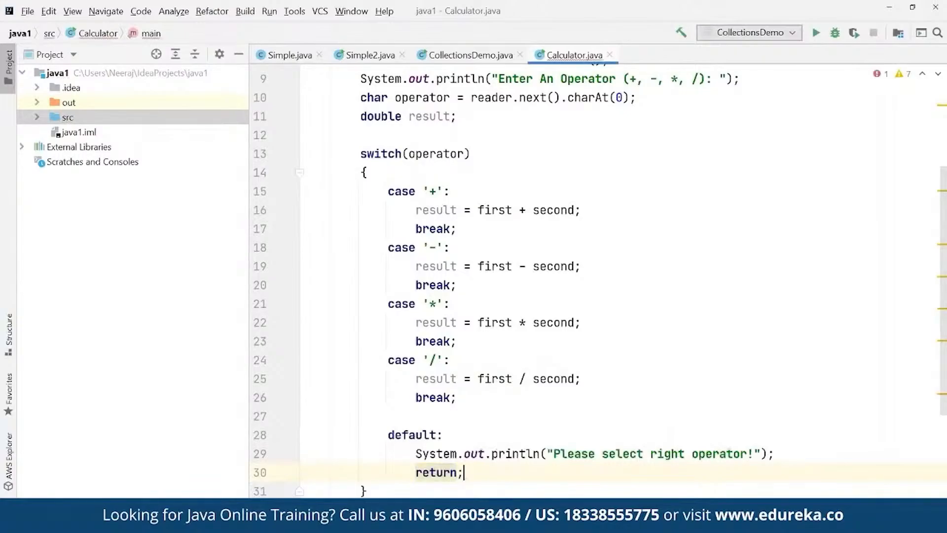
Write System.out.printf with the format string "%.1f %c %.1f = %.1f" after the switch.
text(s)
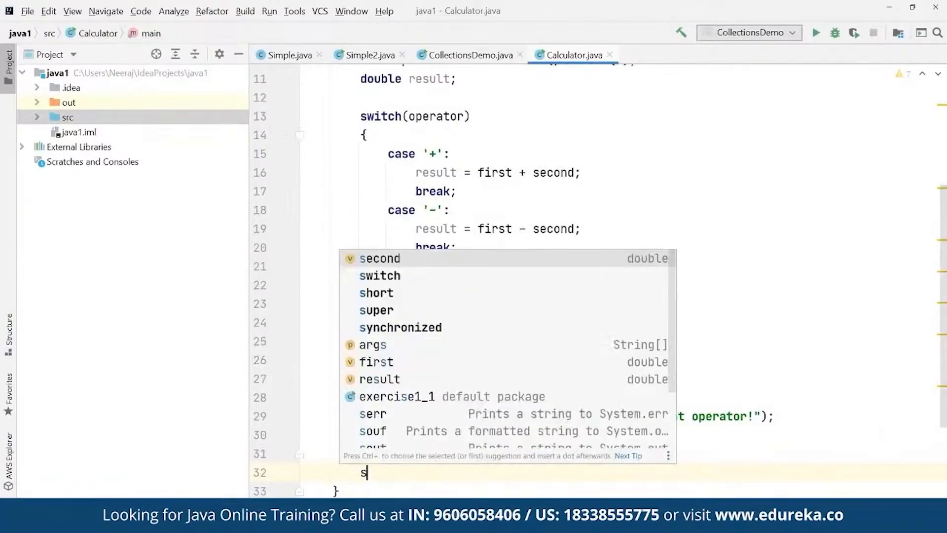
text(ystem.out.println()
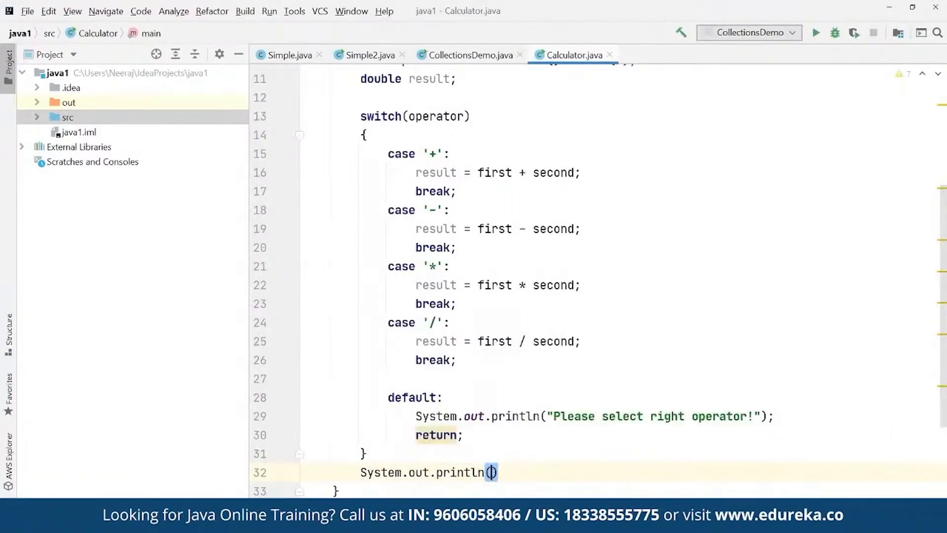
text("")
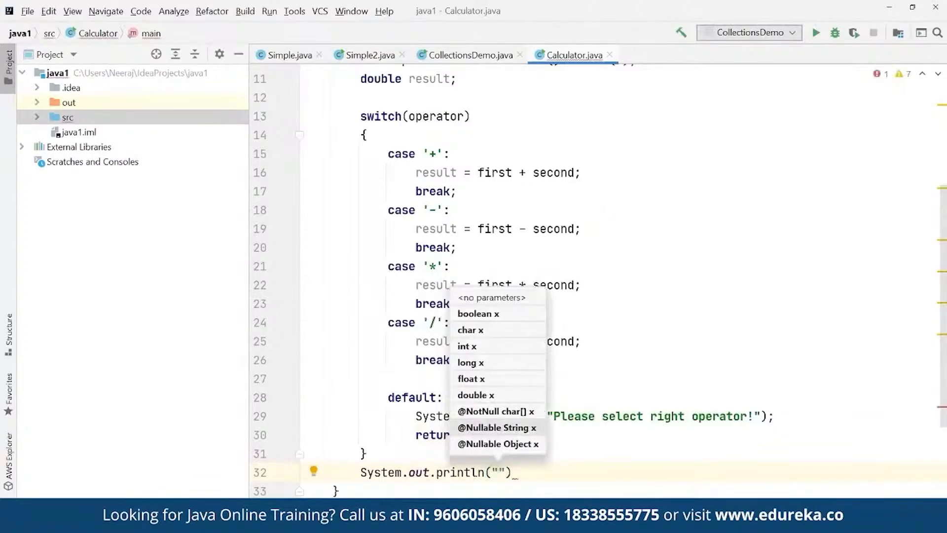
text(%.)
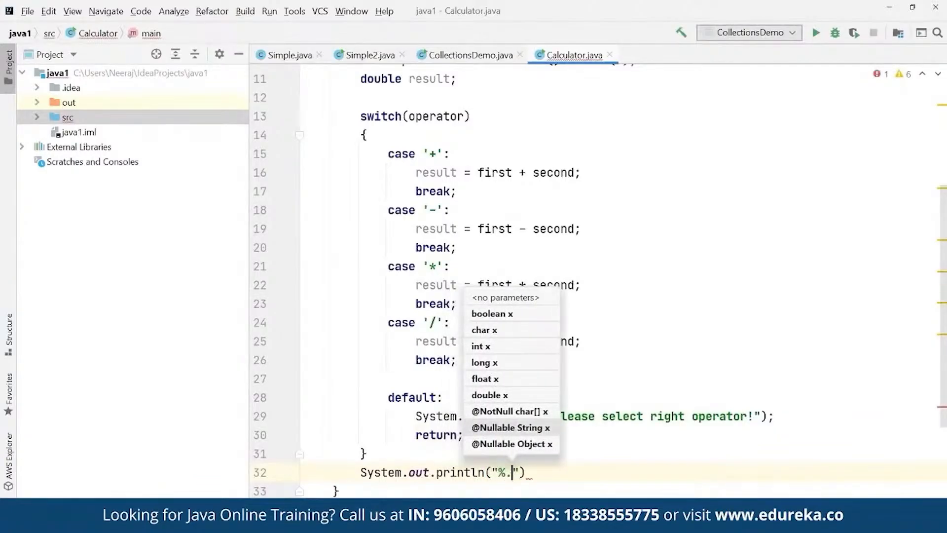
text(1f)
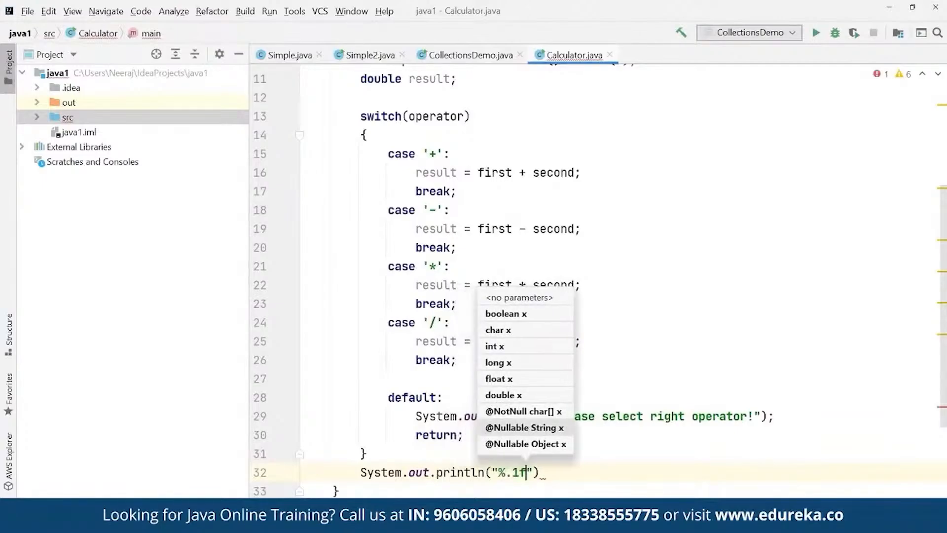
text(%)
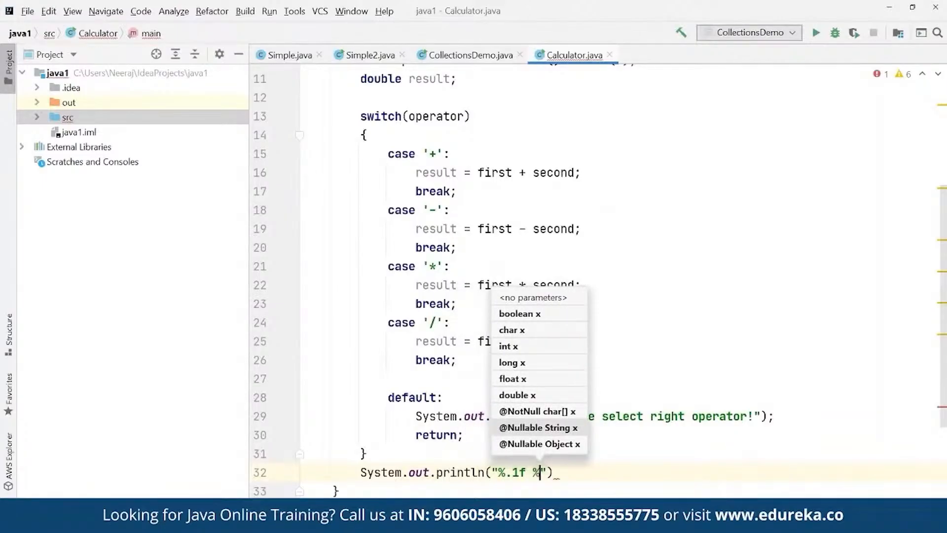
text(c)
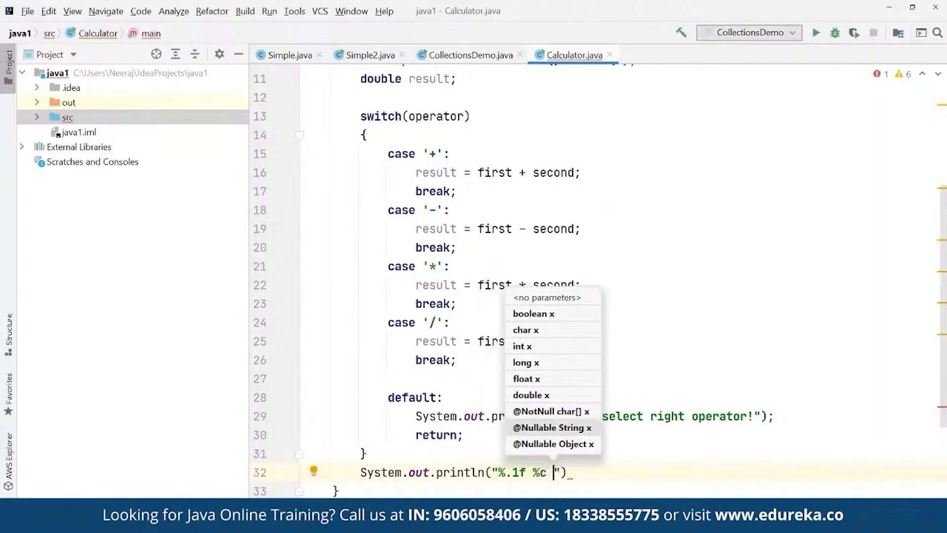
text(%.)
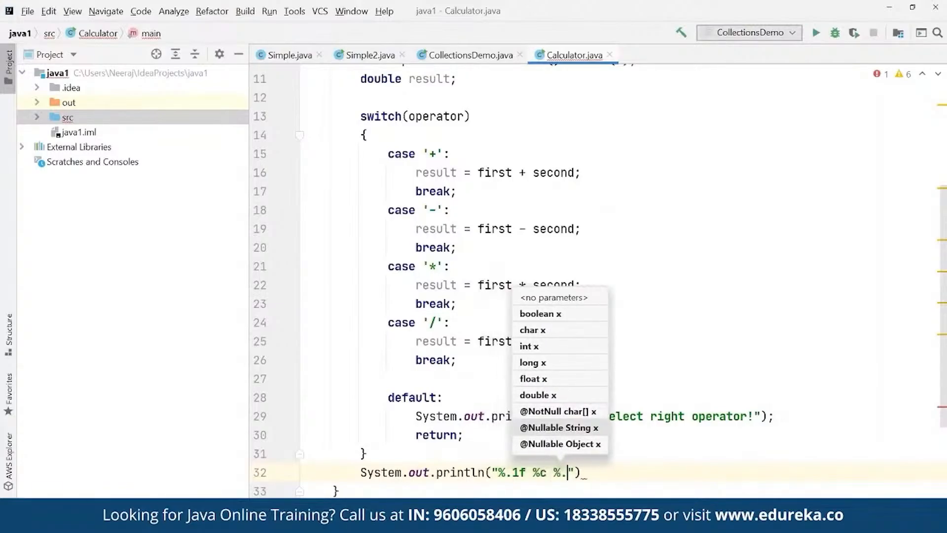
text(1f =)
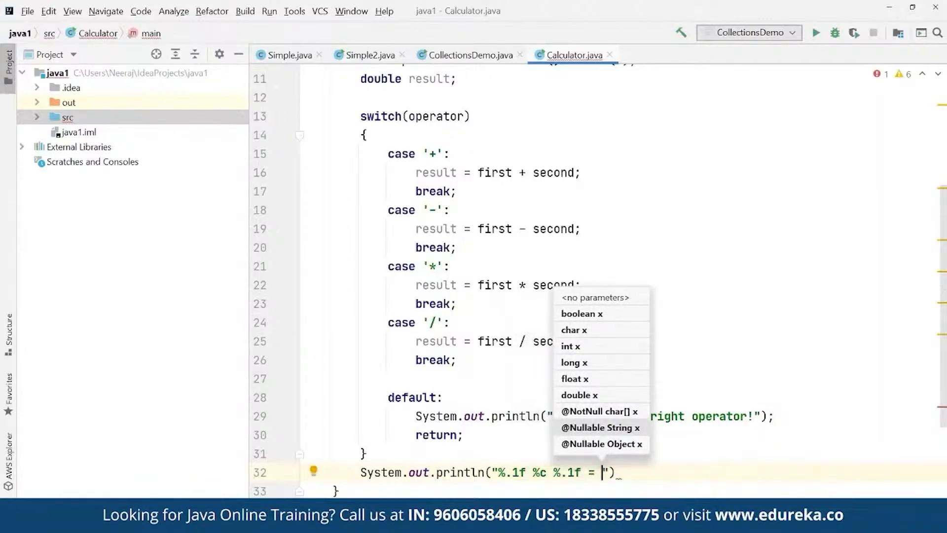
text(.)
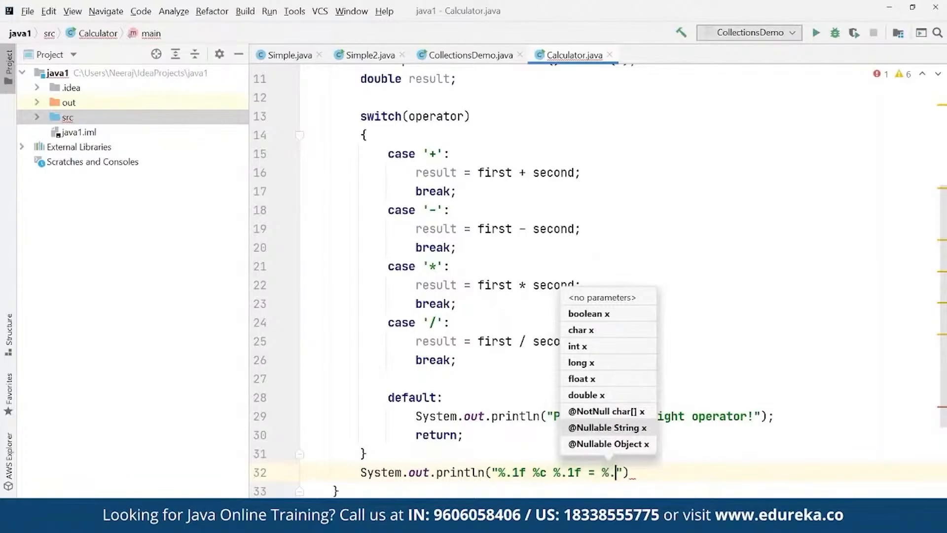
text(1f)
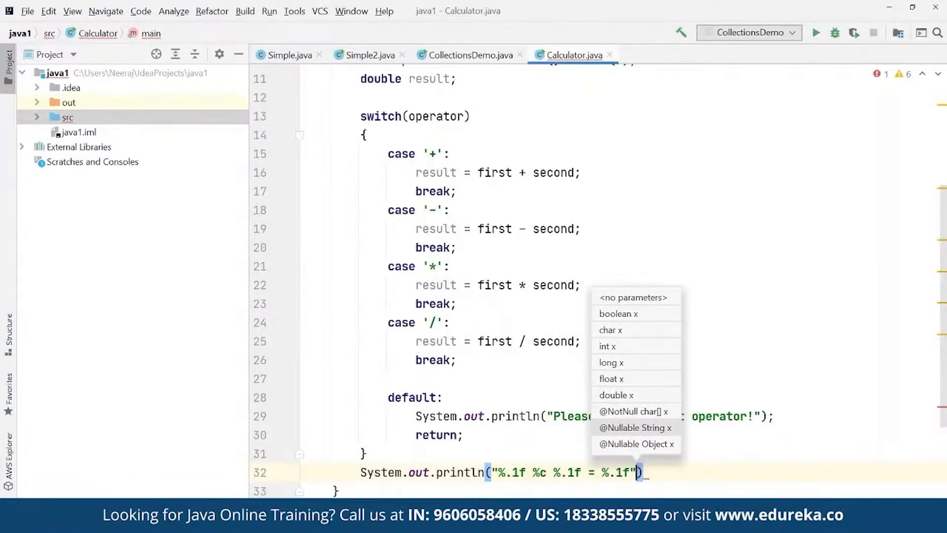
Pass first, operator, second and result as the printf arguments.
text(,)
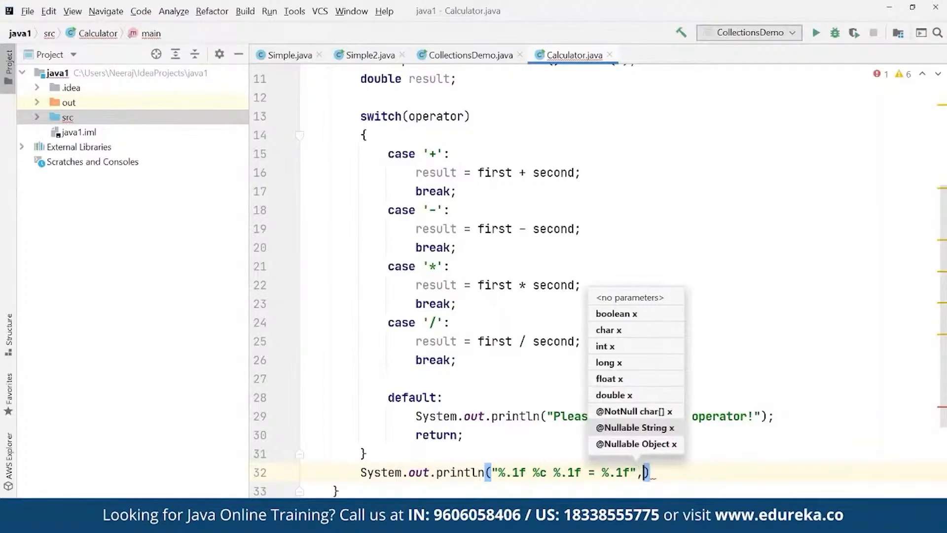
text(first, operao)
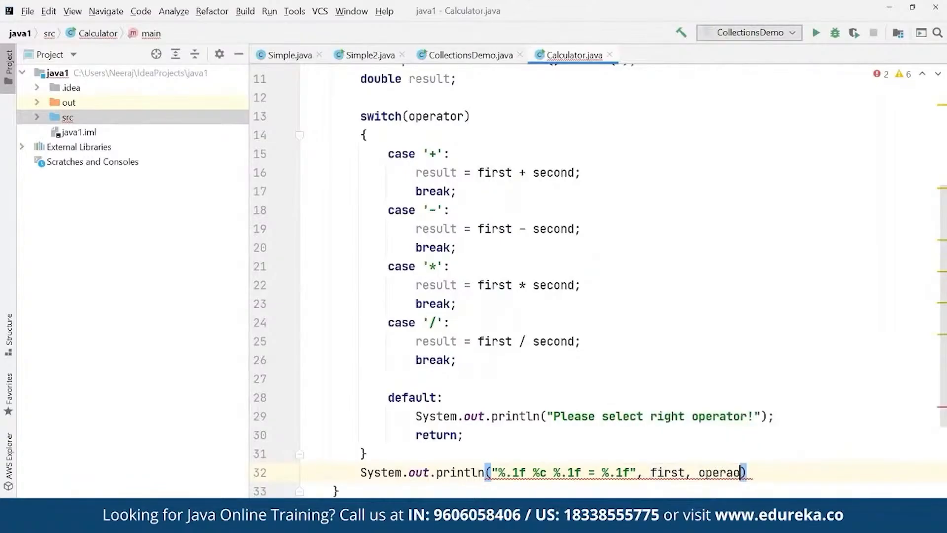
text(, second, result)
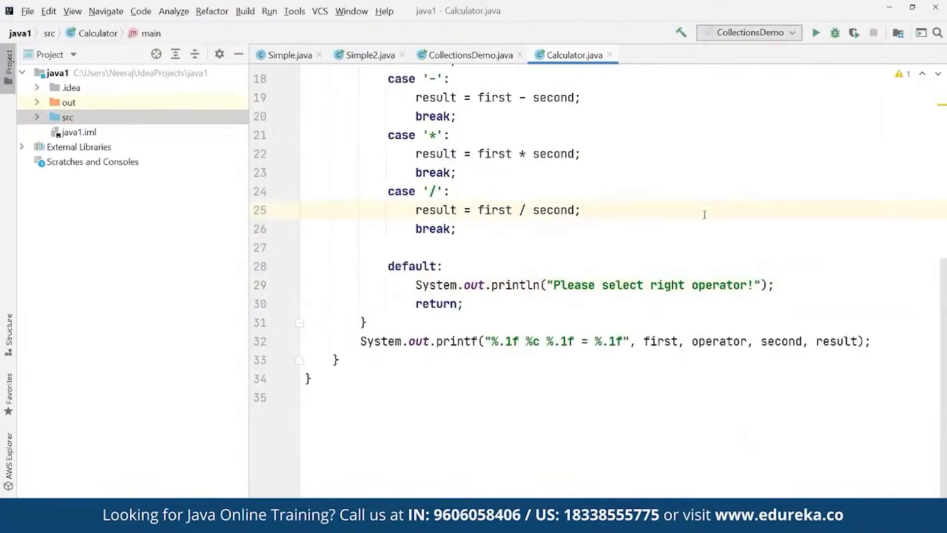
mouse_move(779, 172)
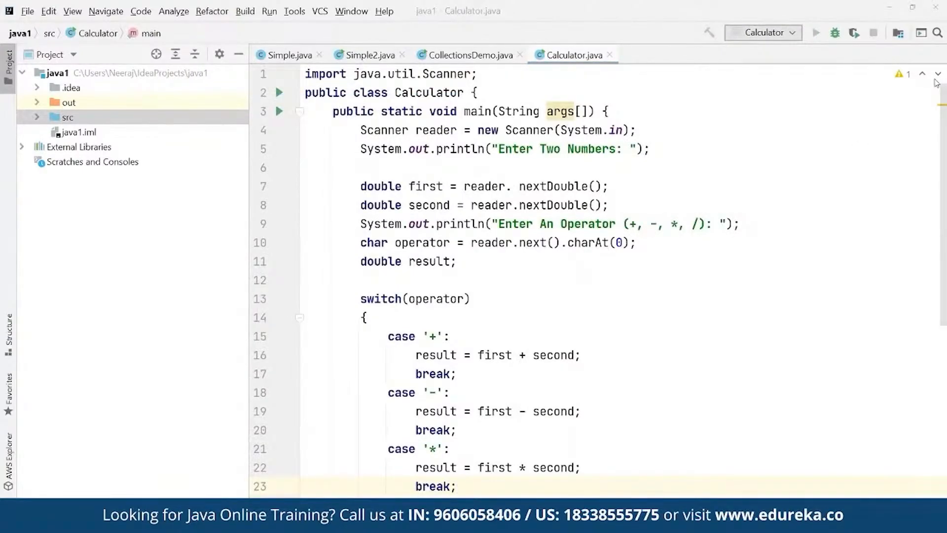
Run the Calculator program and enter 2, 9 and the * operator at its console prompts.
click(814, 33)
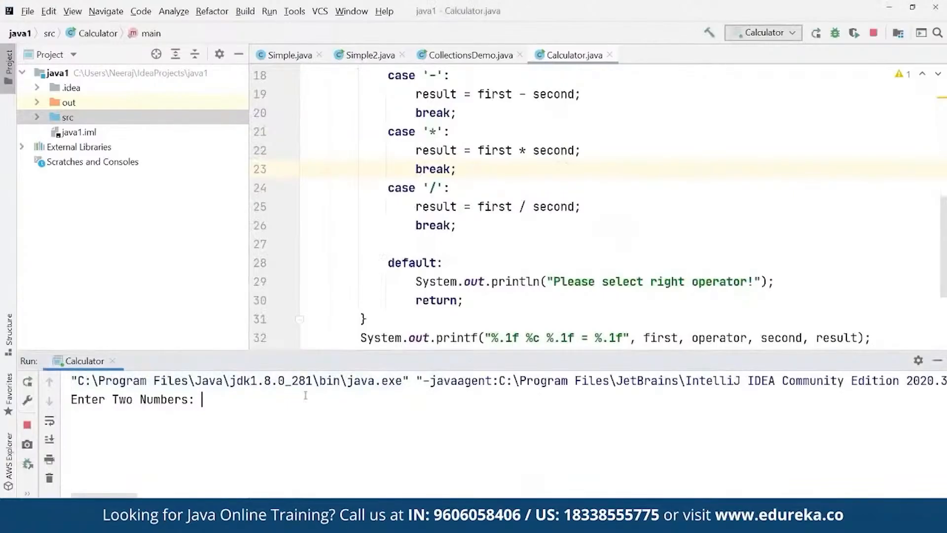
text(2)
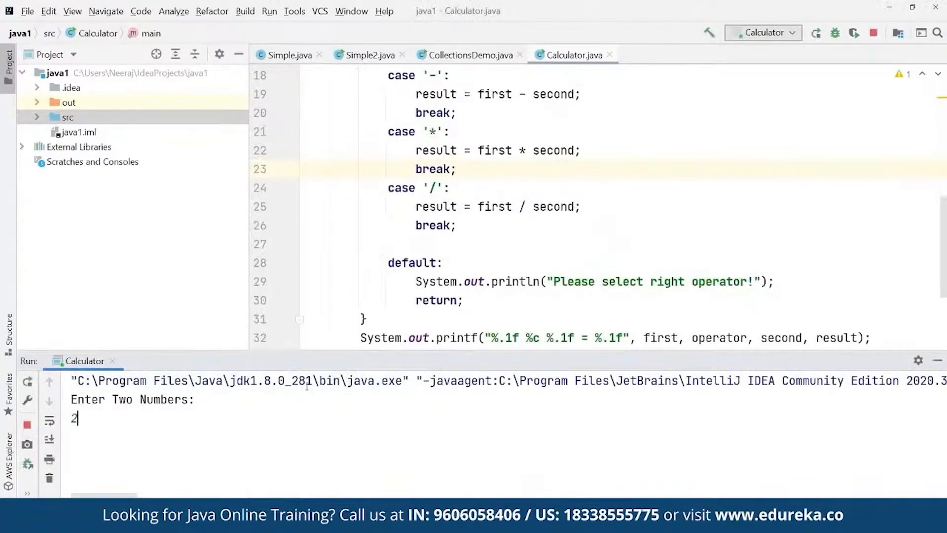
key(enter)
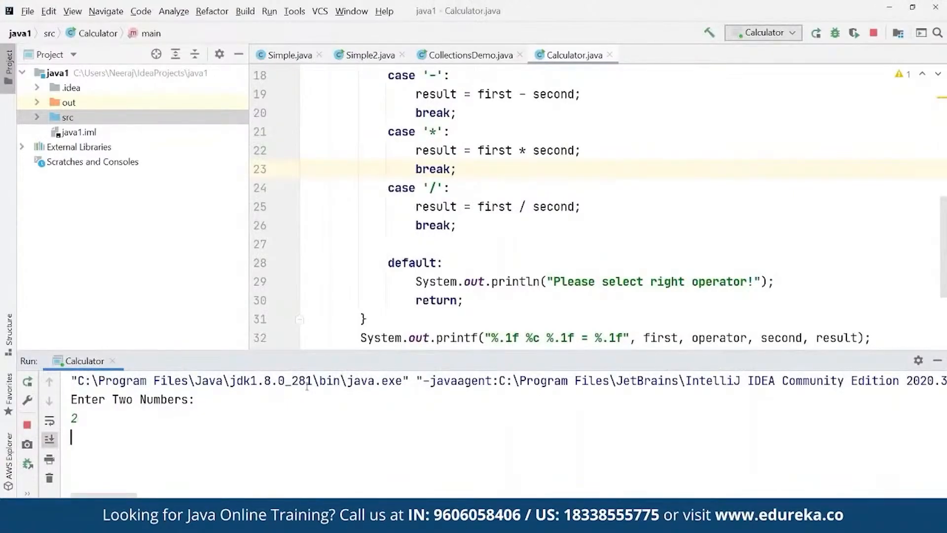
text(9)
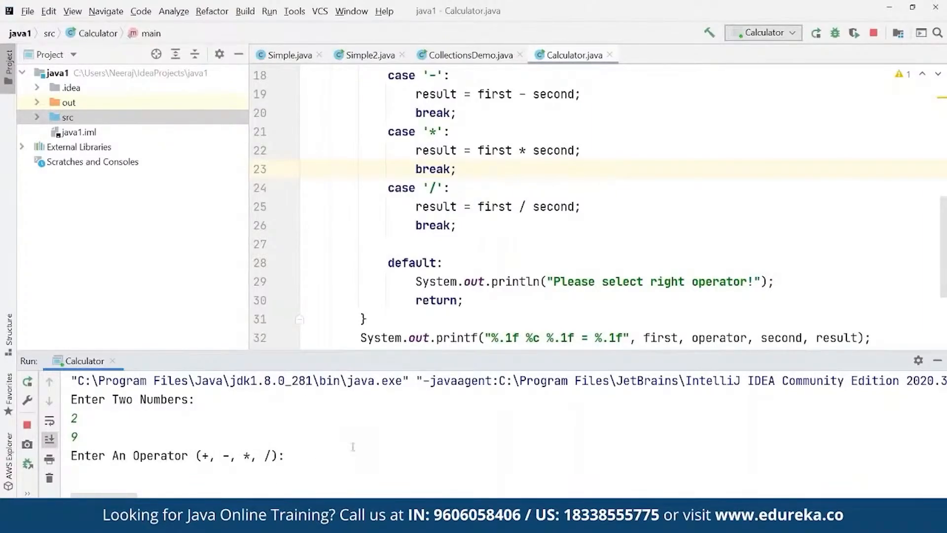
text(*)
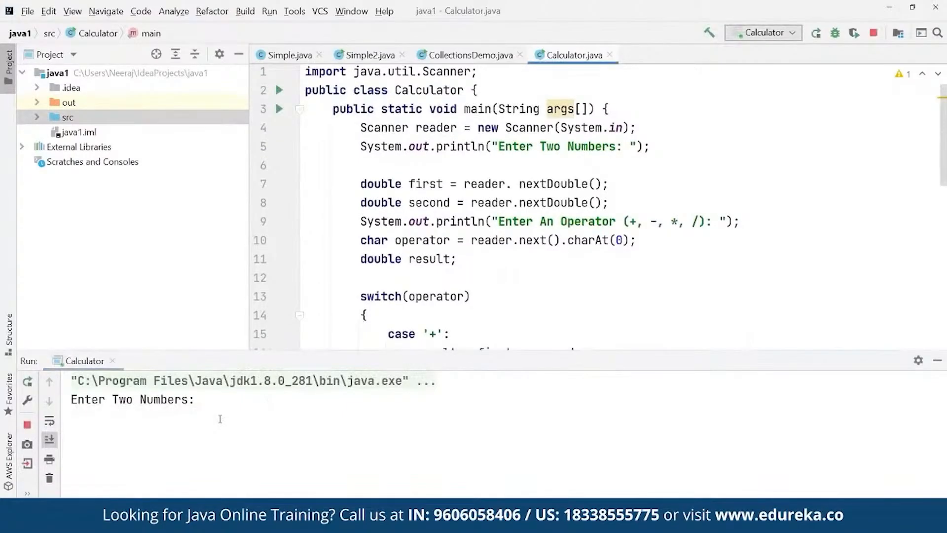
Enter 11 in the console before stripping the calculator logic from the class.
text(11)
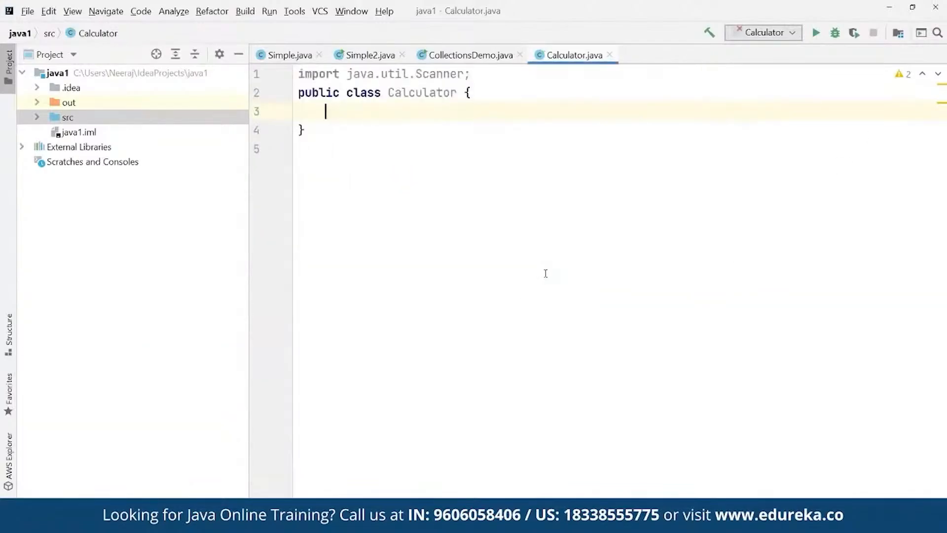
Write a new main method that creates a Scanner with new Scanner().
text(public)
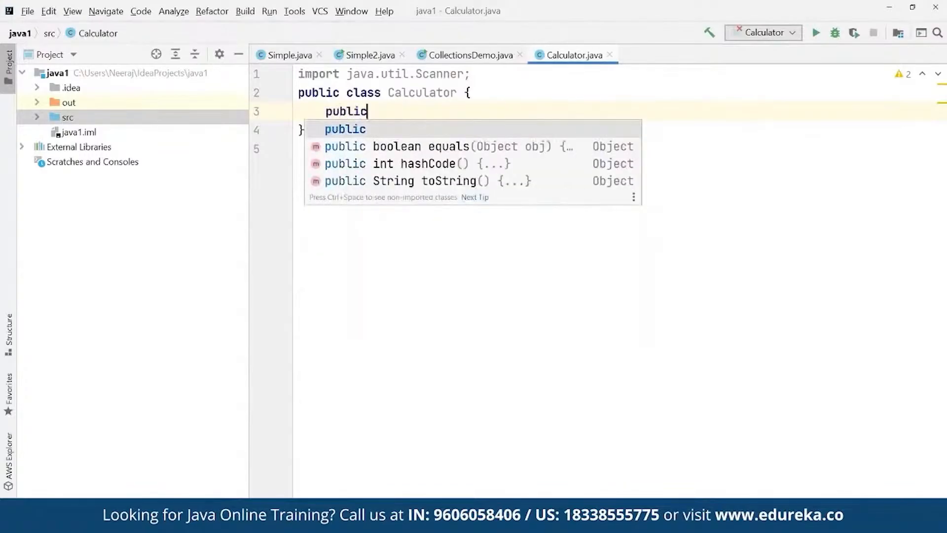
text(static void)
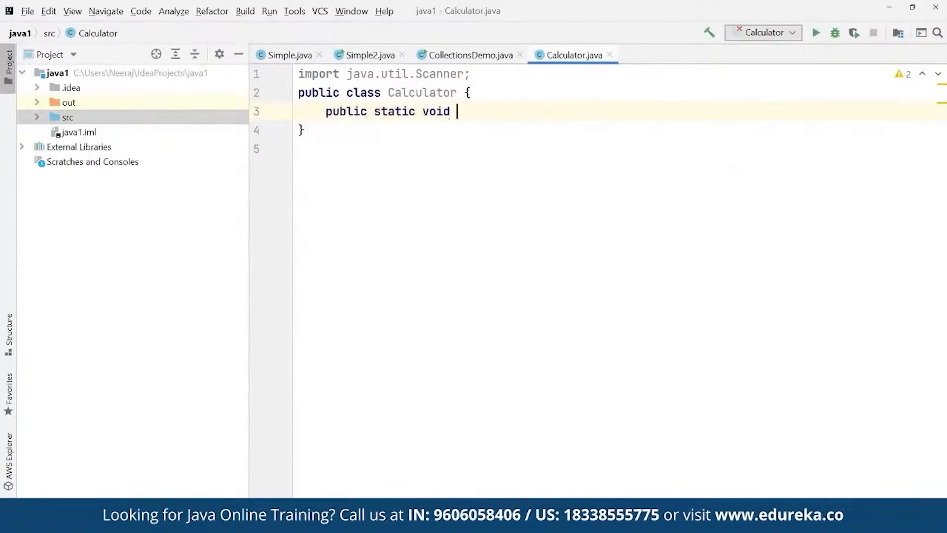
text(main(String args[]) {)
text(Scanner scann)
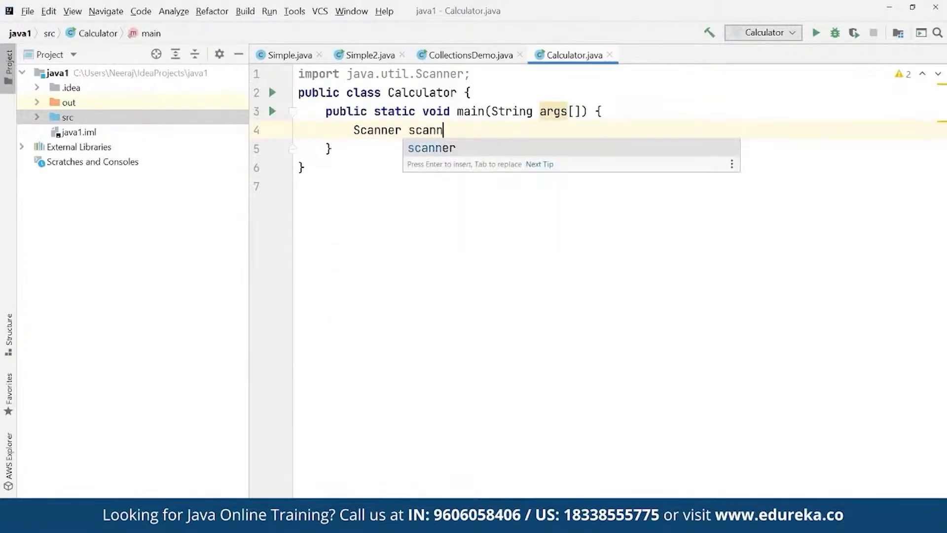
text(er = new)
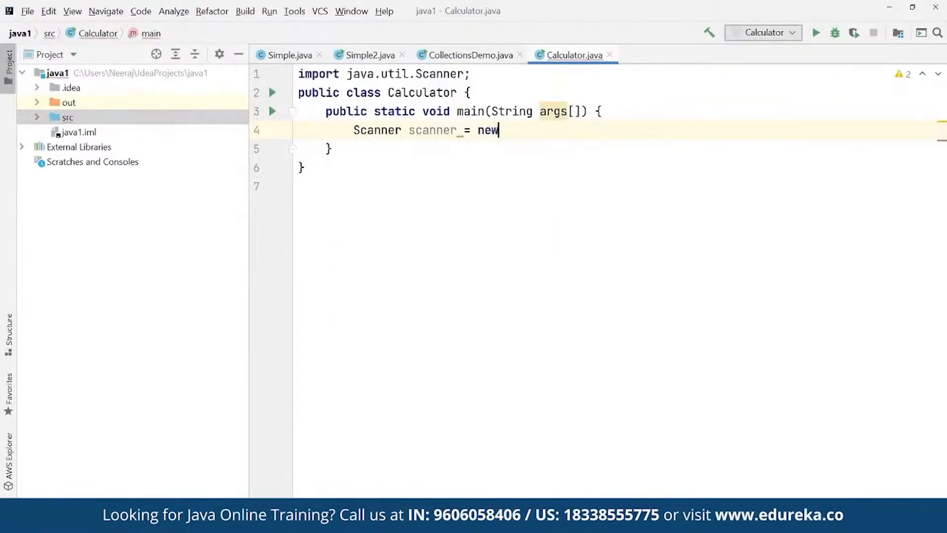
text(Scanner())
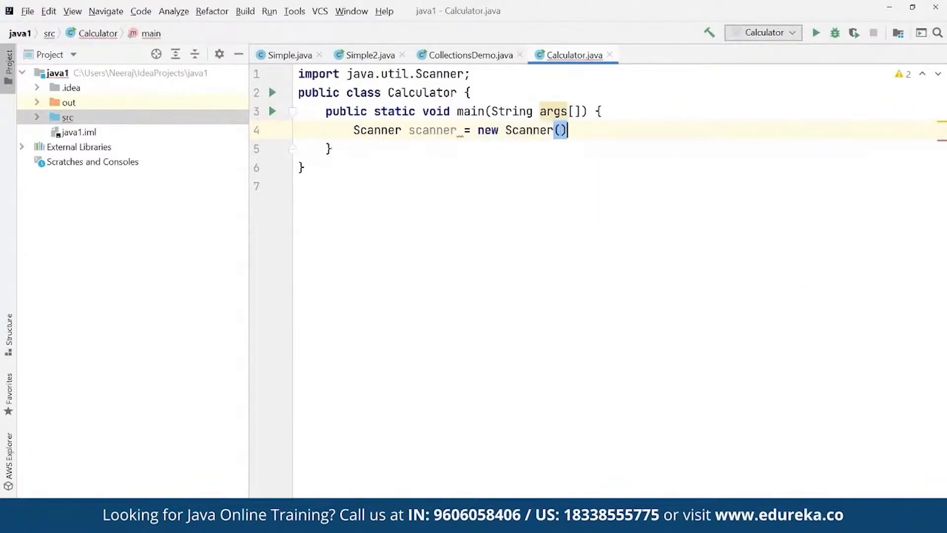
Print the "Enter the number" prompt and read int num with scanner.nextInt().
text(System.in)
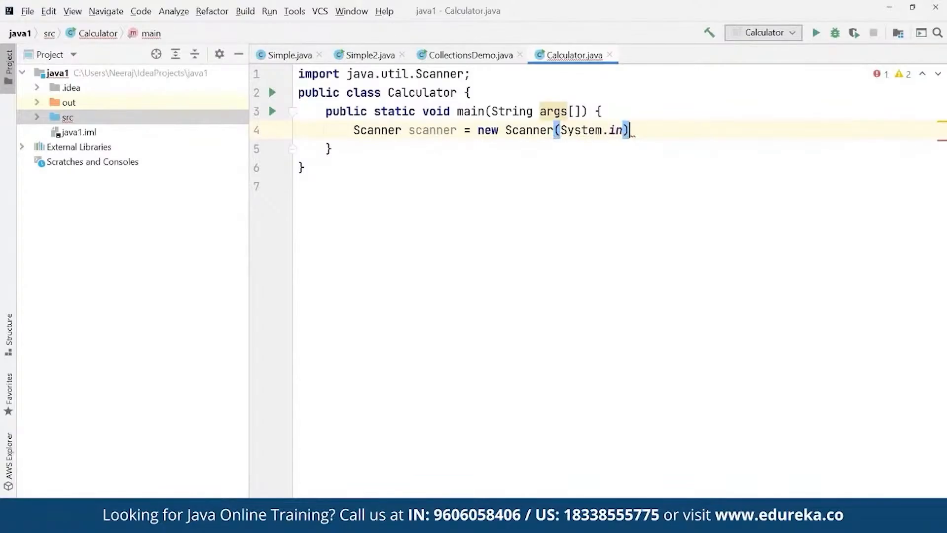
text(;)
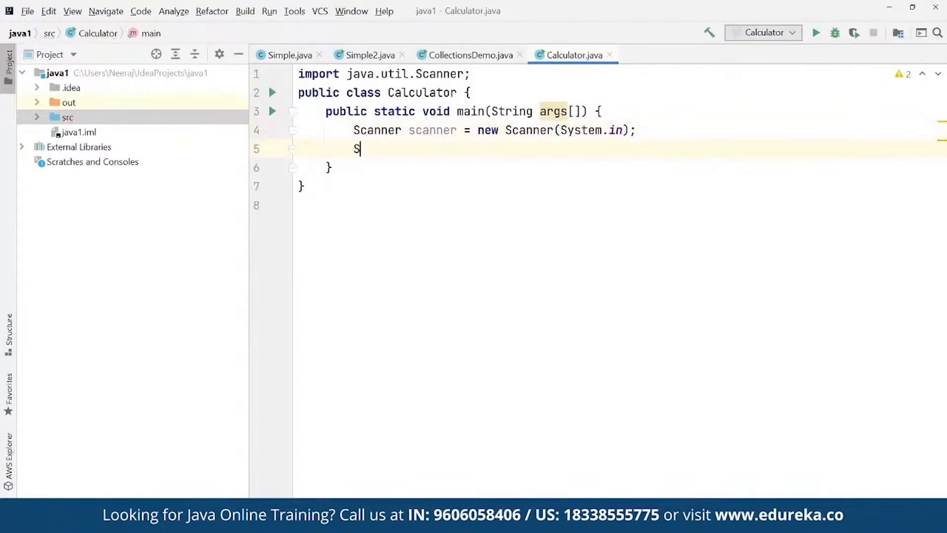
text(ystem.out.println("Enter the number)
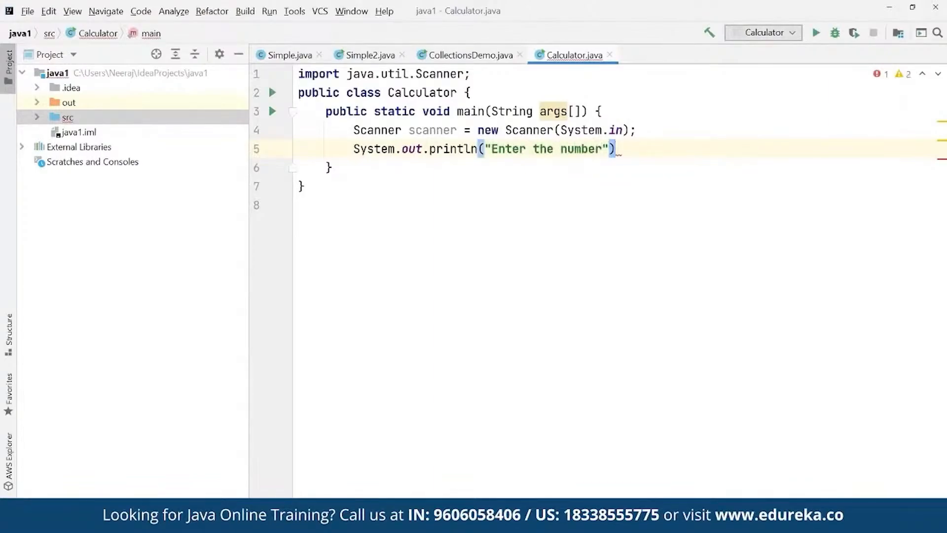
text(;)
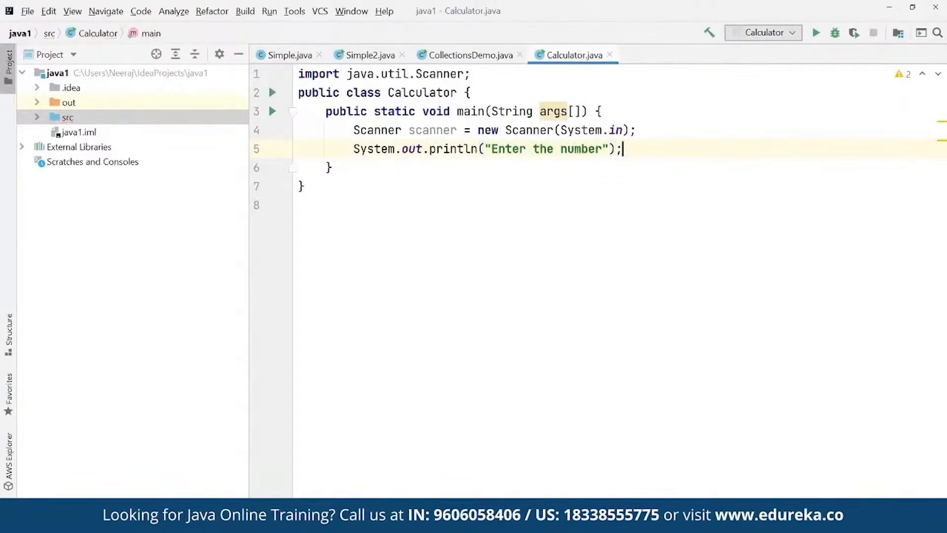
text(int)
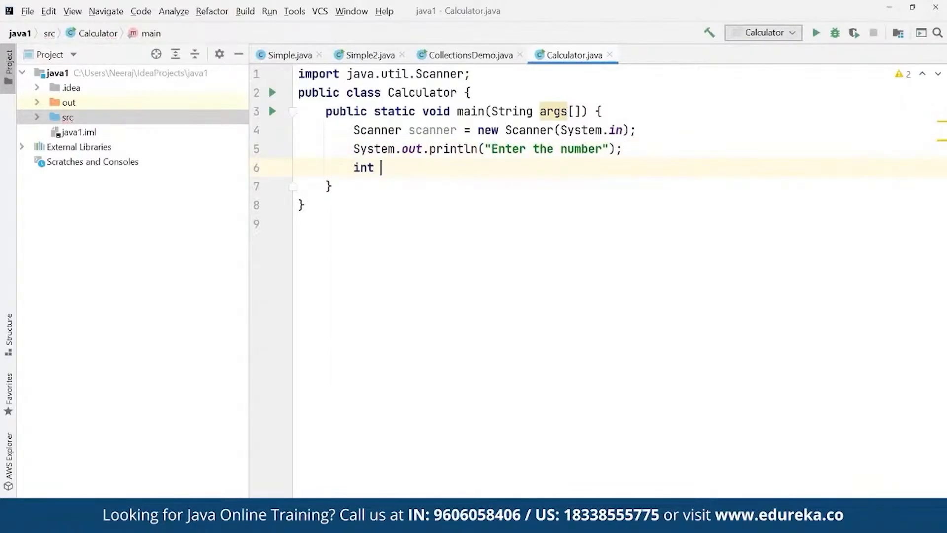
text(num =)
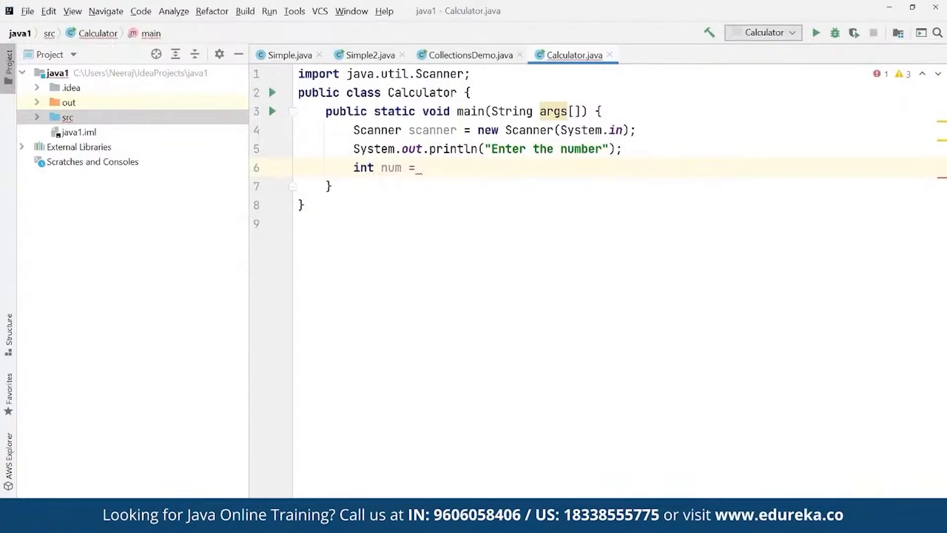
text(scanner)
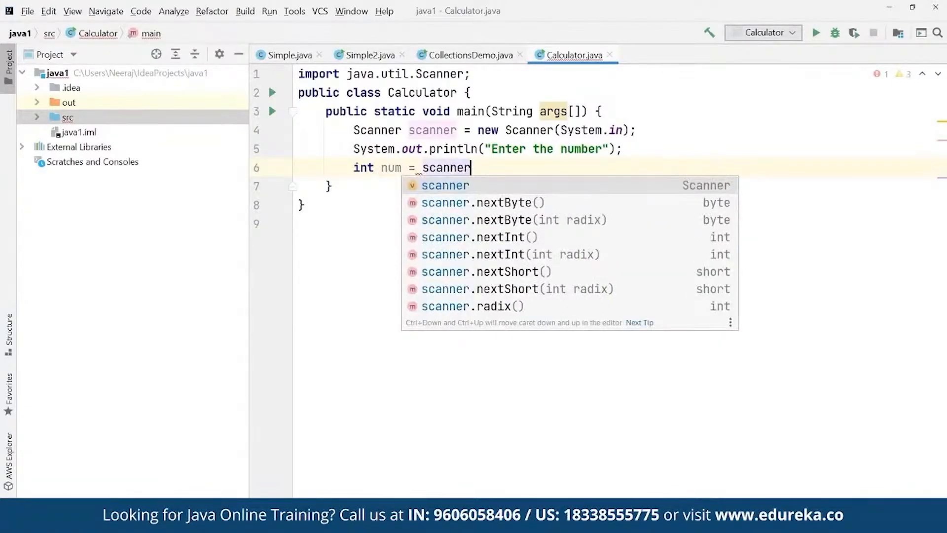
text(.nextInt)
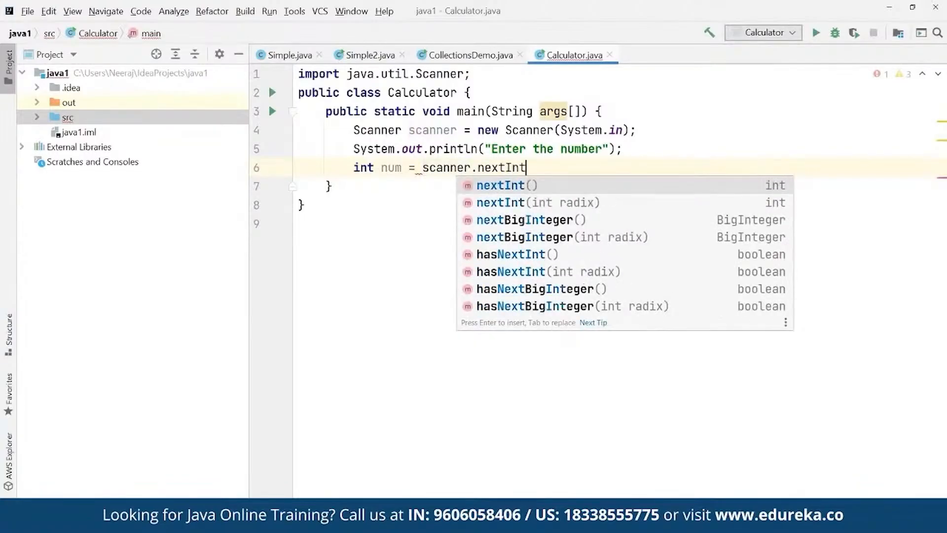
key(Enter)
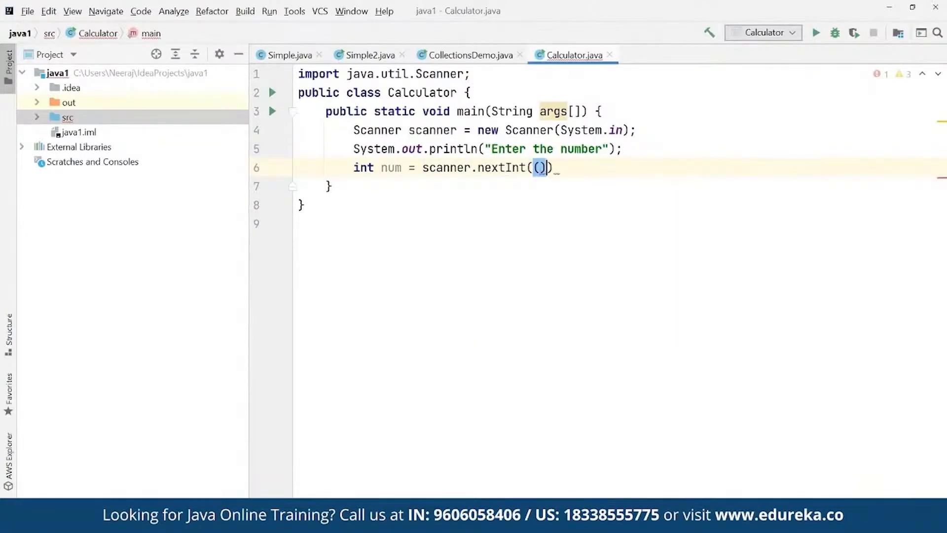
key(Backspace)
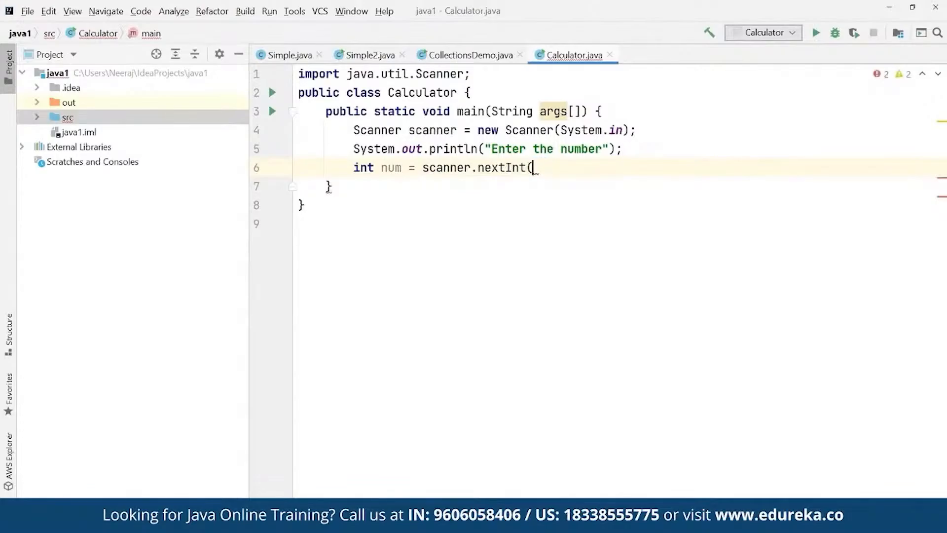
text();)
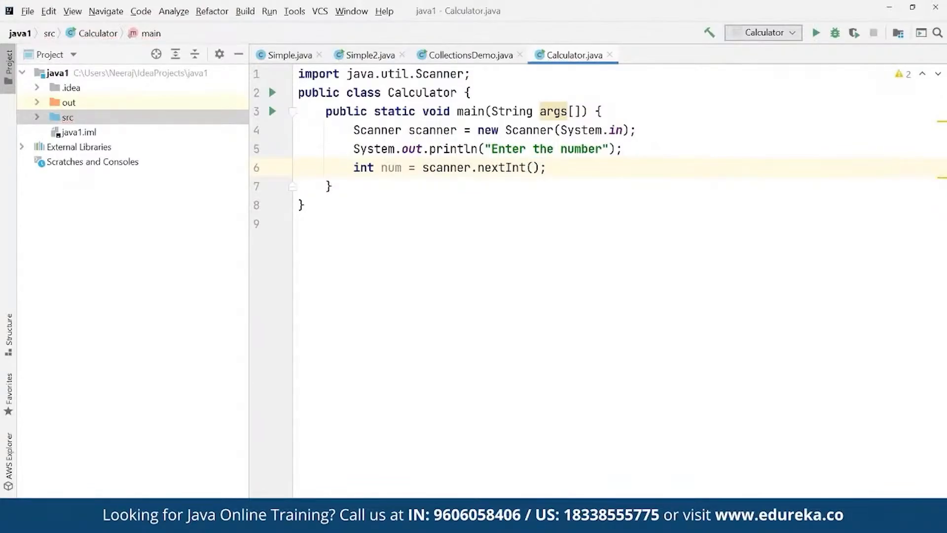
Assign int factorial = fact(num);.
text(int)
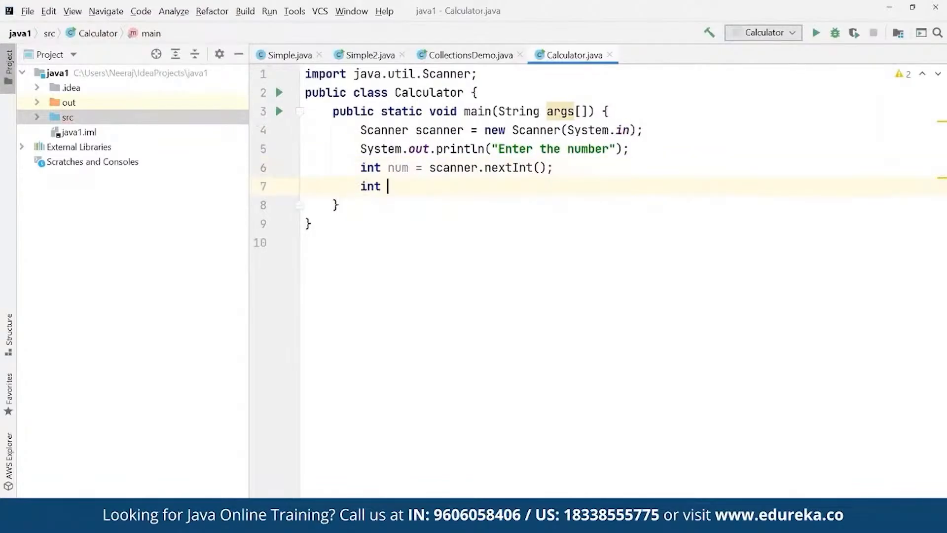
text(factori)
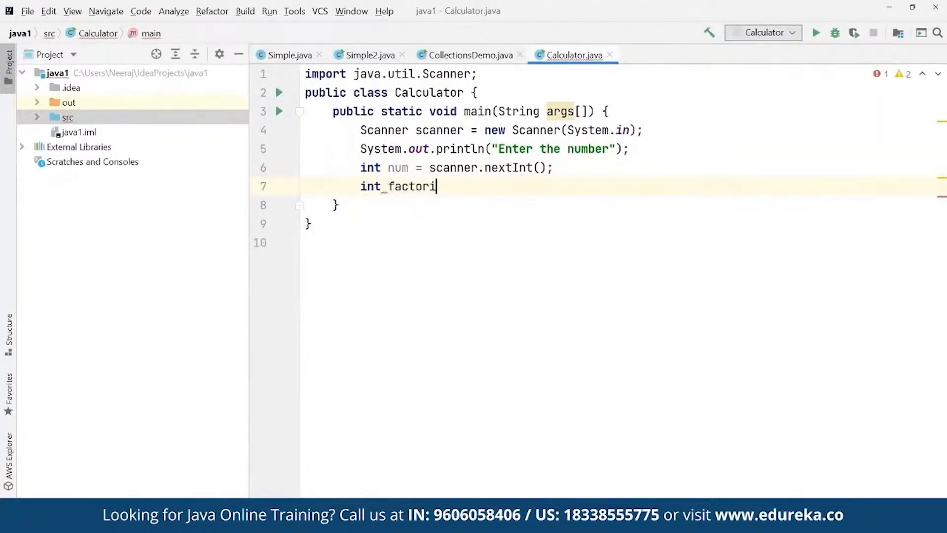
text(al = fa)
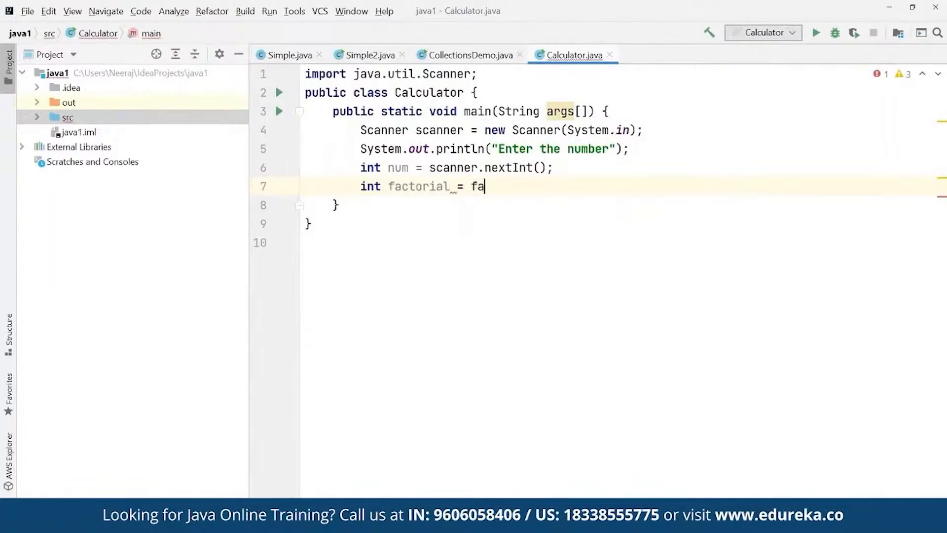
text(ct(num))
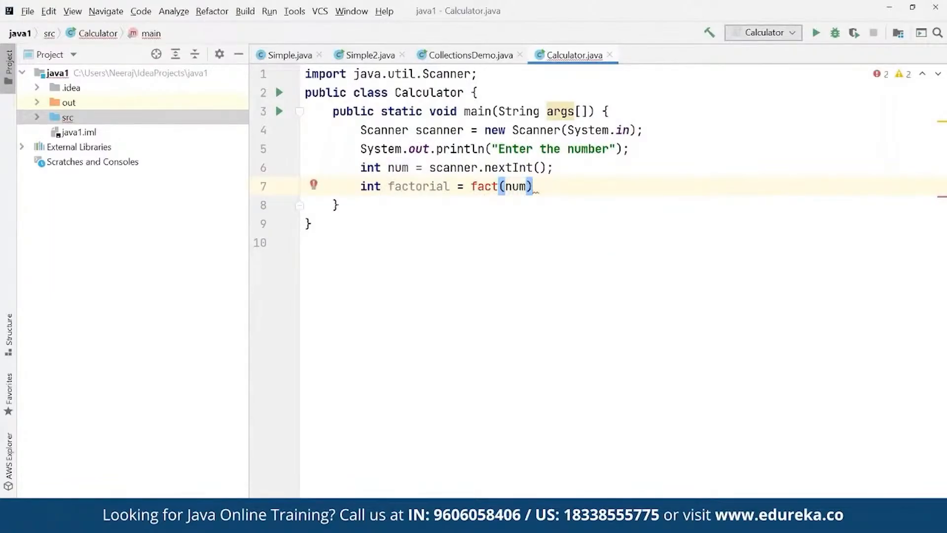
text(;)
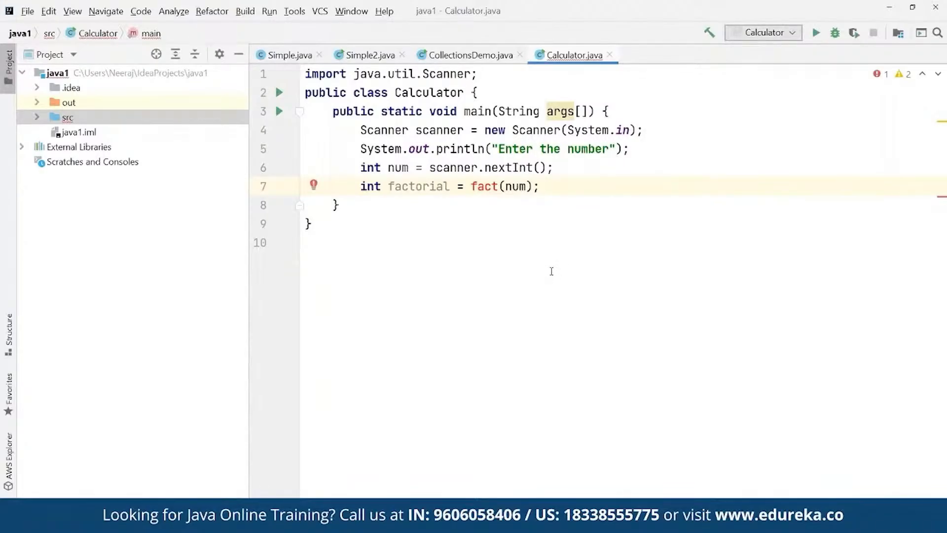
Print the "Factorial of entered number is: " message in main.
text(Syste)
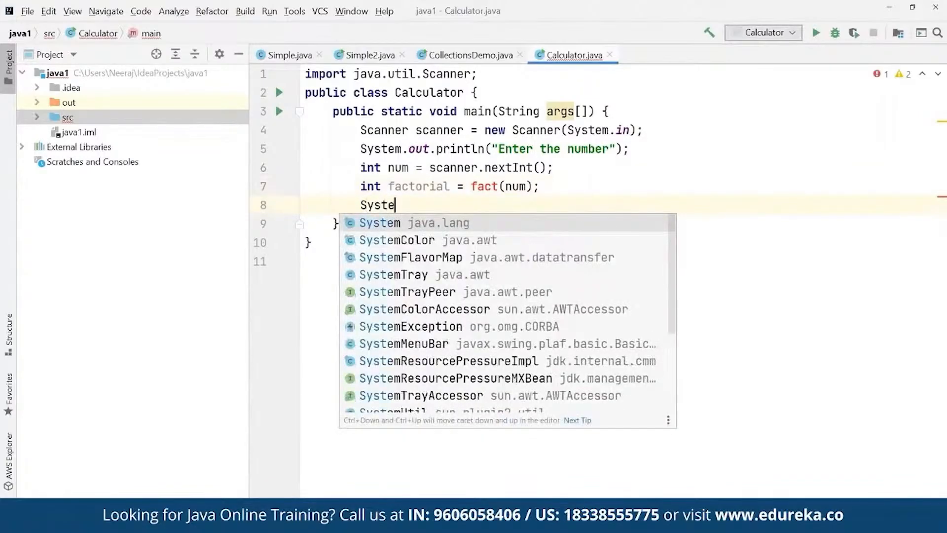
text(.out.println("Factorial of e)
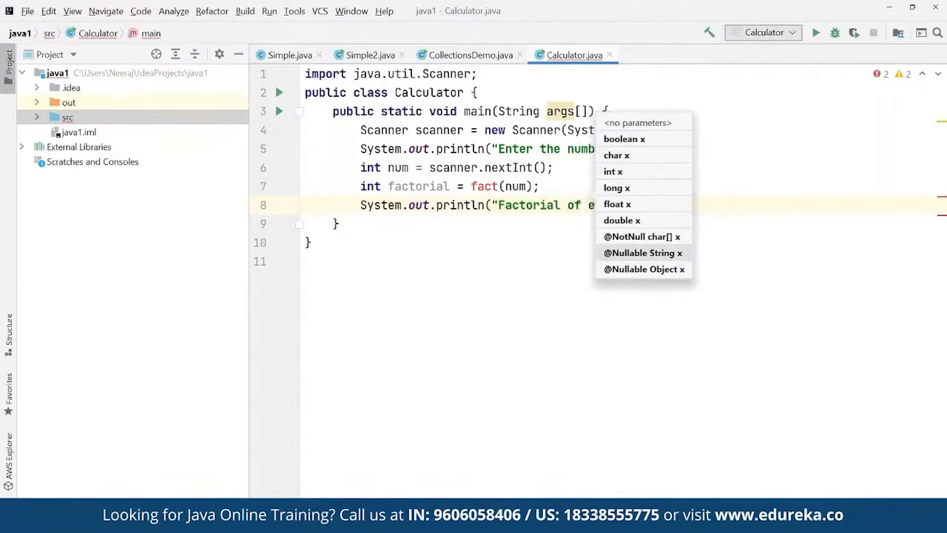
text(ntered number is: ");)
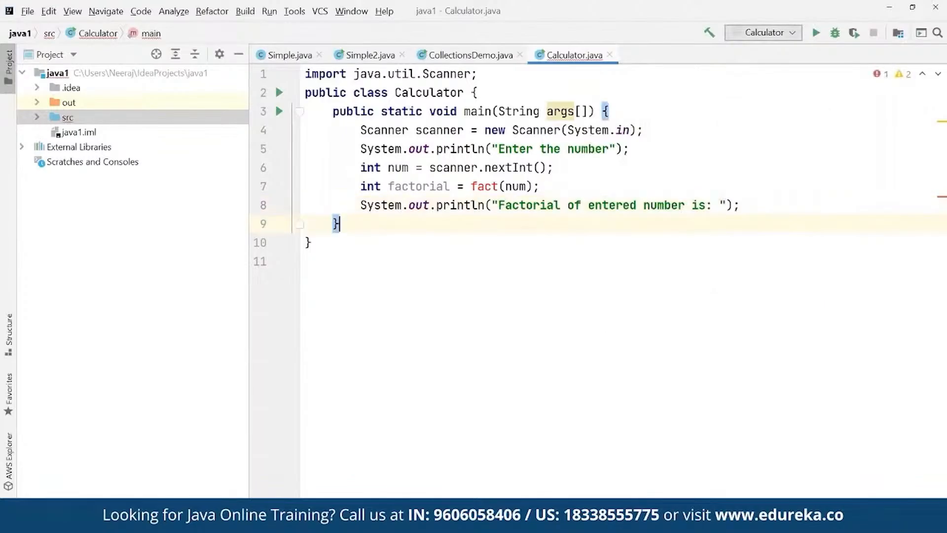
Declare static int fact(int n) with an int output variable.
text(static)
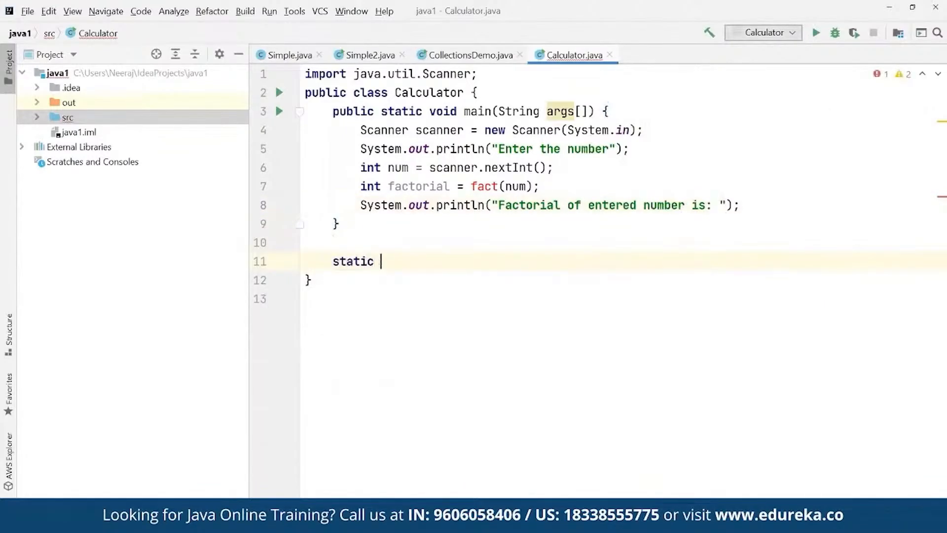
text(int fact)
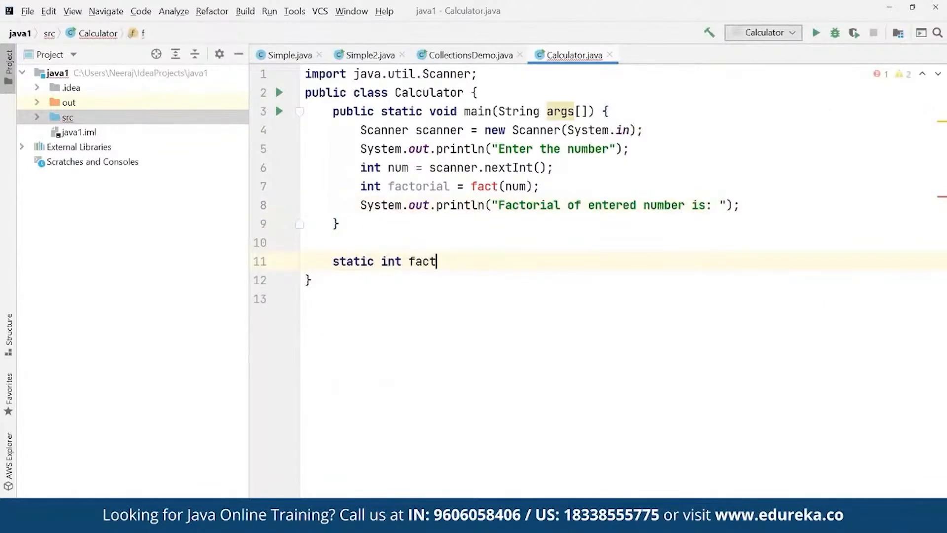
text((int n))
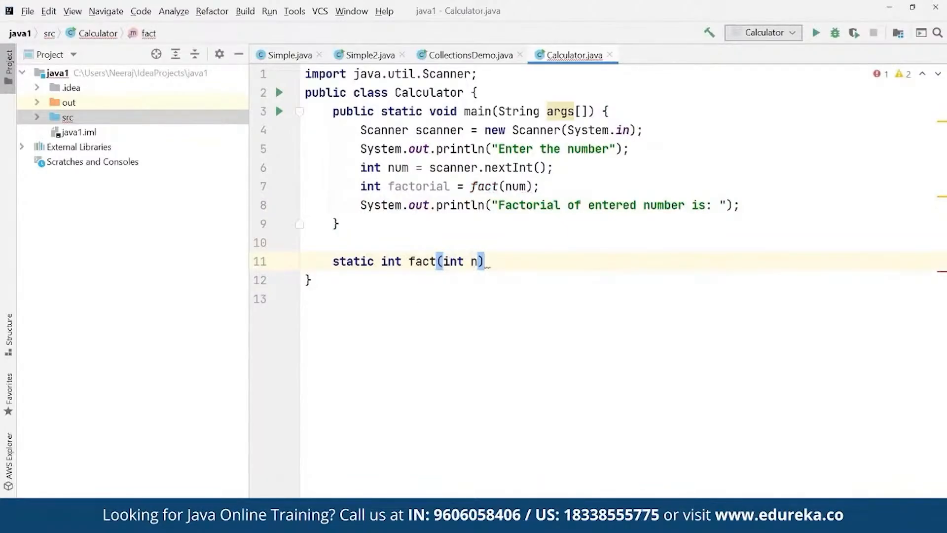
text({)
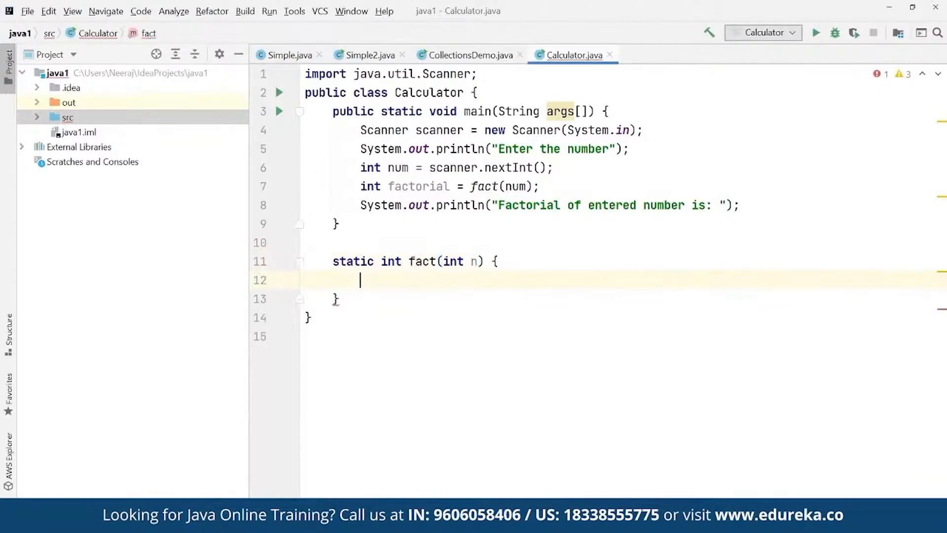
text(int o)
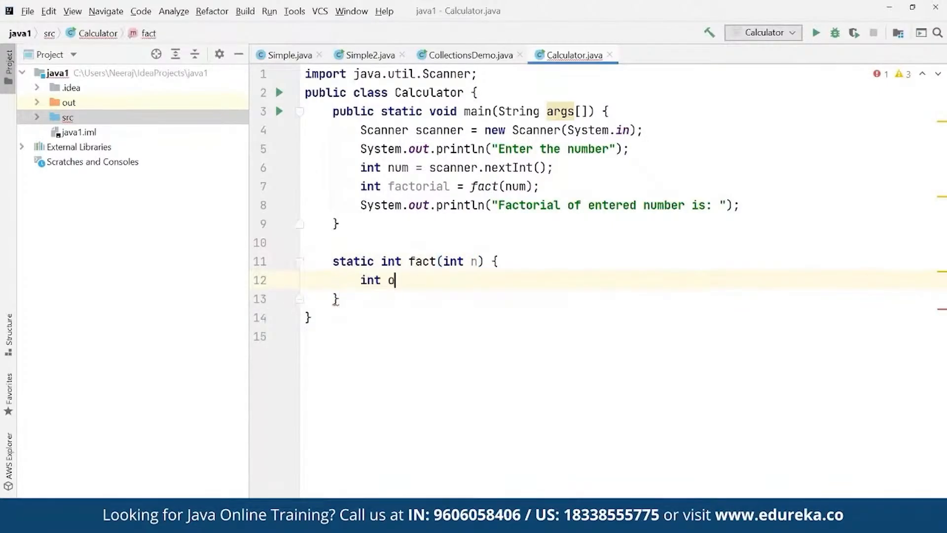
text(utput)
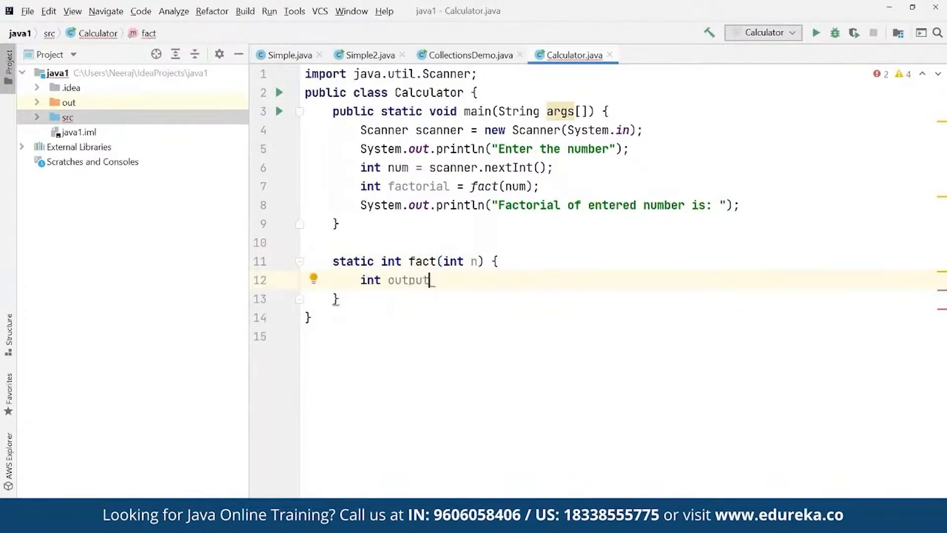
text(;)
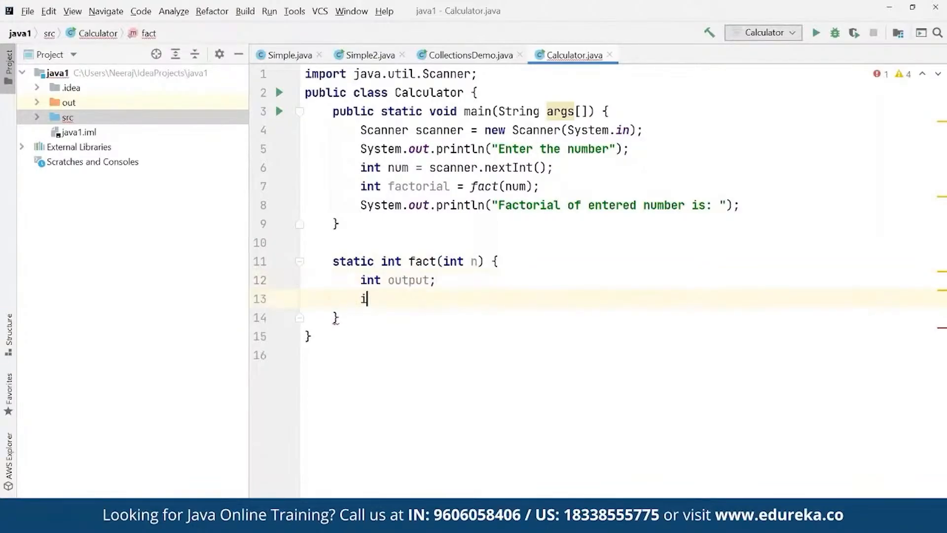
Return 1 from fact when n == 1.
text(f(n))
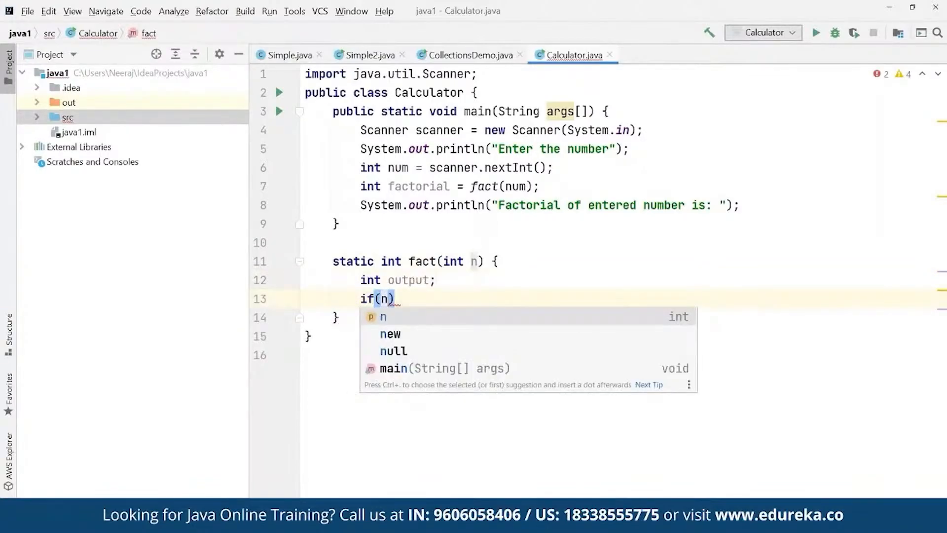
text(==1)
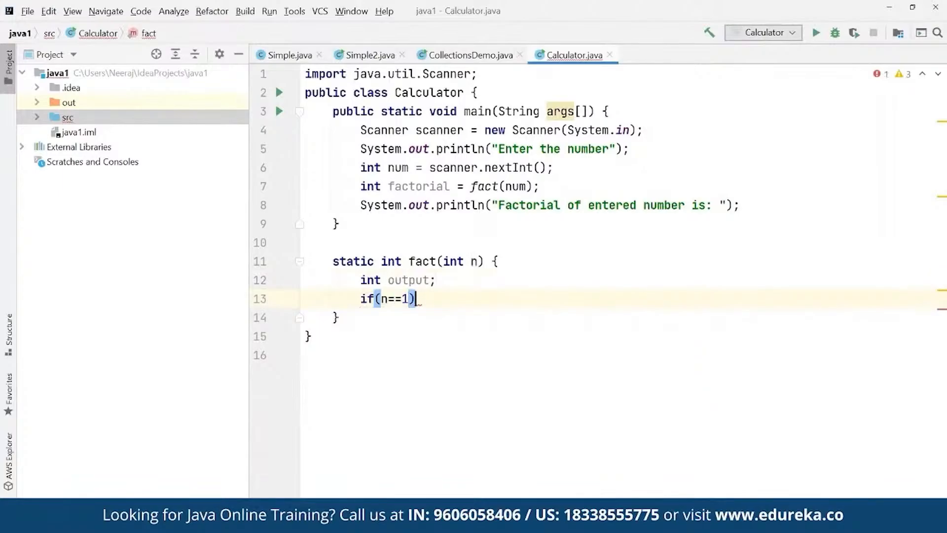
text({)
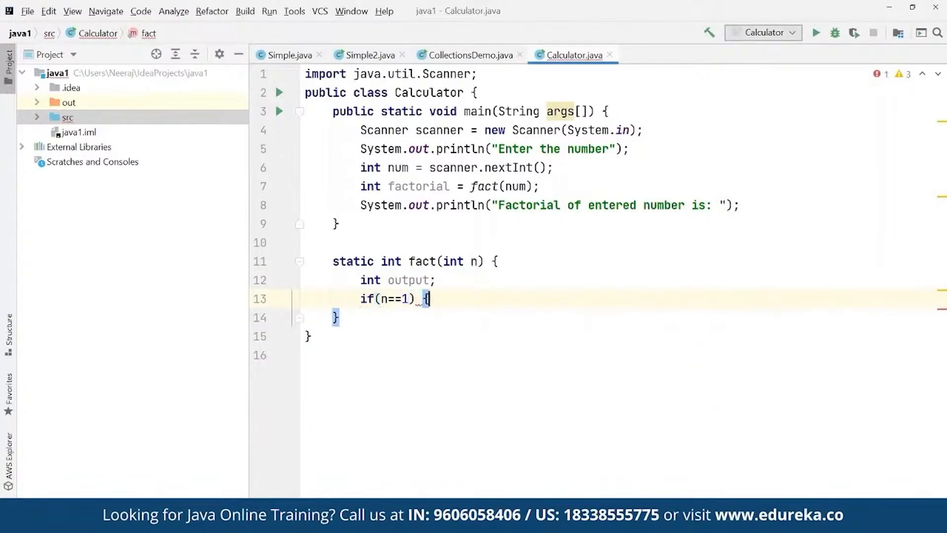
text(return)
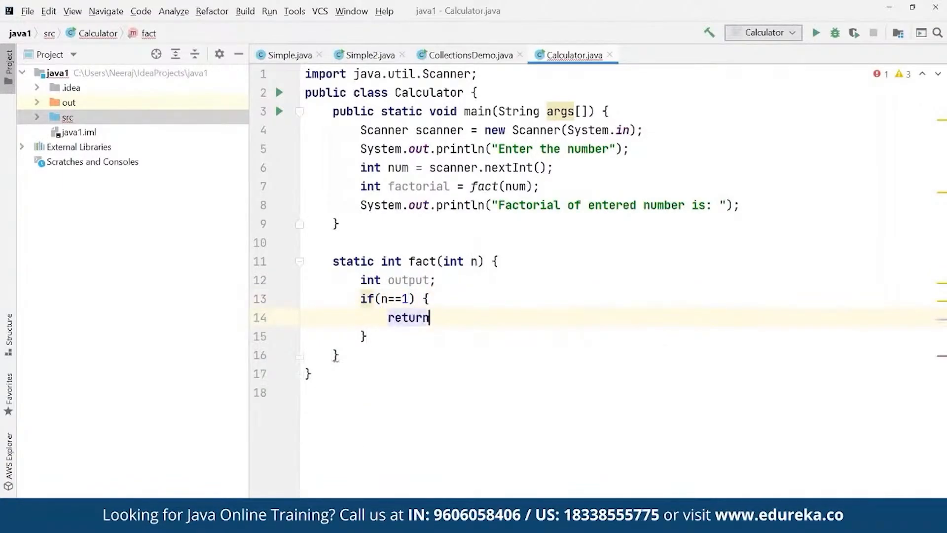
text(1;)
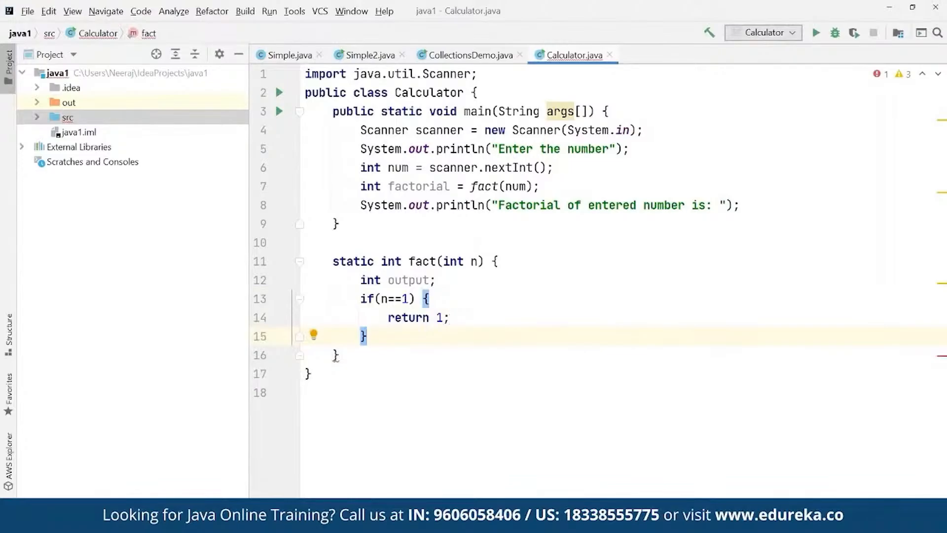
Otherwise compute output = fact(n-1)*n and return output.
text(outpu)
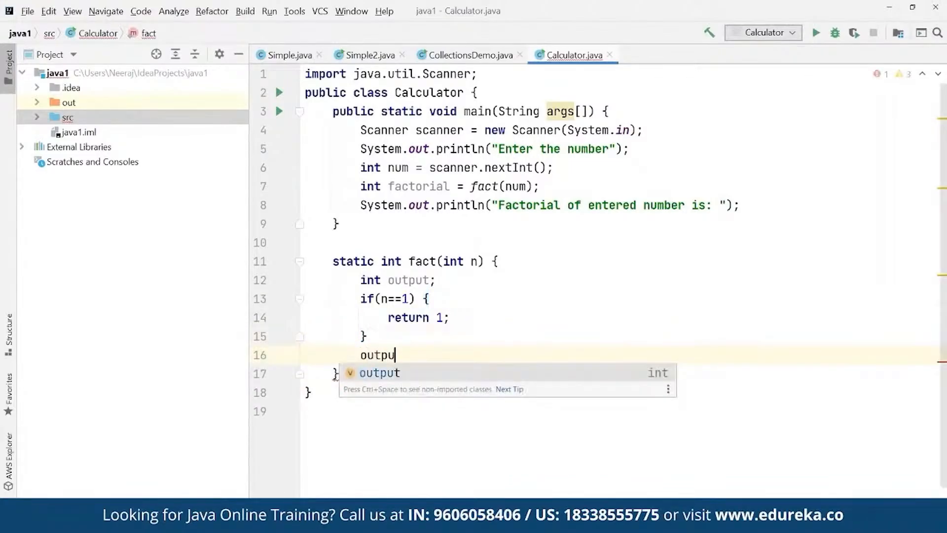
text(= fact()
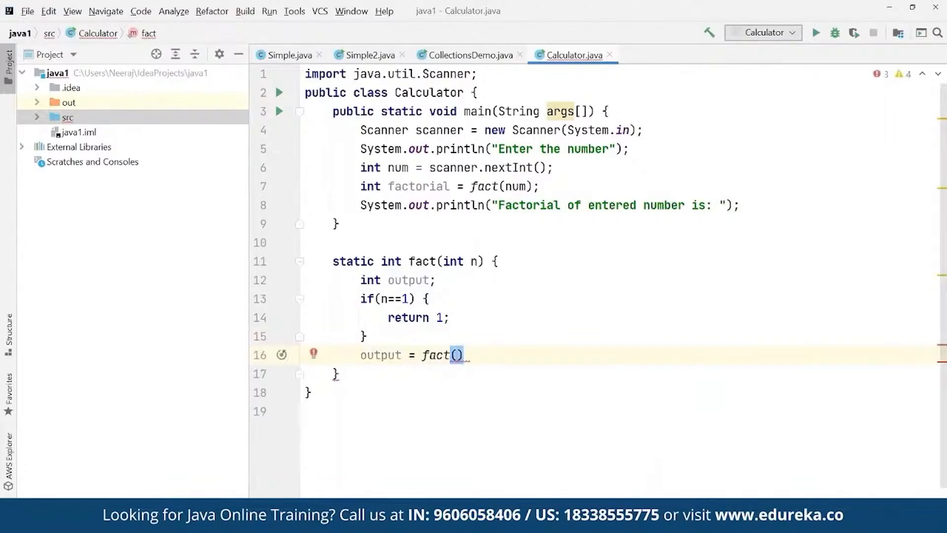
text(n-1)
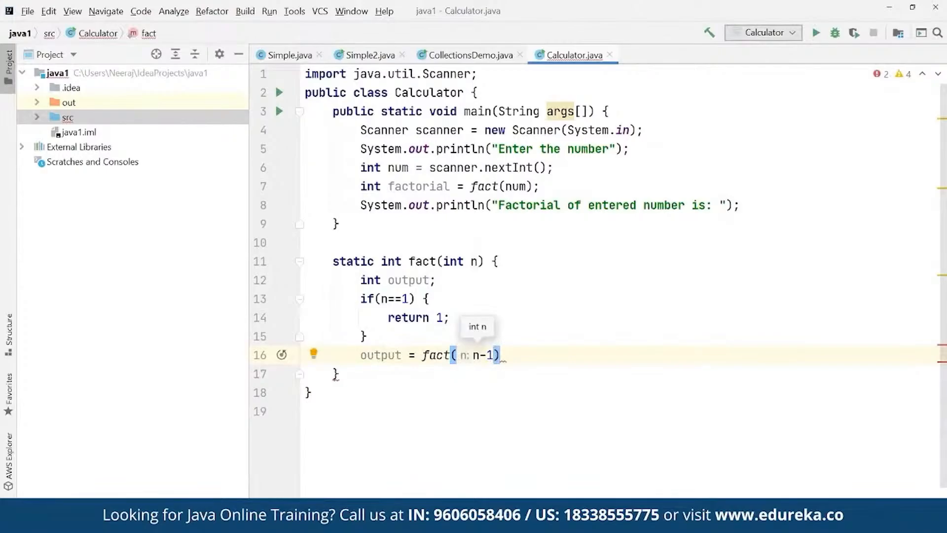
text(*n)
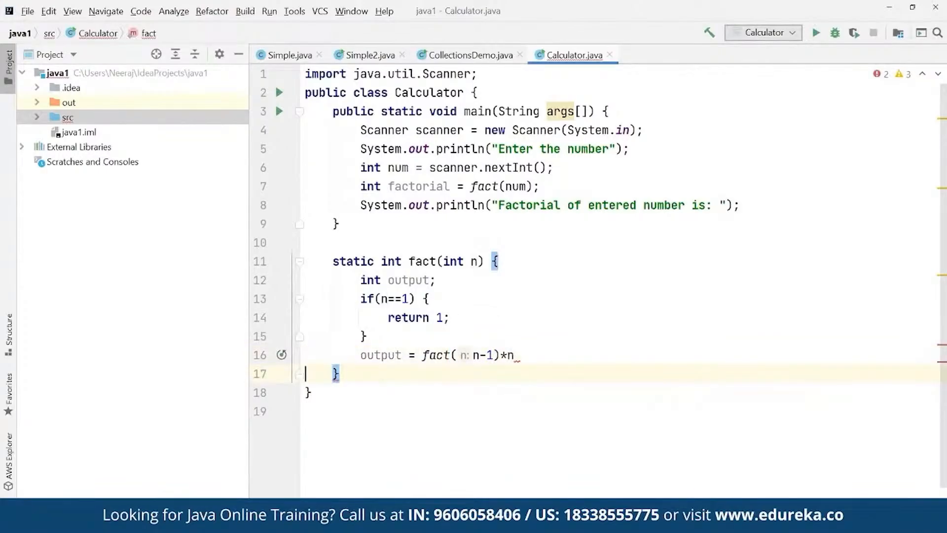
text(;)
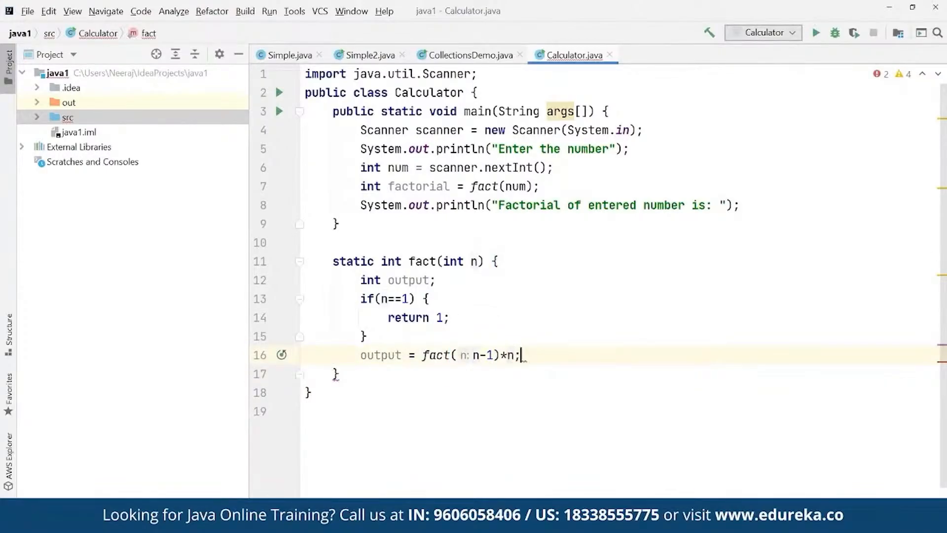
text(return)
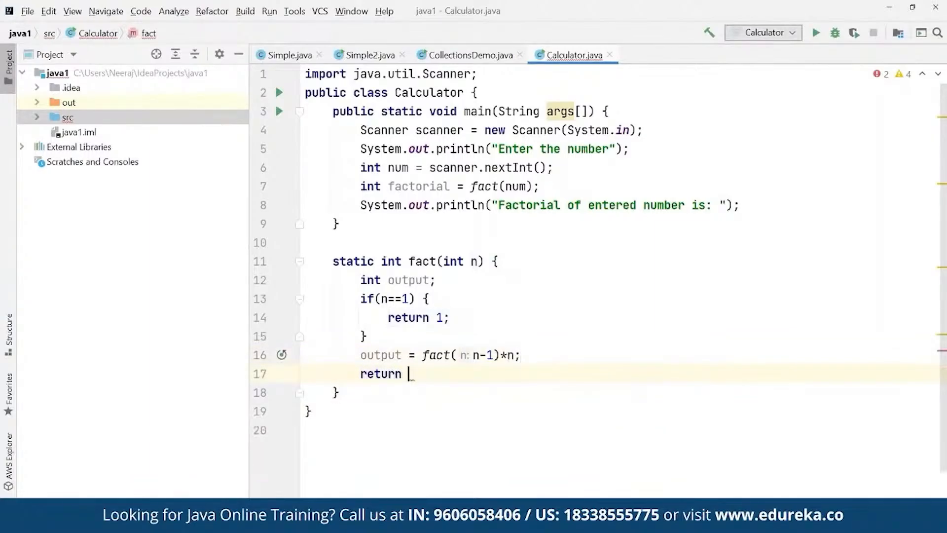
text(output;)
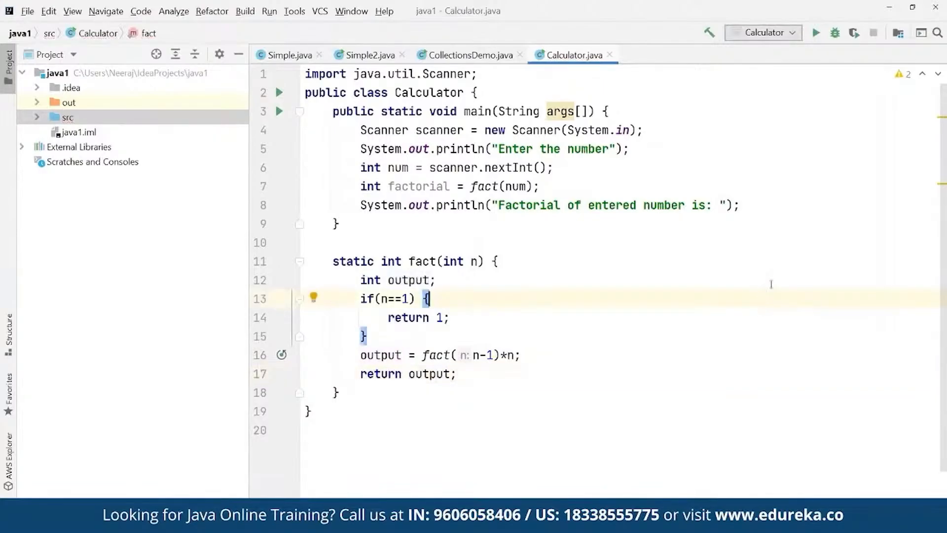
Run the factorial program and enter 54 at the console prompt.
click(279, 93)
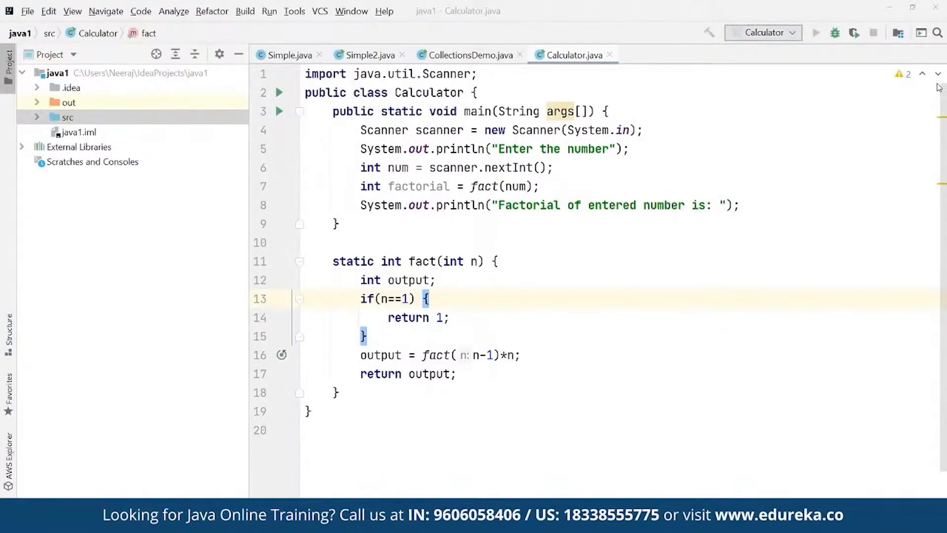
click(815, 33)
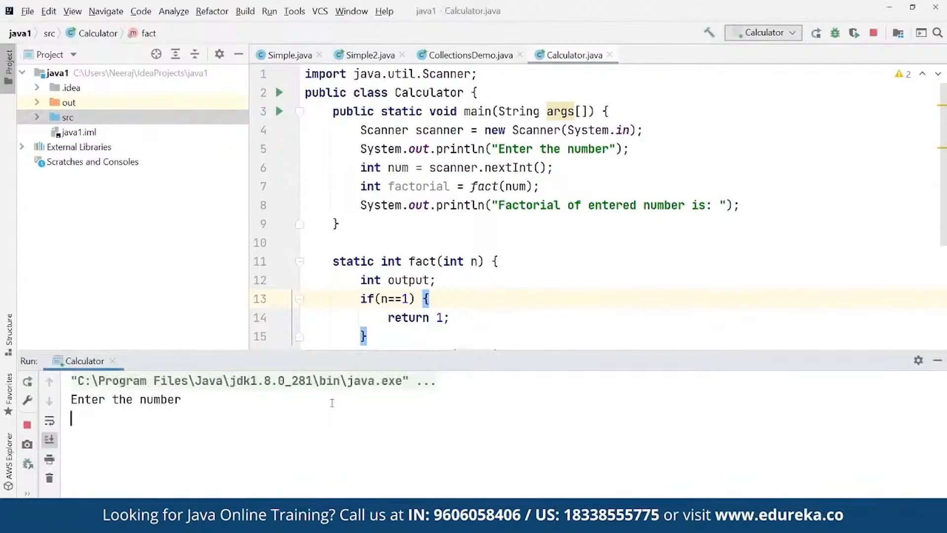
text(54)
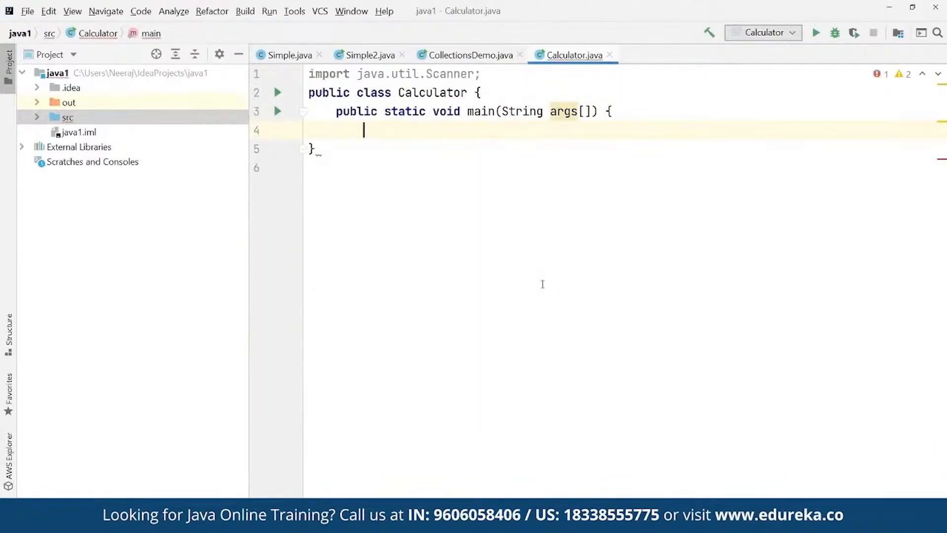
Declare int n = 100, t1 = 0, t2 = 1; in main.
text(int n)
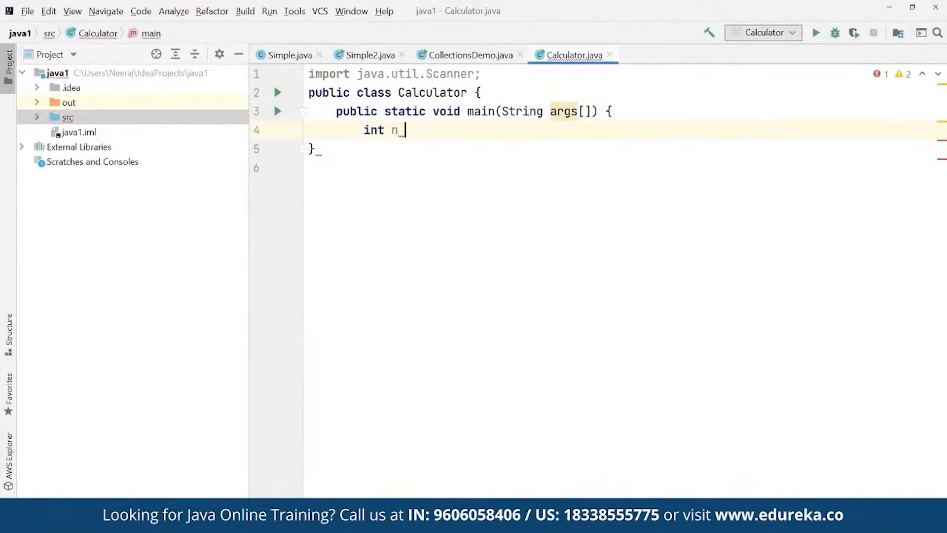
text(= 100)
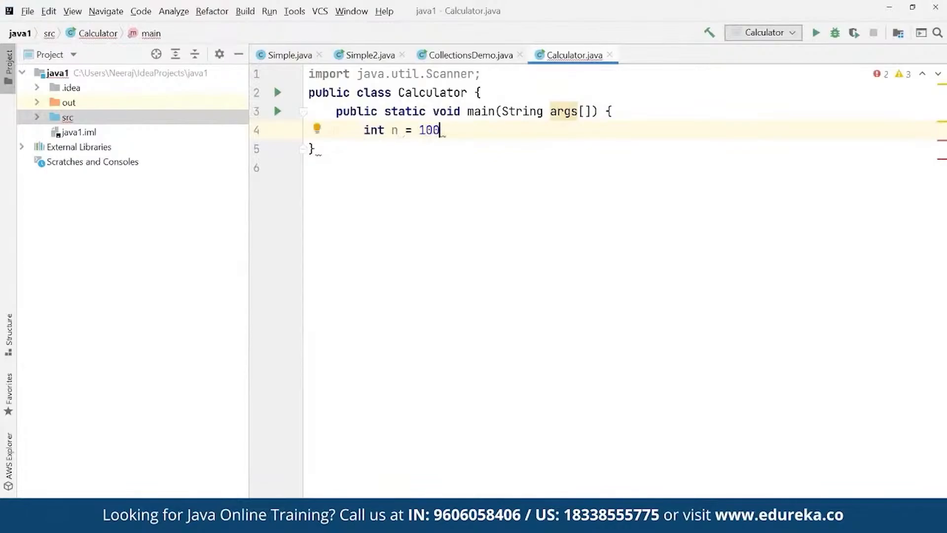
text(, t1)
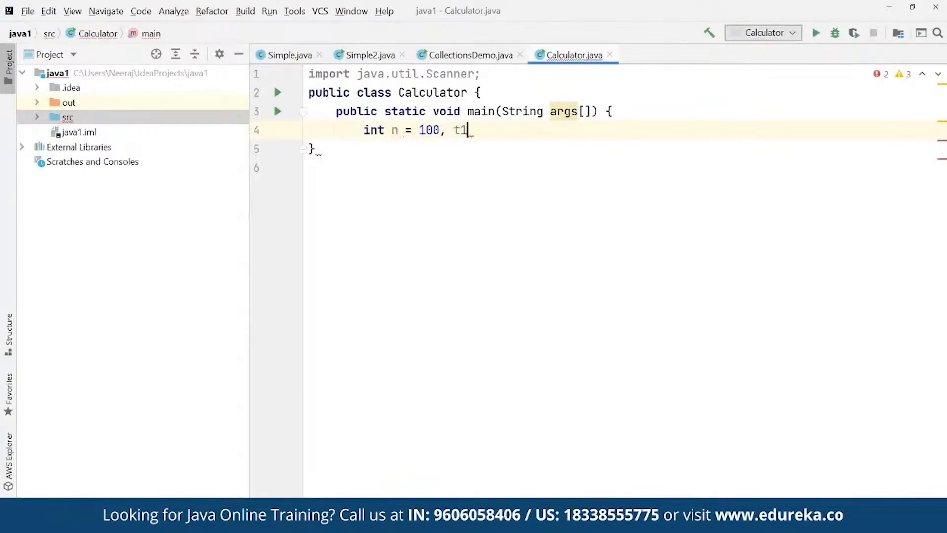
text(= 0,)
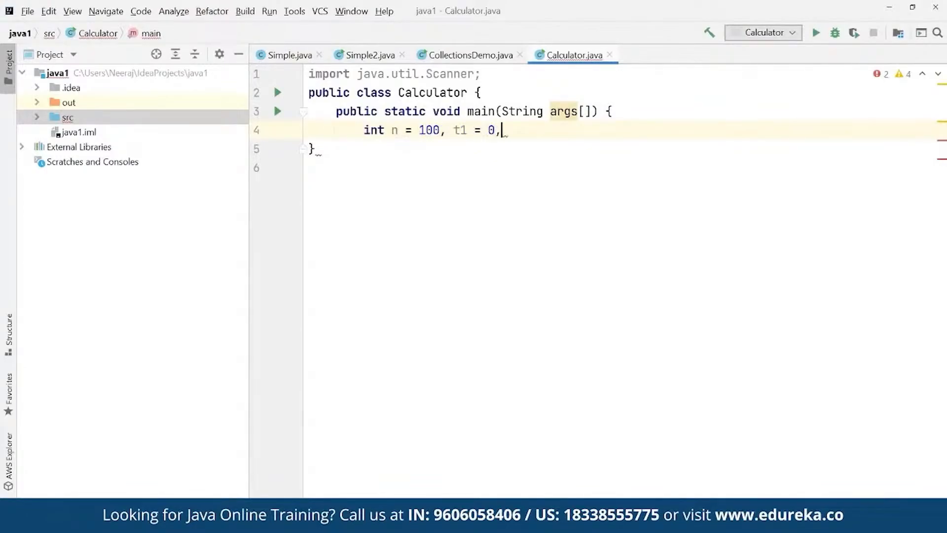
text(t2 =)
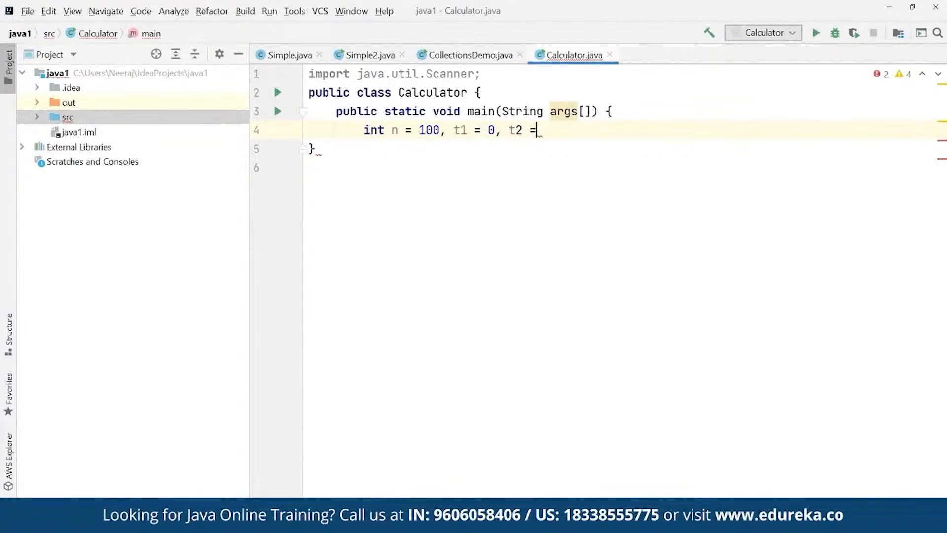
text(1;)
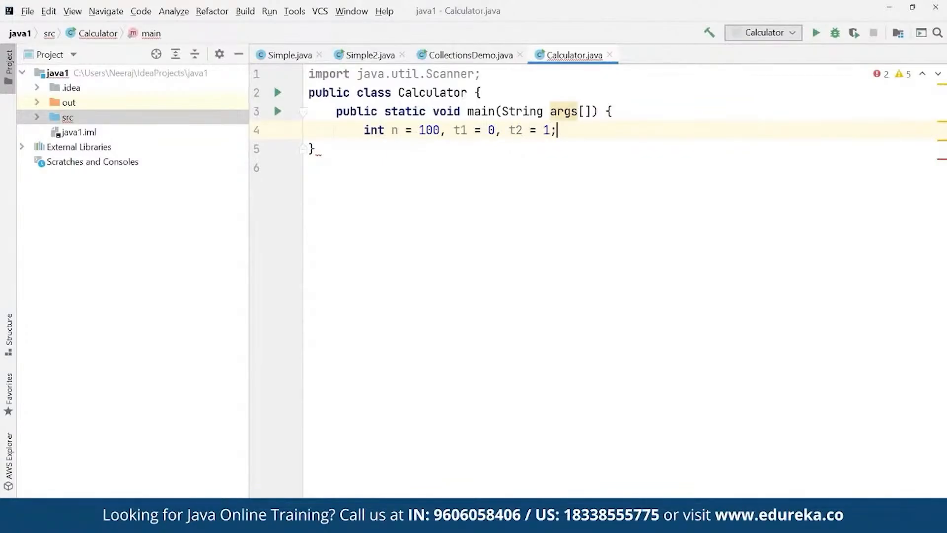
Print the heading "Upto" + n + ": " with System.out.print.
text(System.out)
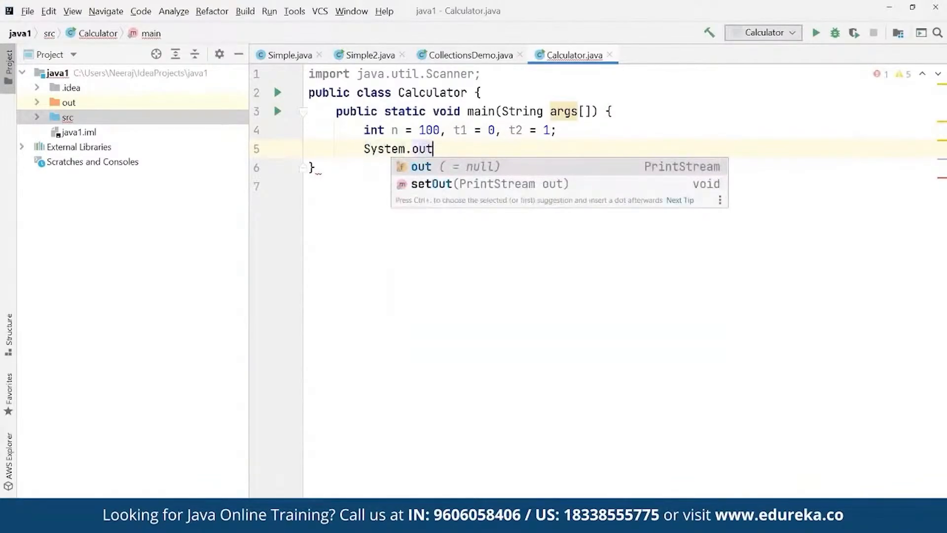
text(.print)
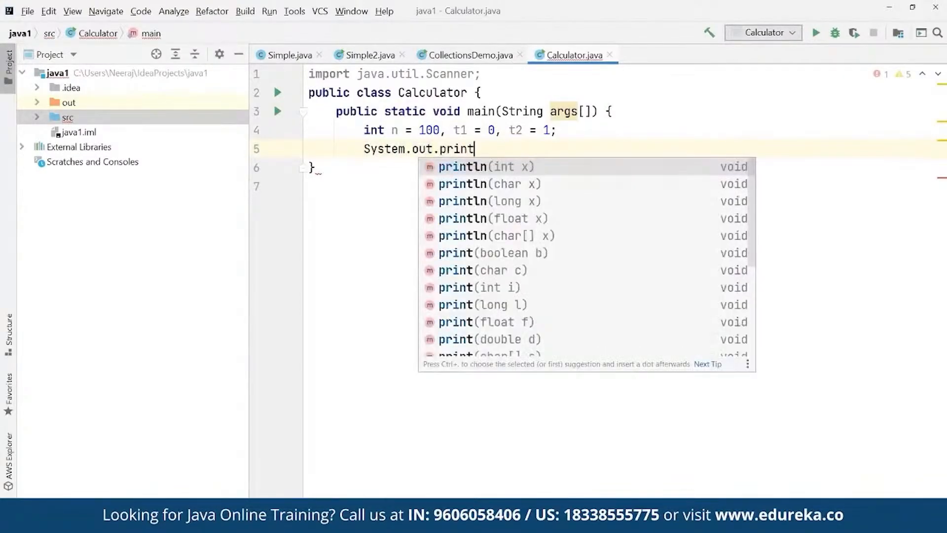
text())
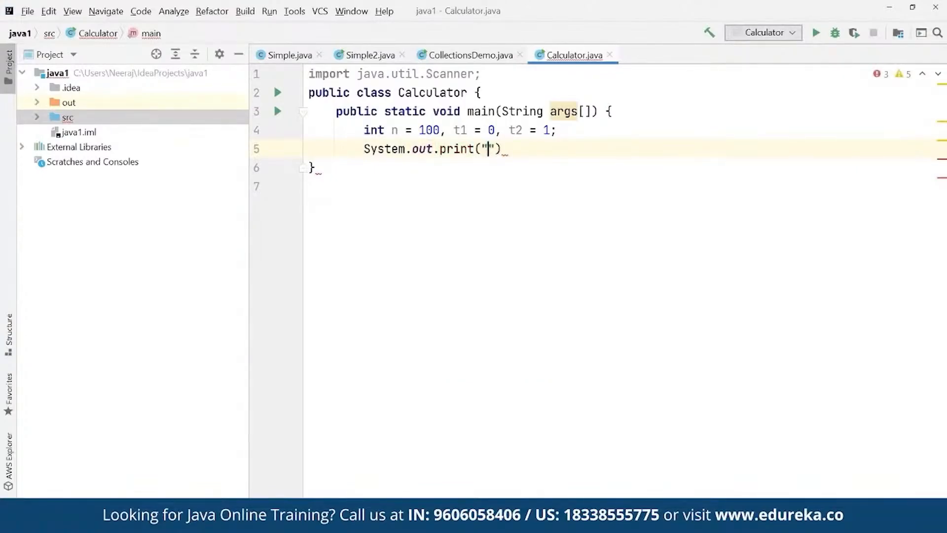
text(Upto)
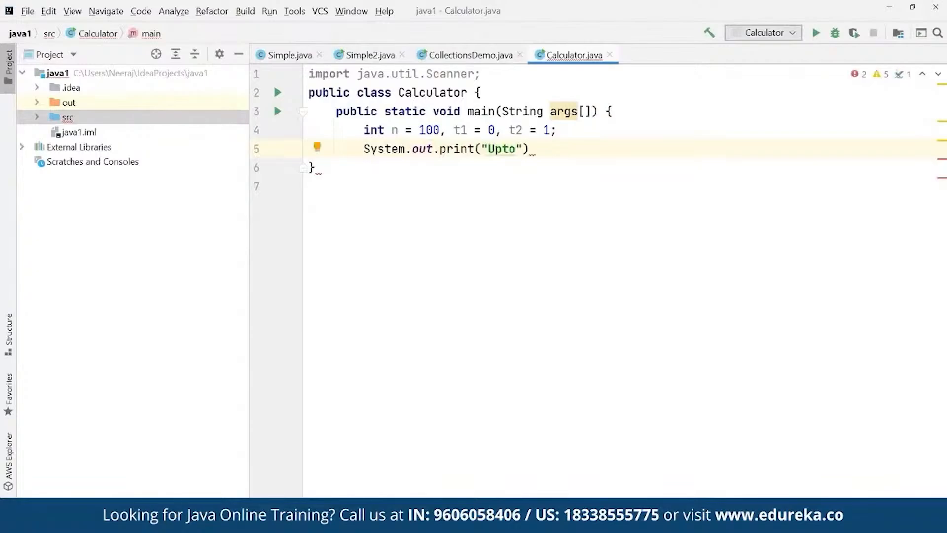
text(=)
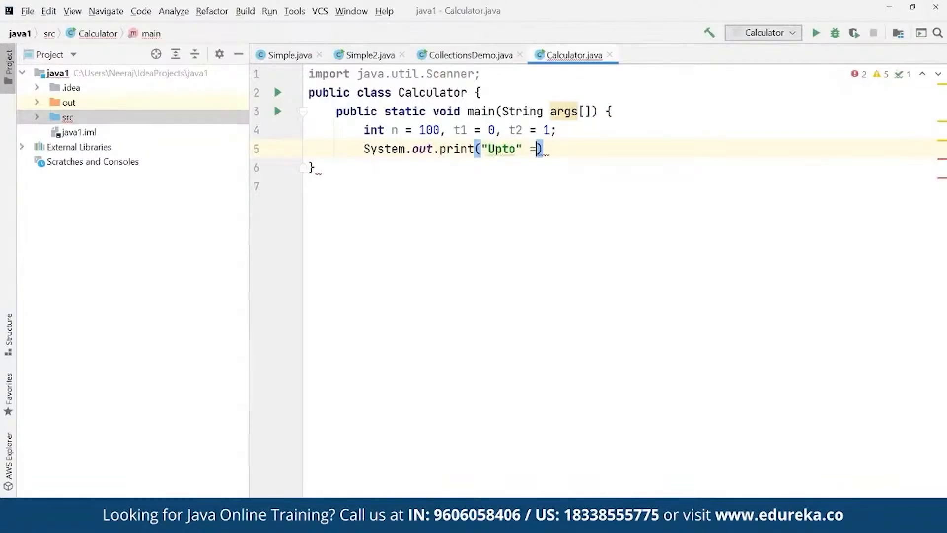
key(Backspace)
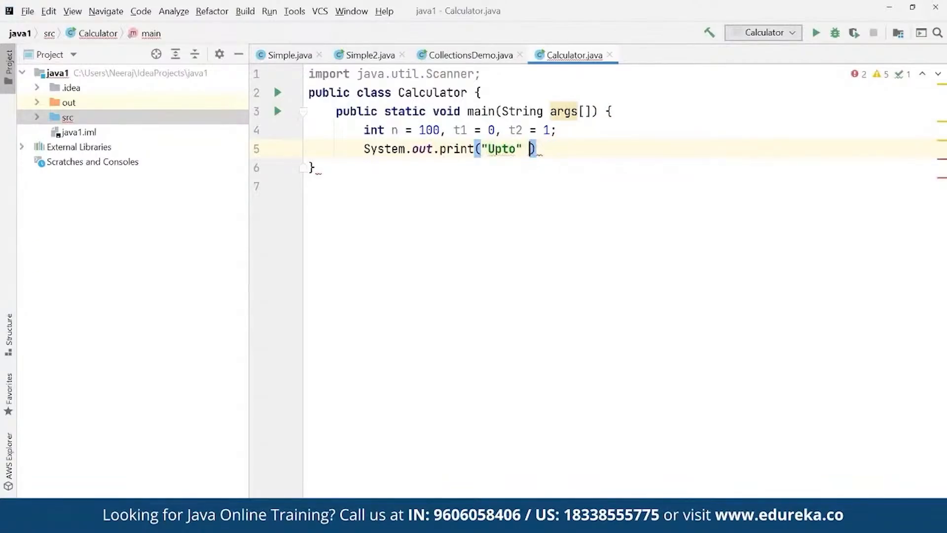
text(+n)
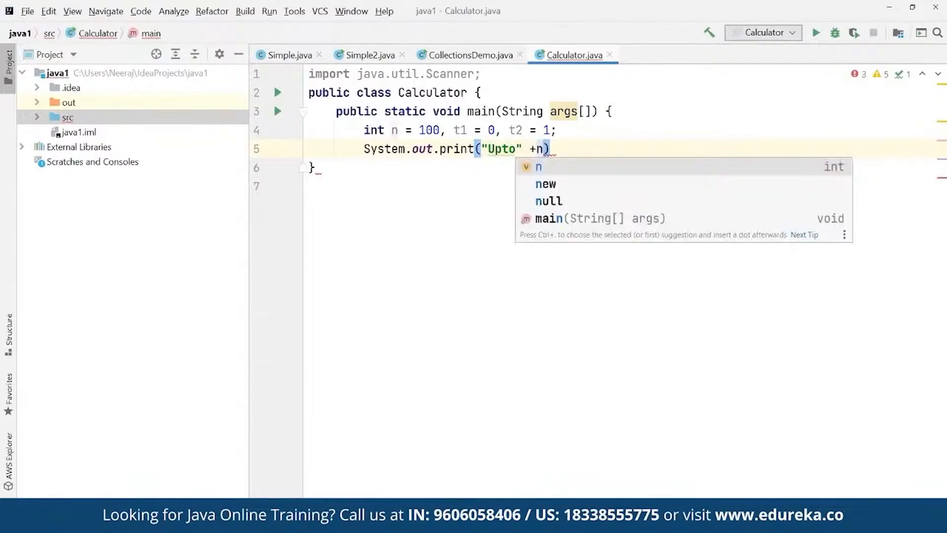
text(+)
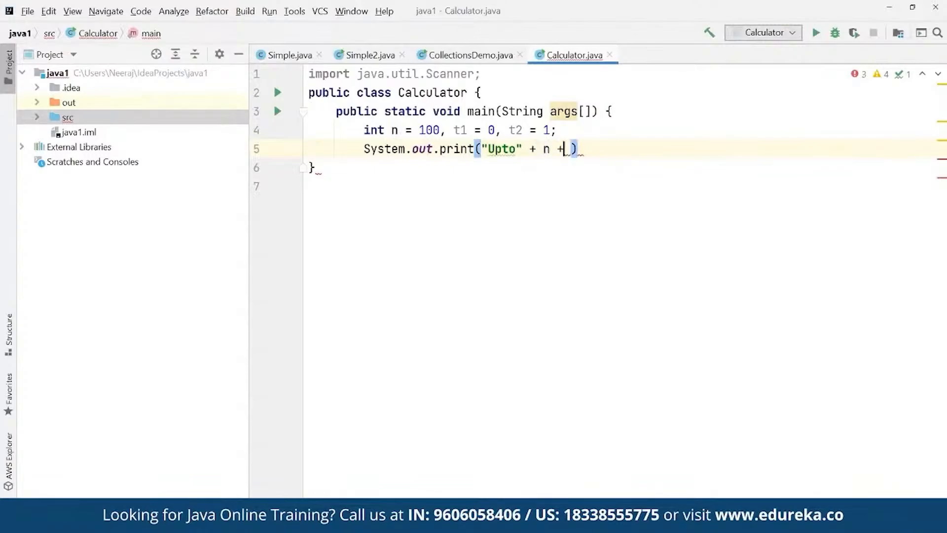
text(":")
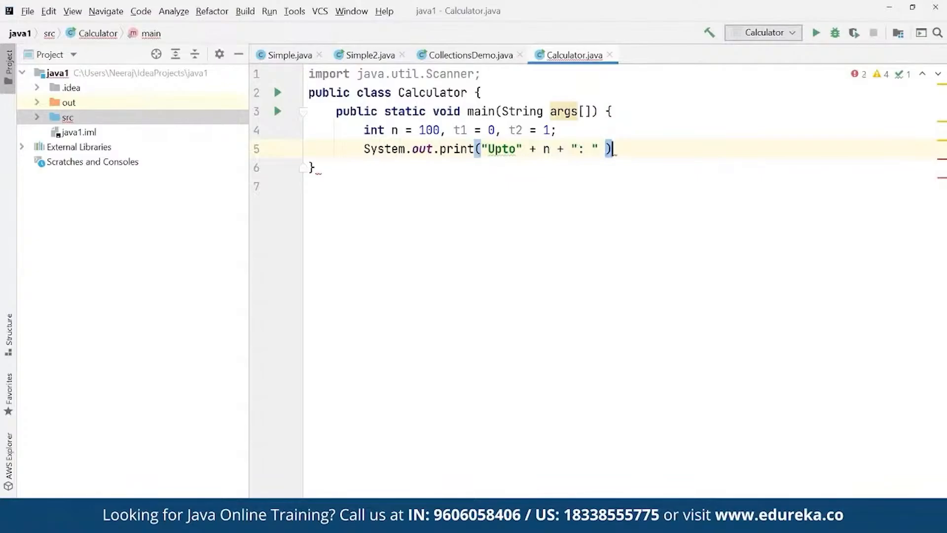
text(;)
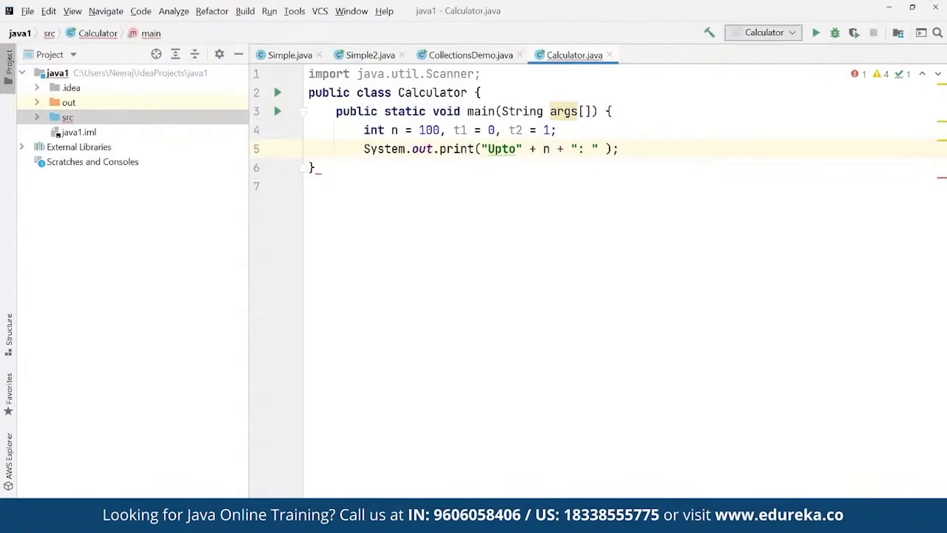
Start a while (t1 <= n) loop that prints t1 + " + ".
text(while)
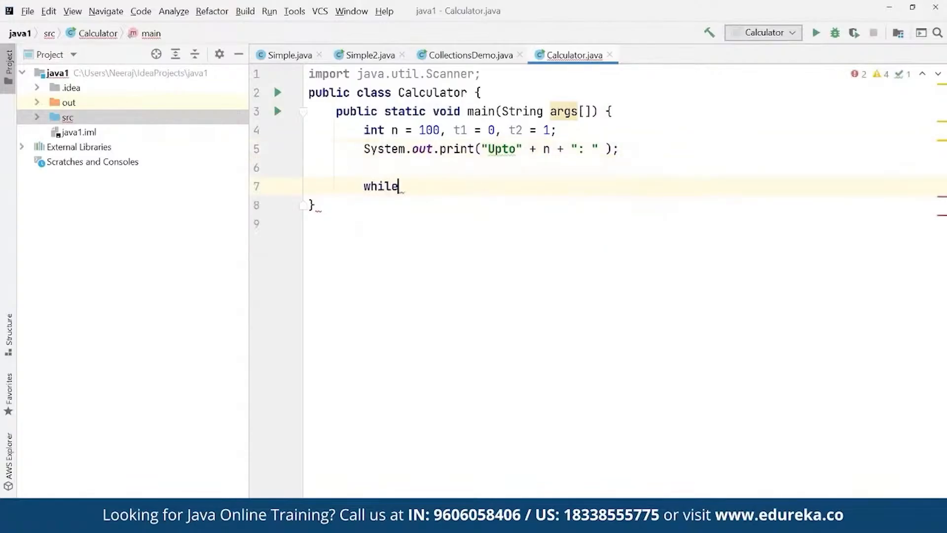
text((t1))
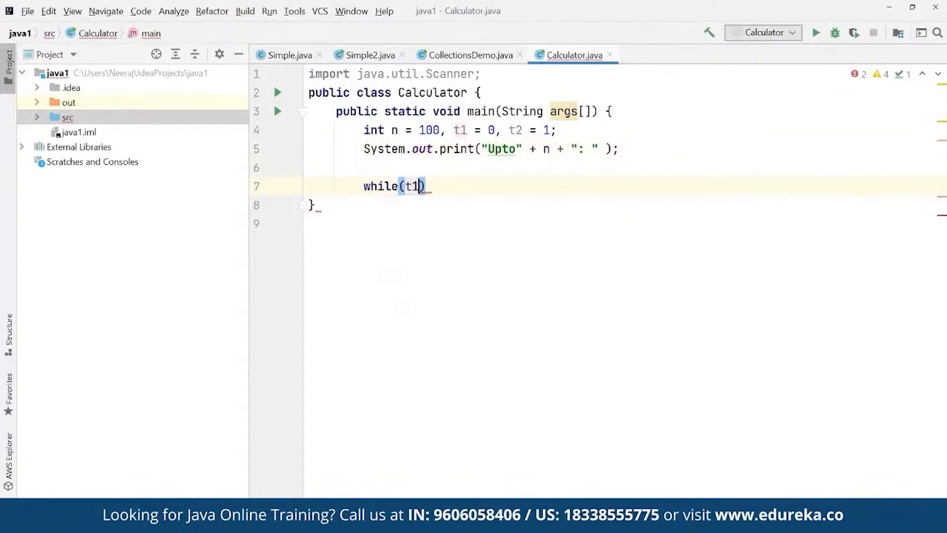
text(<)
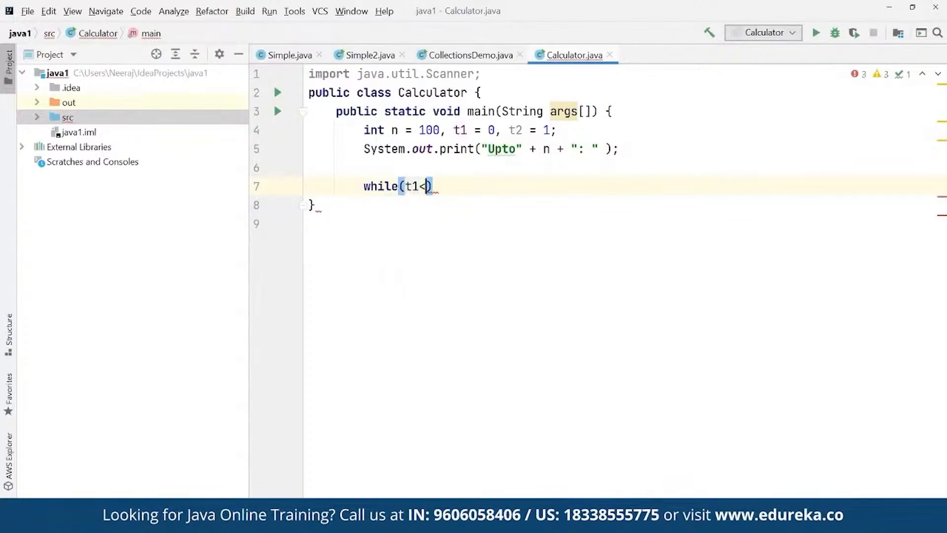
text(=n))
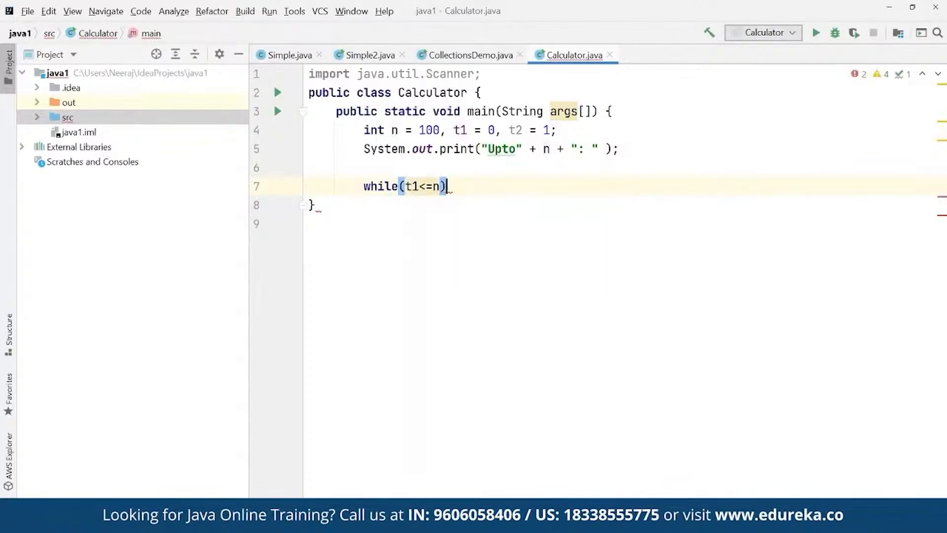
text({)
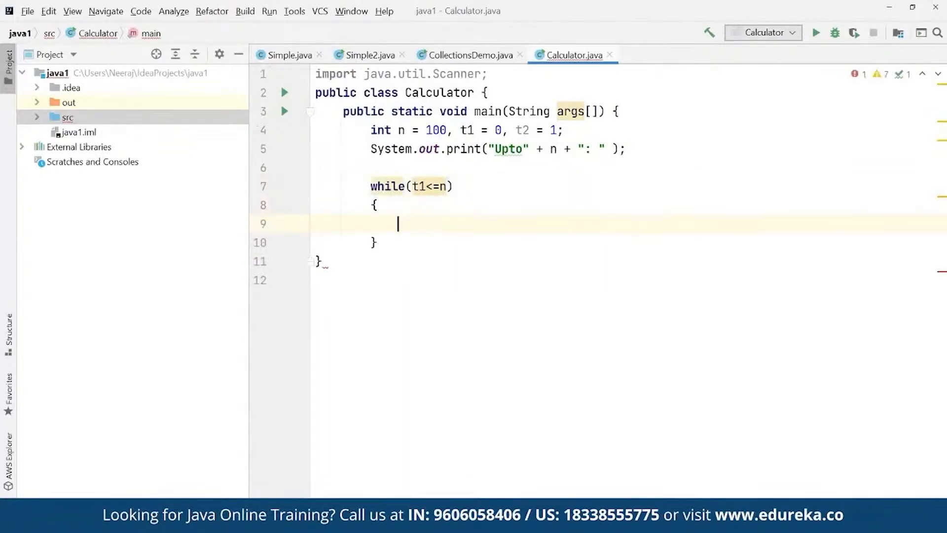
text(System.out.)
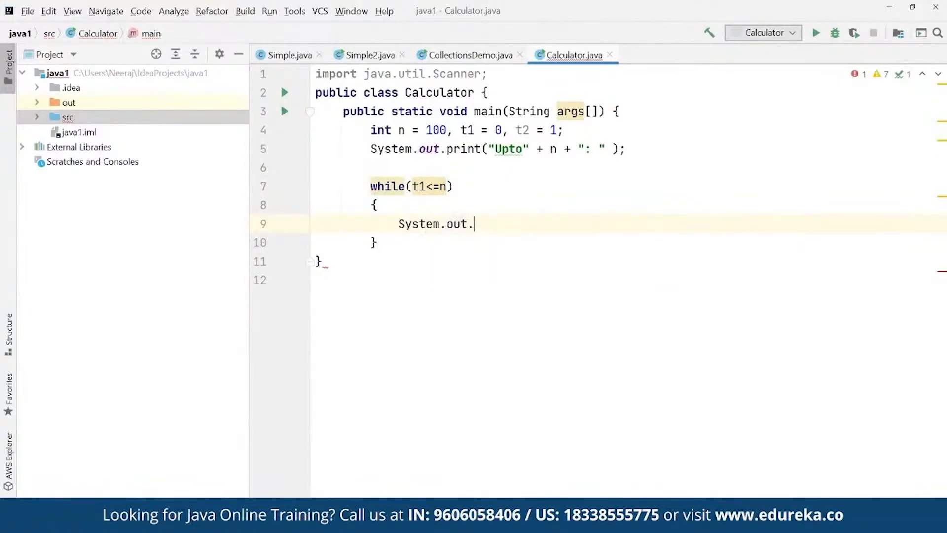
text(print())
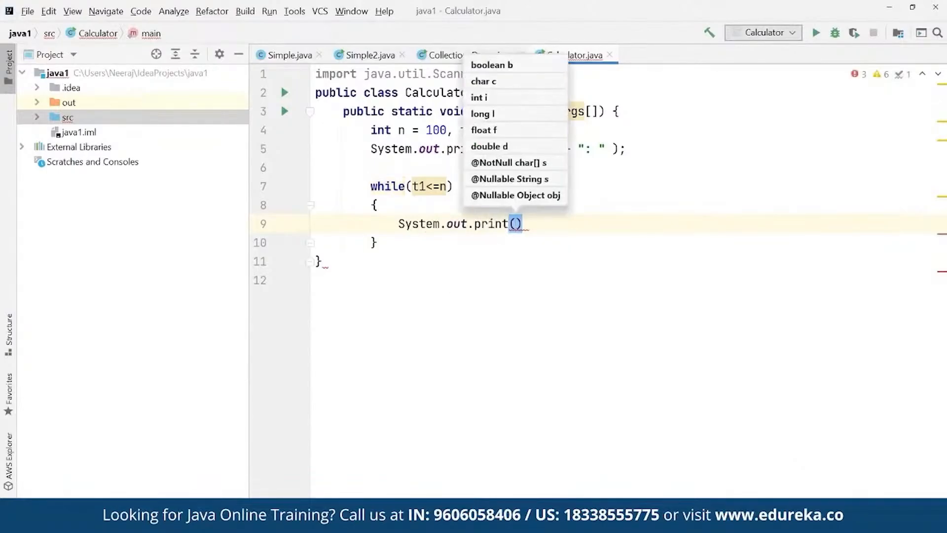
text(t1)
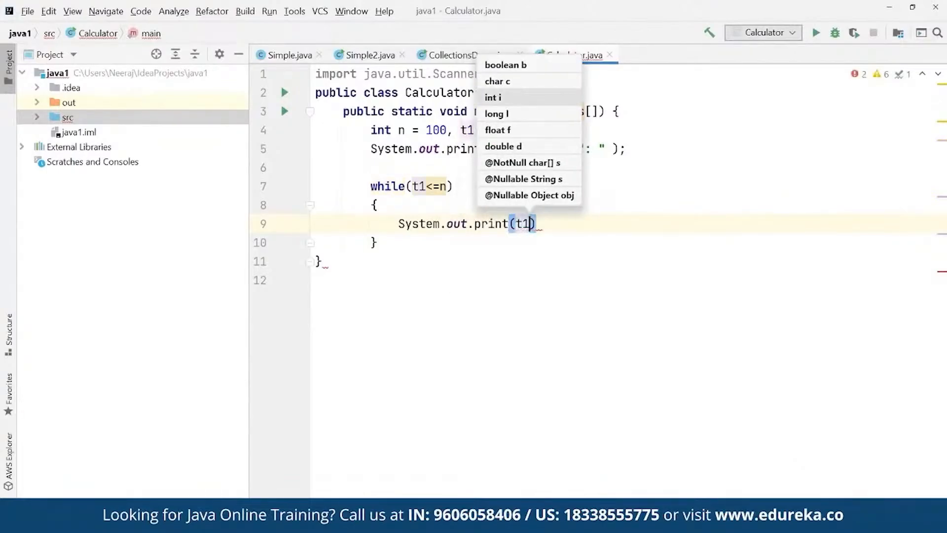
text(+ " +)
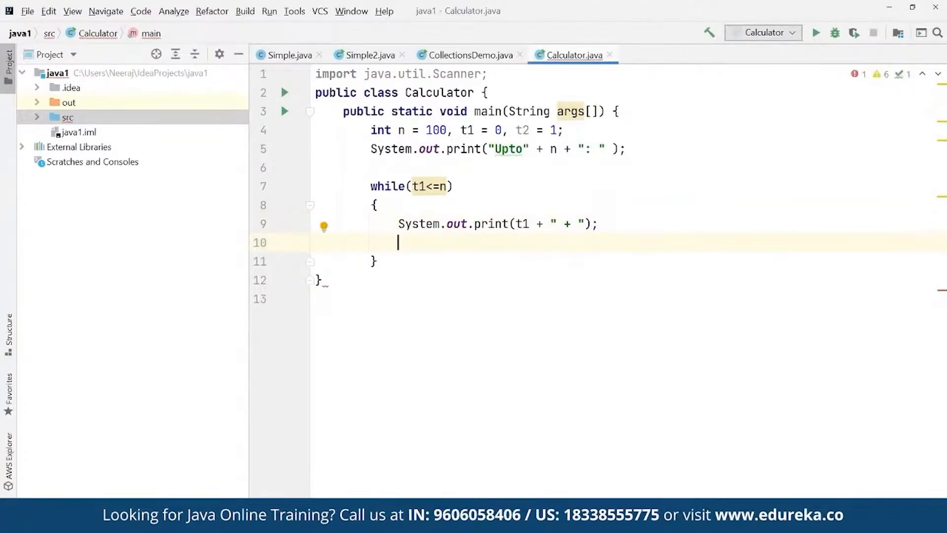
Compute int sum = t1 + t2, shift t1 = t2 and t2 = sum, then run the Fibonacci program.
text(int sum = t1 +)
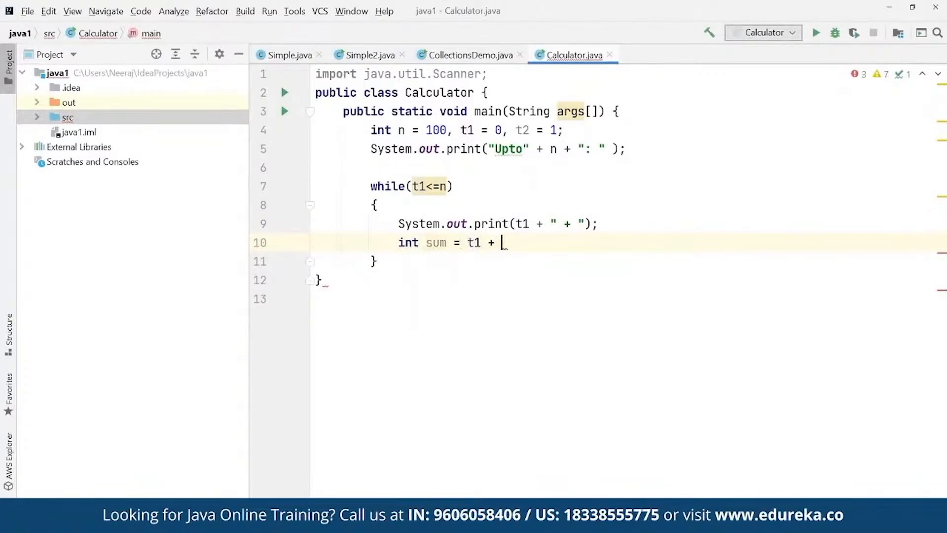
text(t2;)
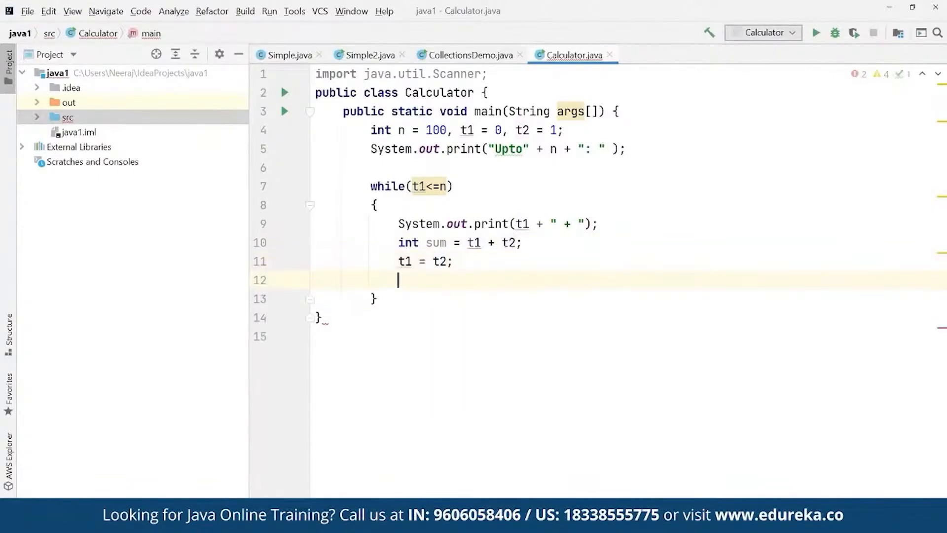
text(t2 = s)
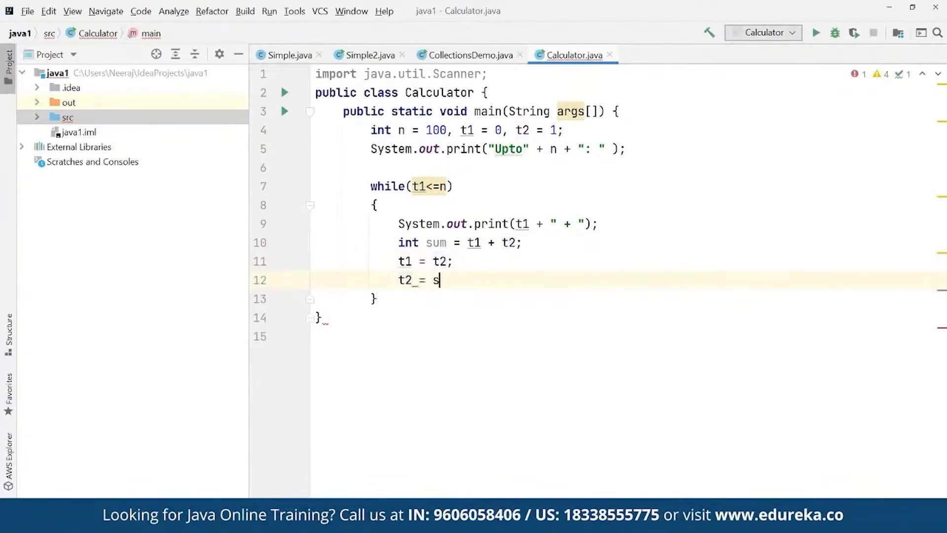
text(um;)
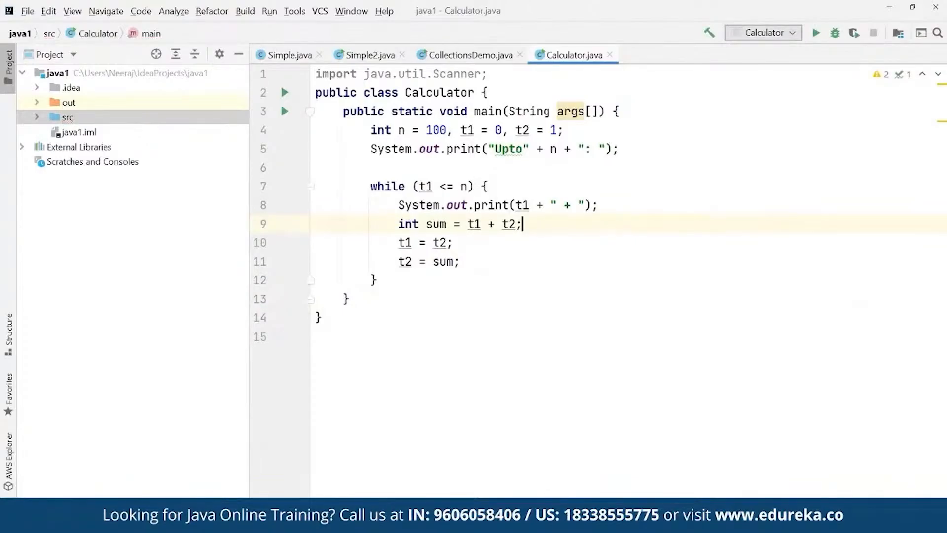
click(815, 33)
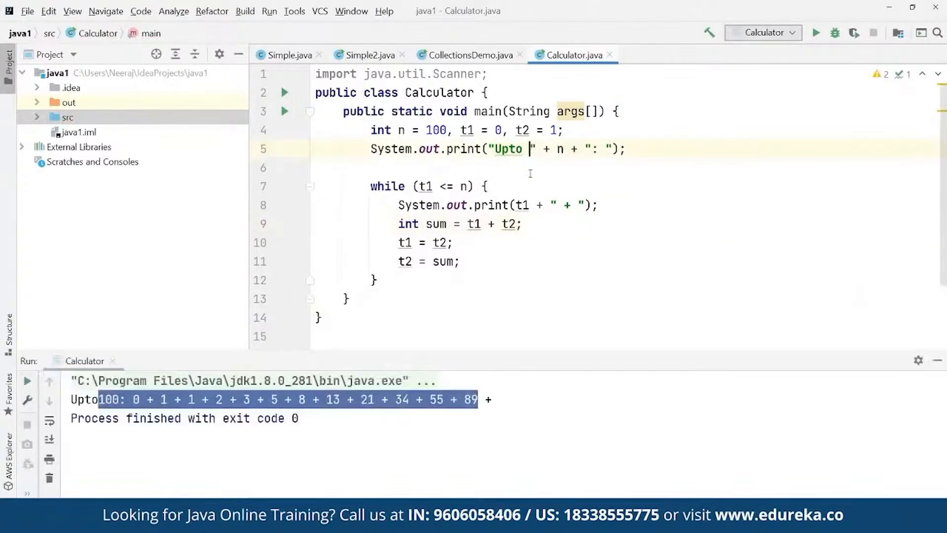